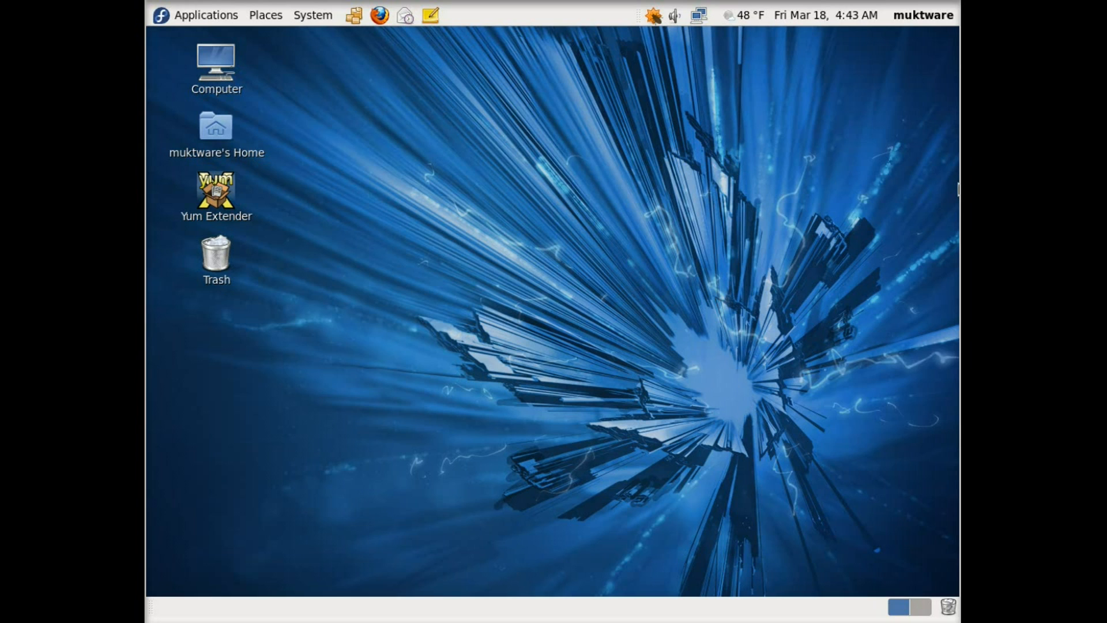
pyautogui.moveTo(632, 395)
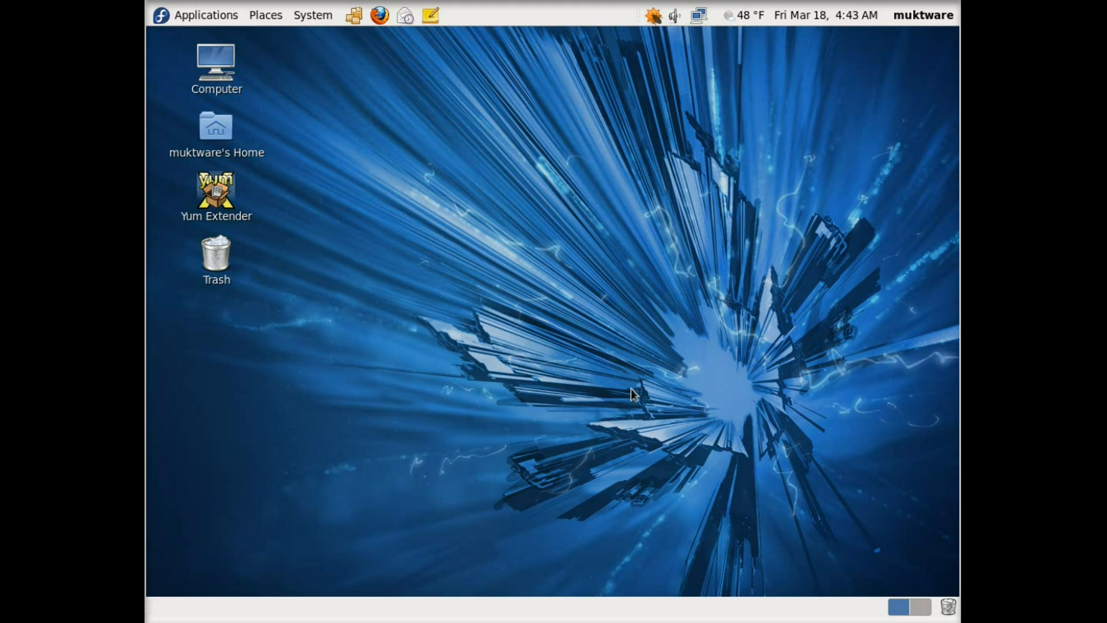
# Step: Launch Firefox from the top-panel launcher to reopen the LibreOffice guide tabs
pyautogui.click(380, 15)
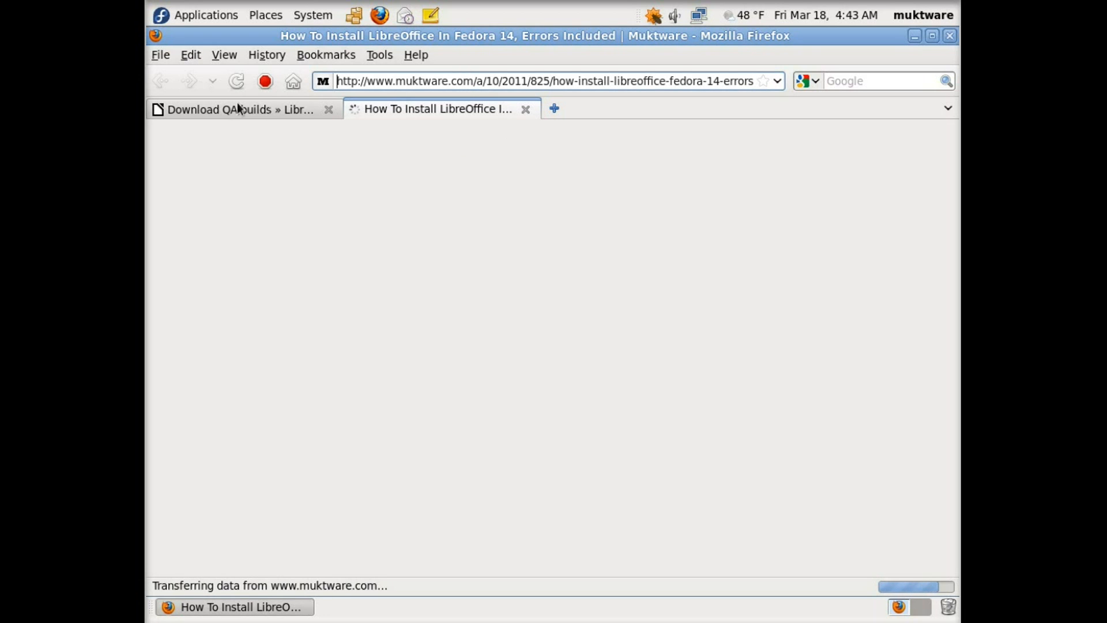
# Step: Show the LibreOffice 3.3.2 RC2 pre-releases page, scrolled to its Linux x64 rpm links
pyautogui.click(244, 109)
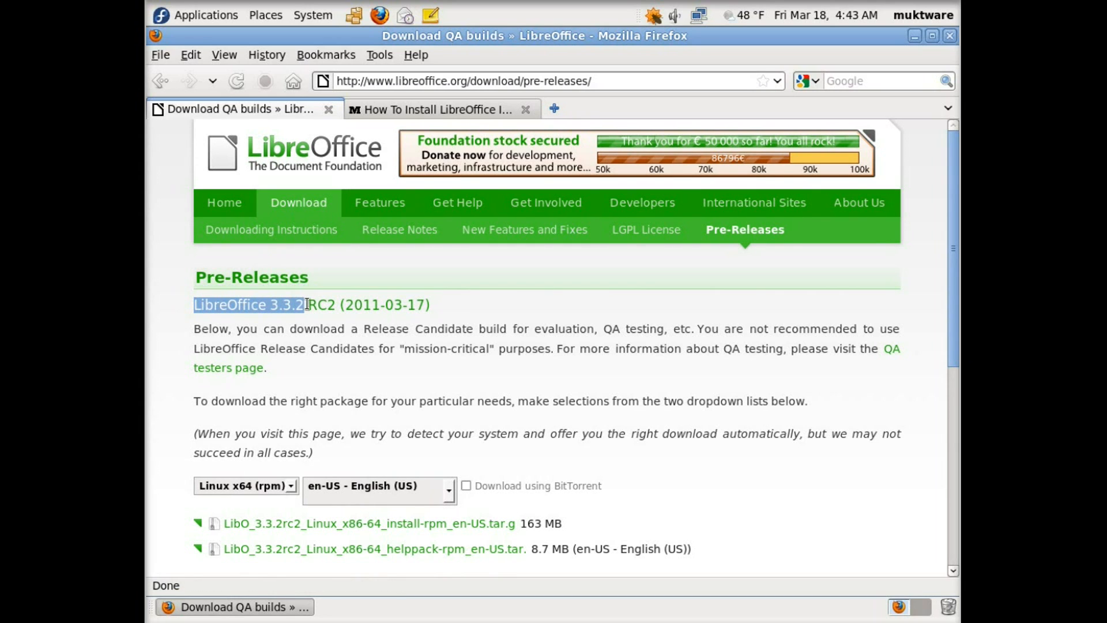
pyautogui.click(298, 203)
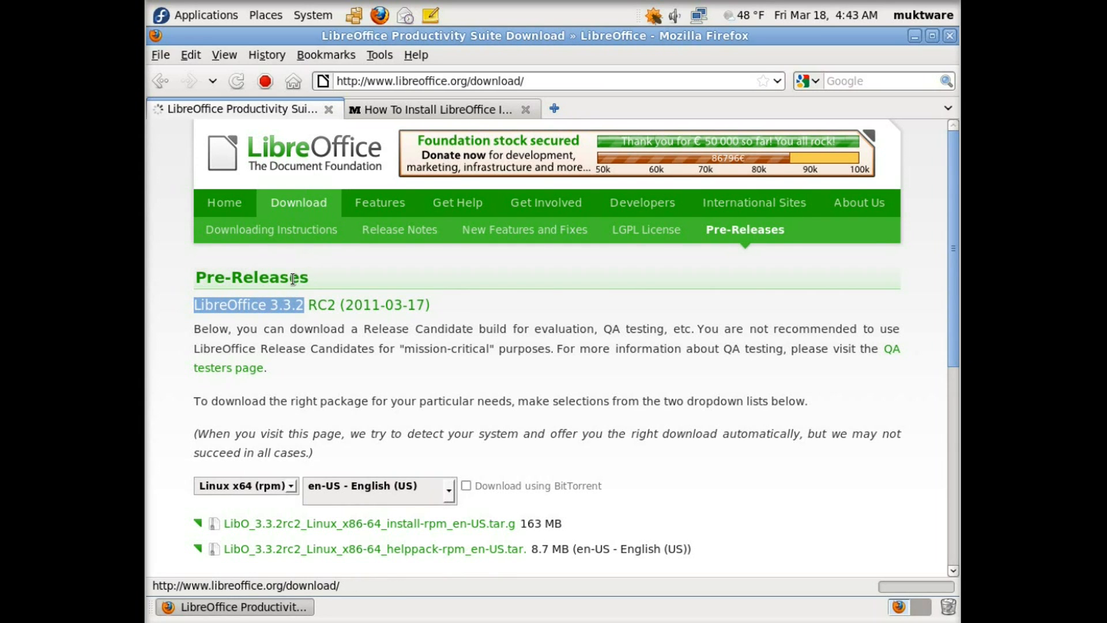
pyautogui.click(298, 203)
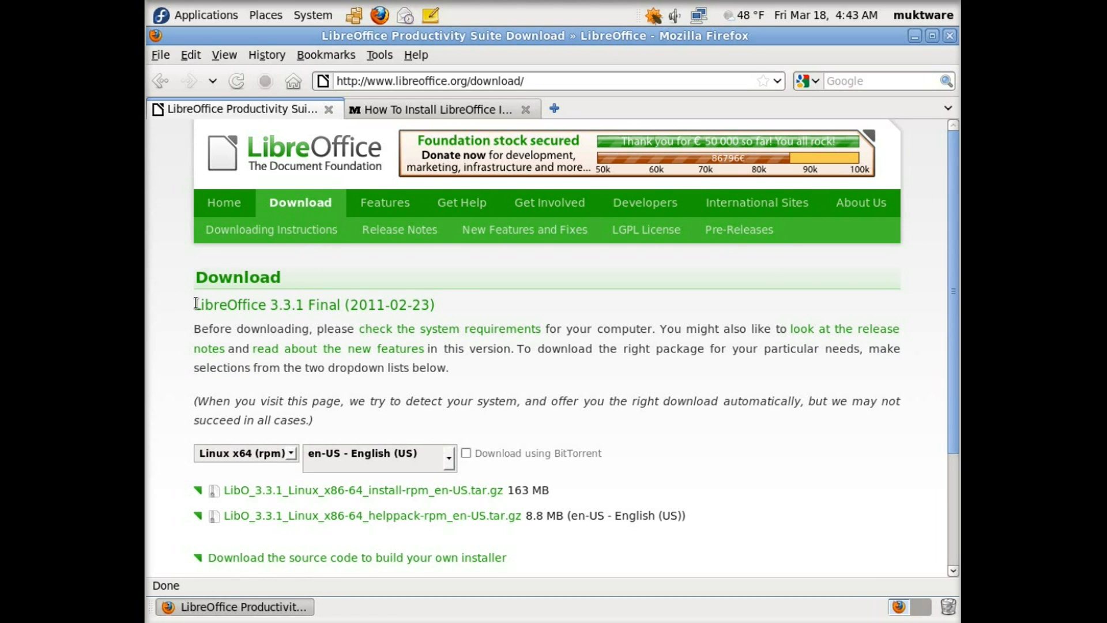
pyautogui.moveTo(195, 304); pyautogui.dragTo(338, 305)
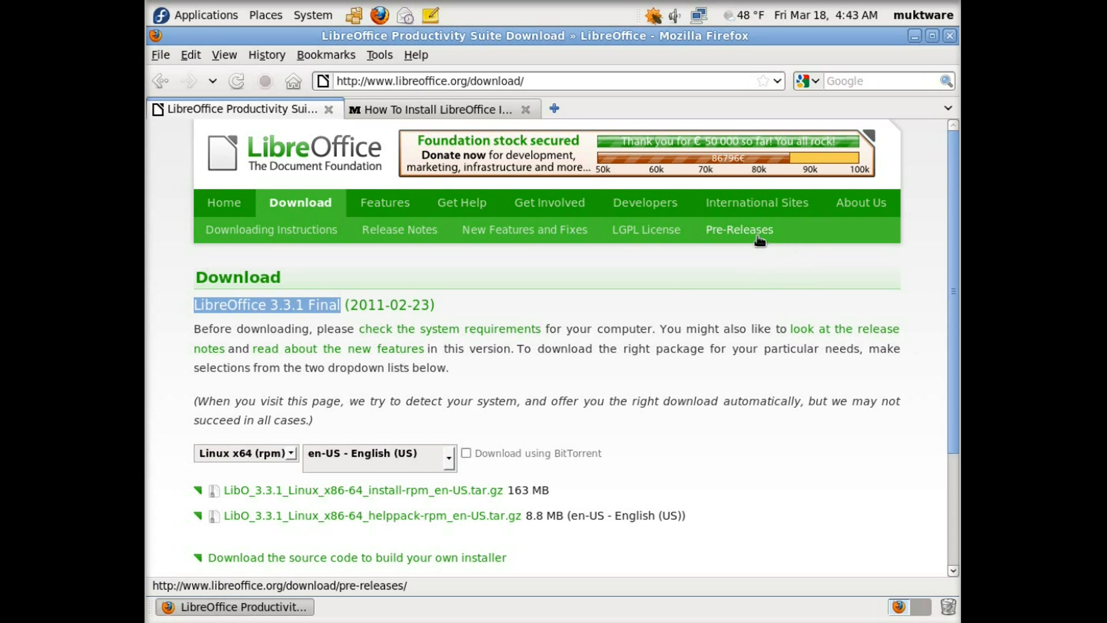
pyautogui.click(739, 229)
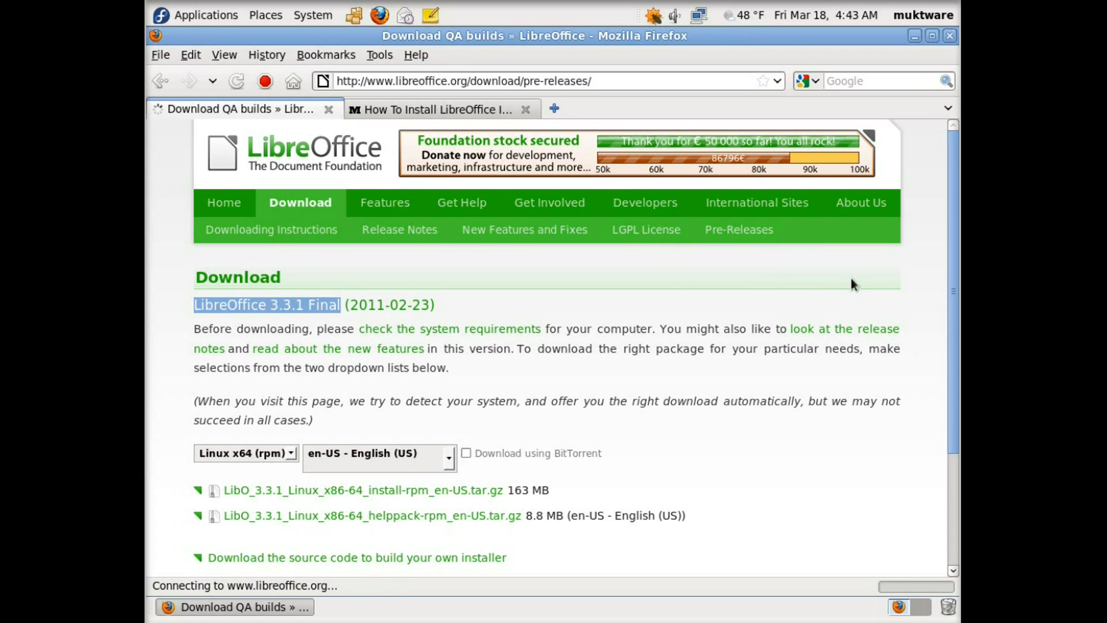
pyautogui.click(739, 229)
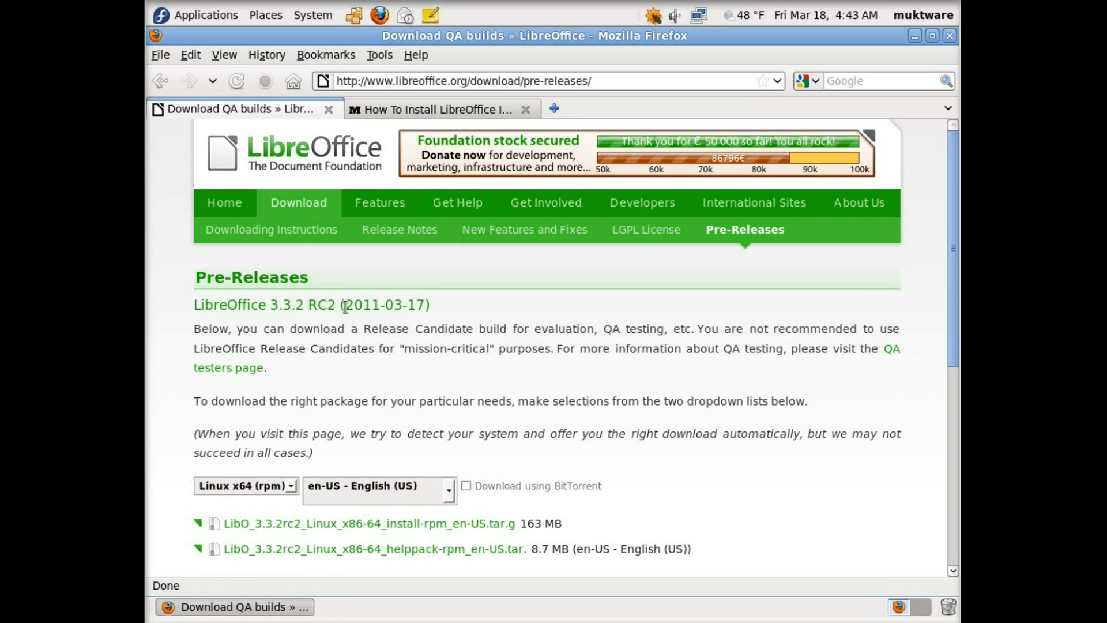
pyautogui.scroll(-3)
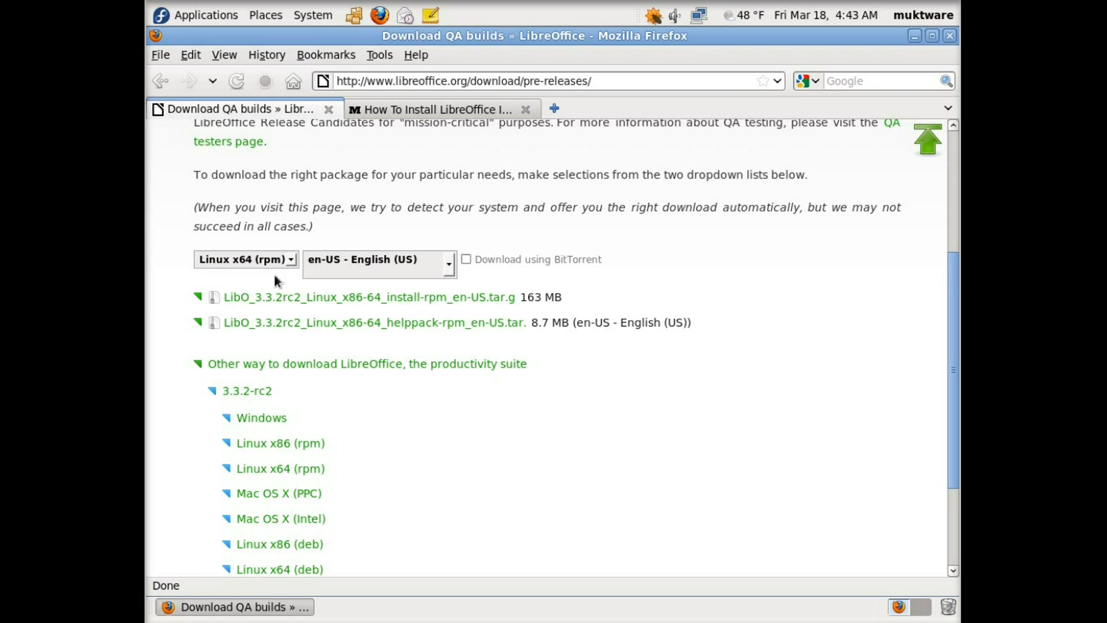
pyautogui.moveTo(423, 316)
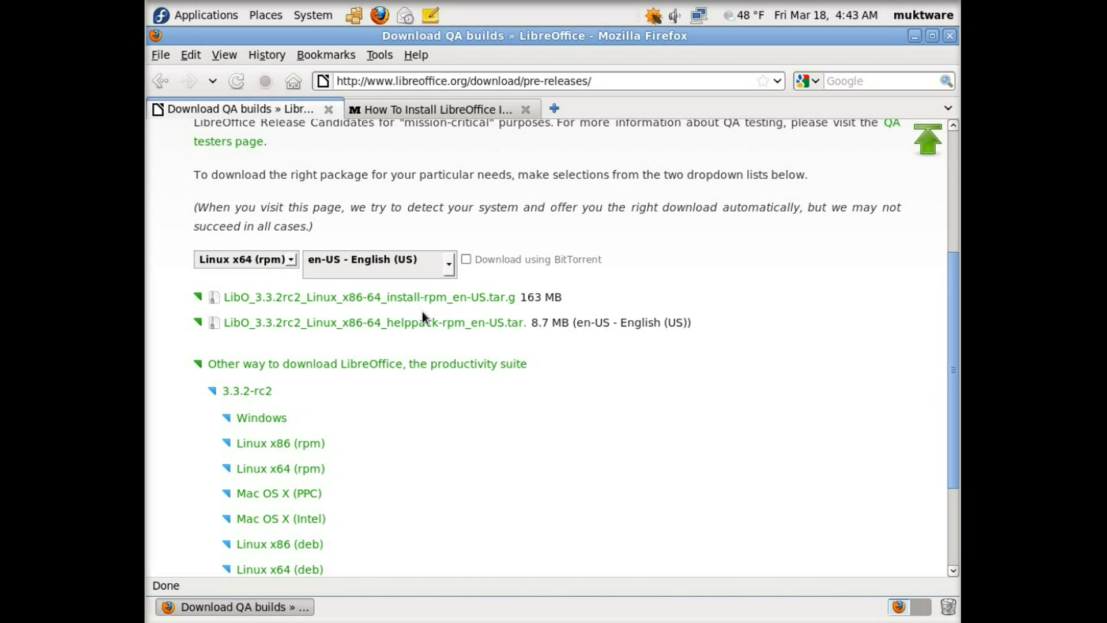
pyautogui.moveTo(254, 274)
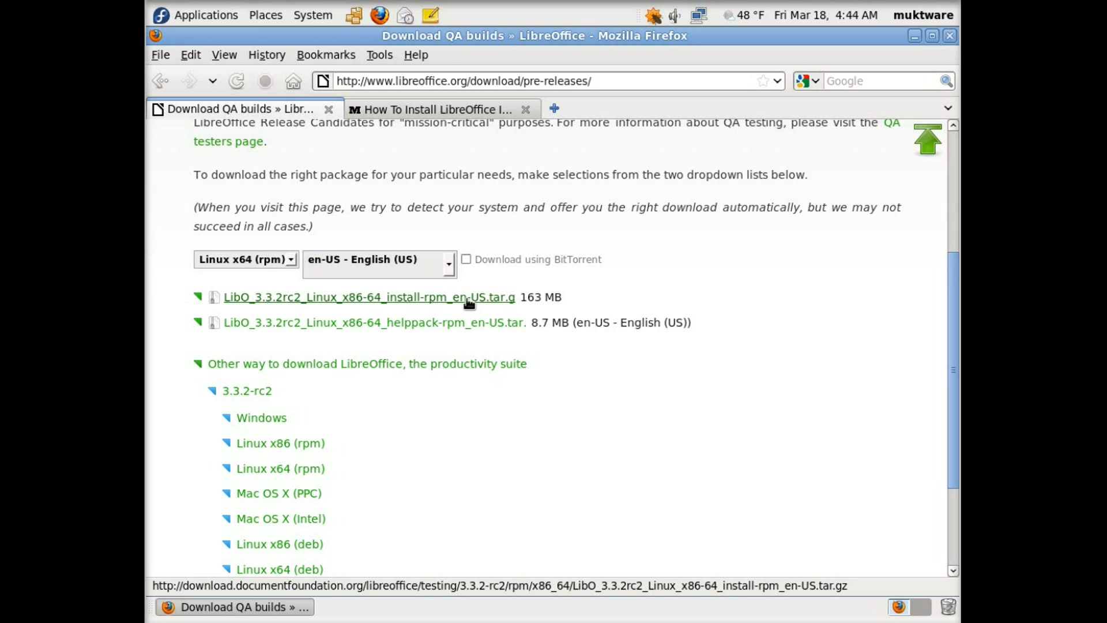
# Step: Save the 3.3.2 RC2 x64 rpm install archive and minimize Firefox while it downloads
pyautogui.click(369, 296)
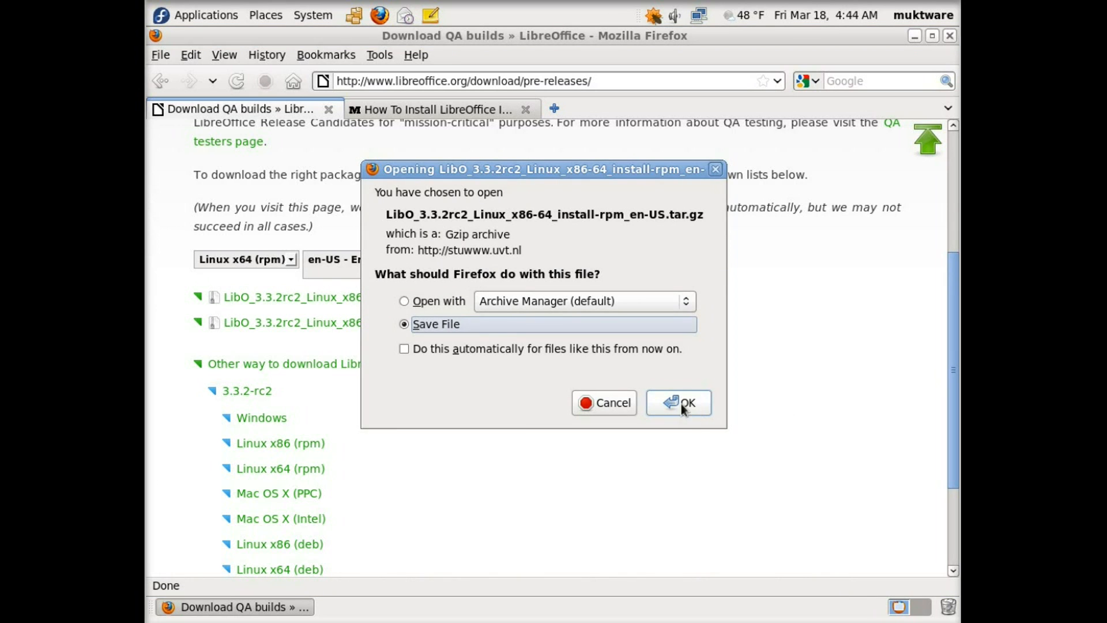
pyautogui.click(679, 403)
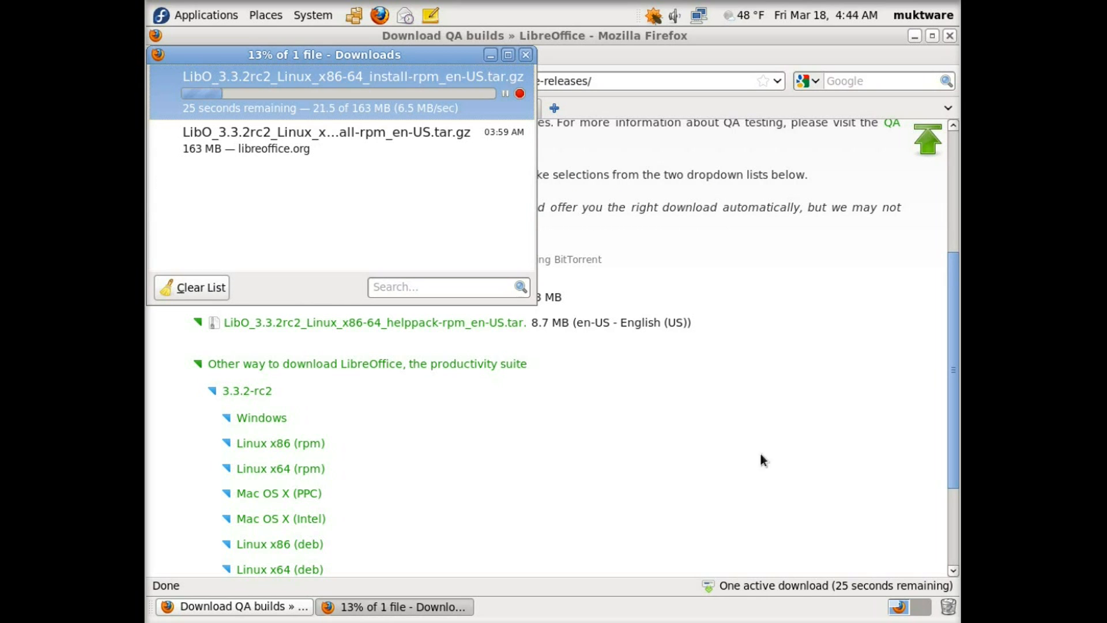
pyautogui.moveTo(449, 113)
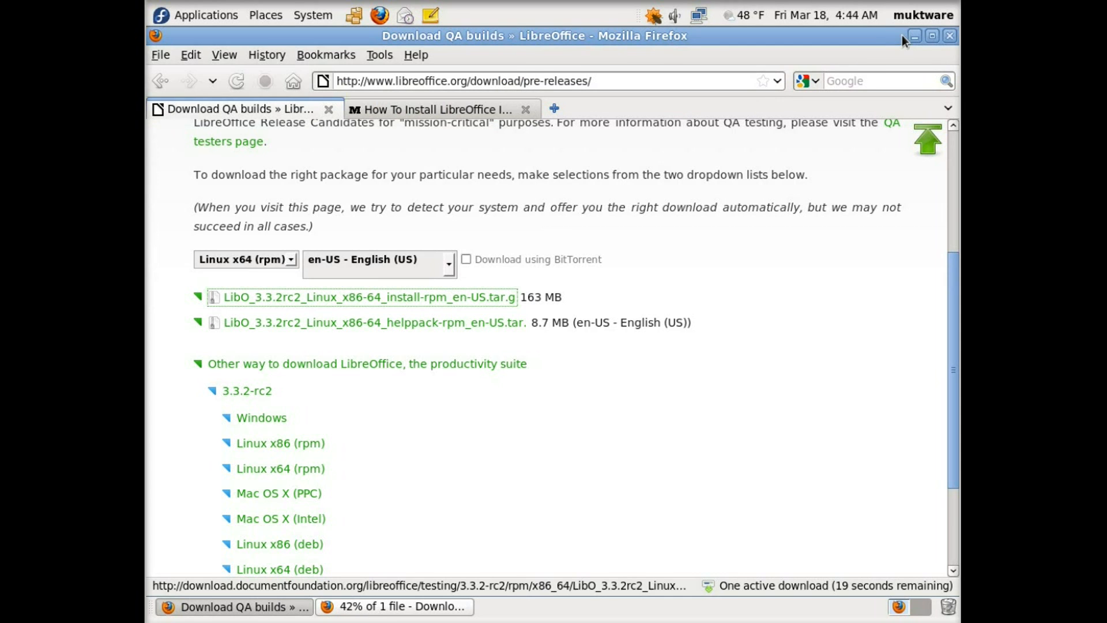
pyautogui.click(395, 606)
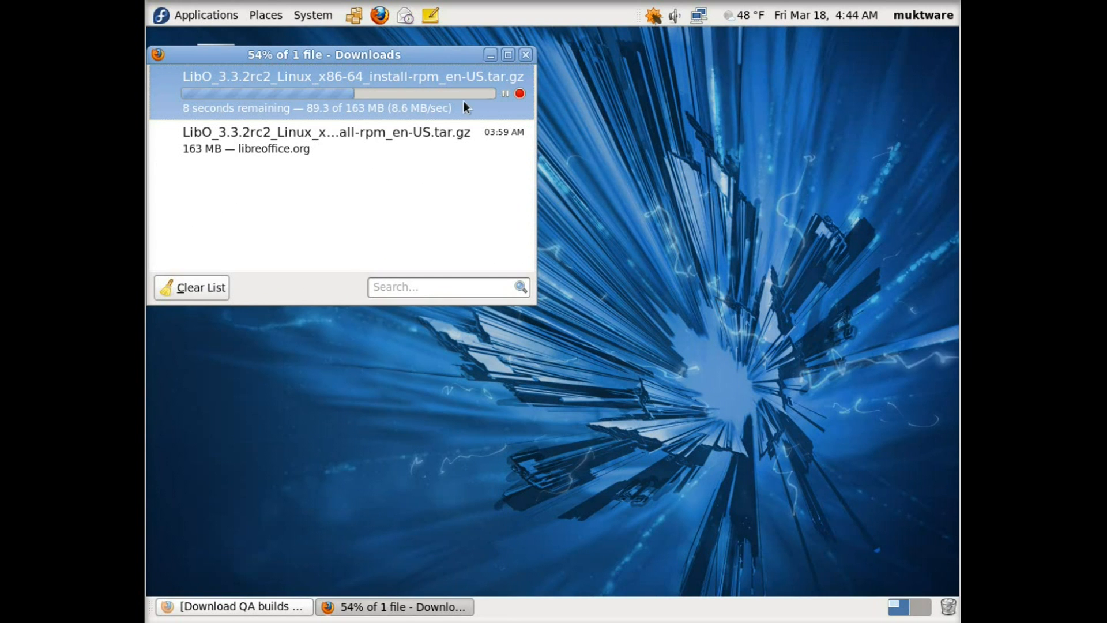
pyautogui.click(266, 15)
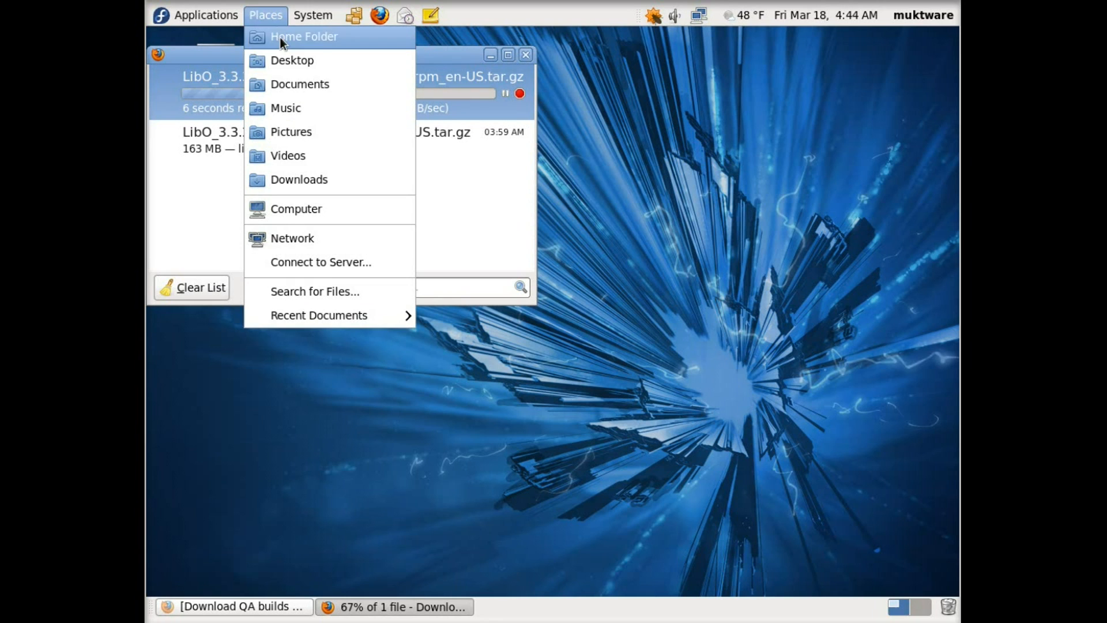
# Step: Extract the LibreOffice 3.3.2 RC2 archive in Downloads and browse its RPMS folder
pyautogui.click(304, 36)
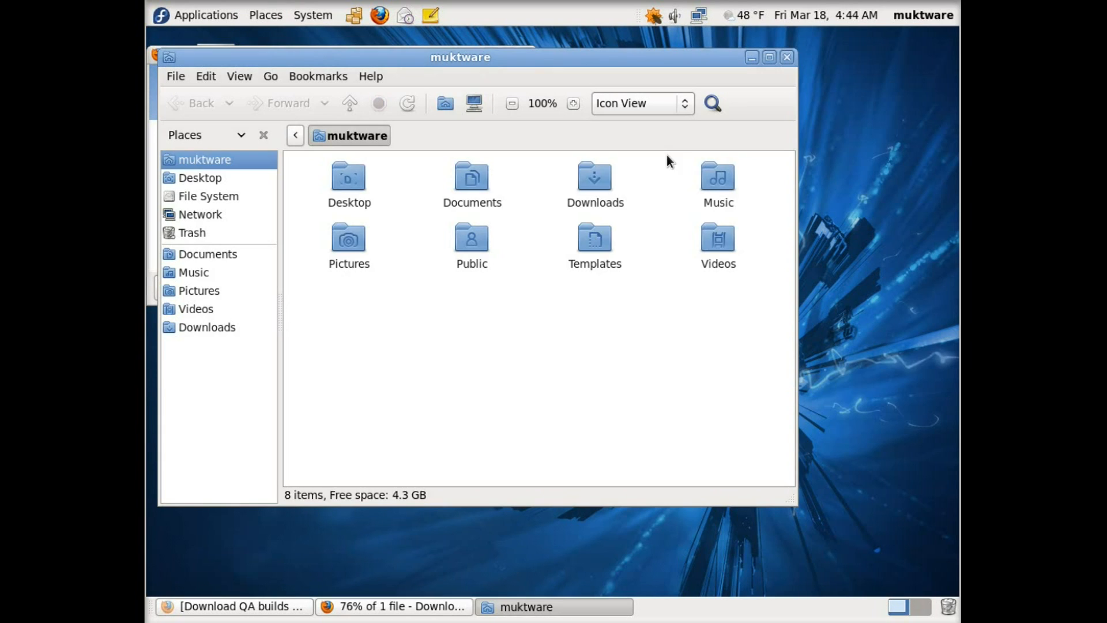
pyautogui.doubleClick(595, 176)
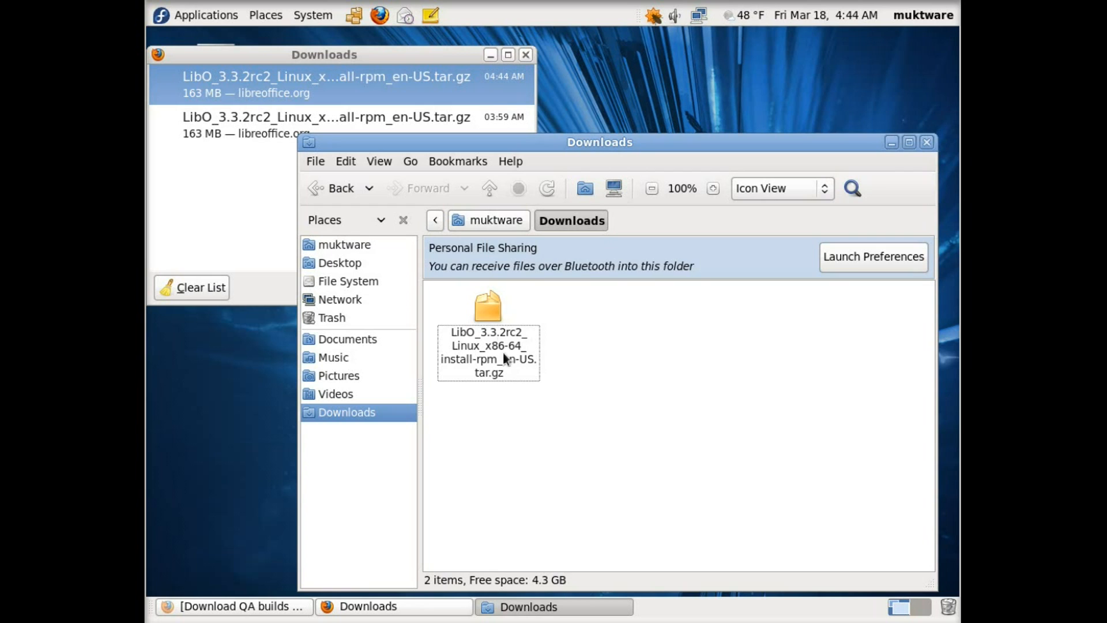
pyautogui.click(526, 54)
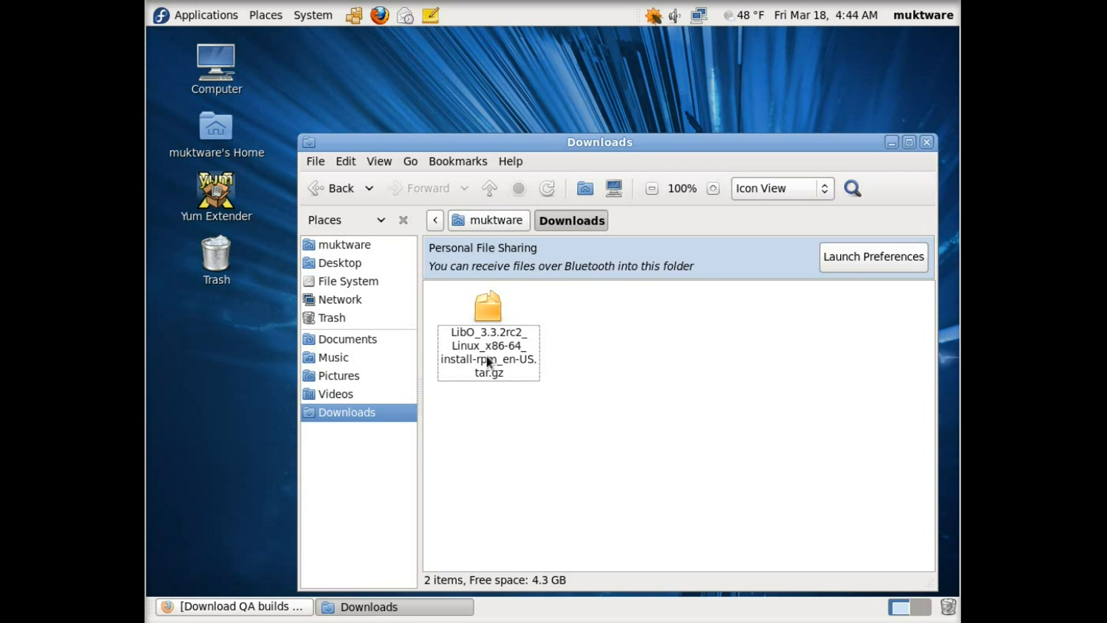
pyautogui.rightClick(488, 346)
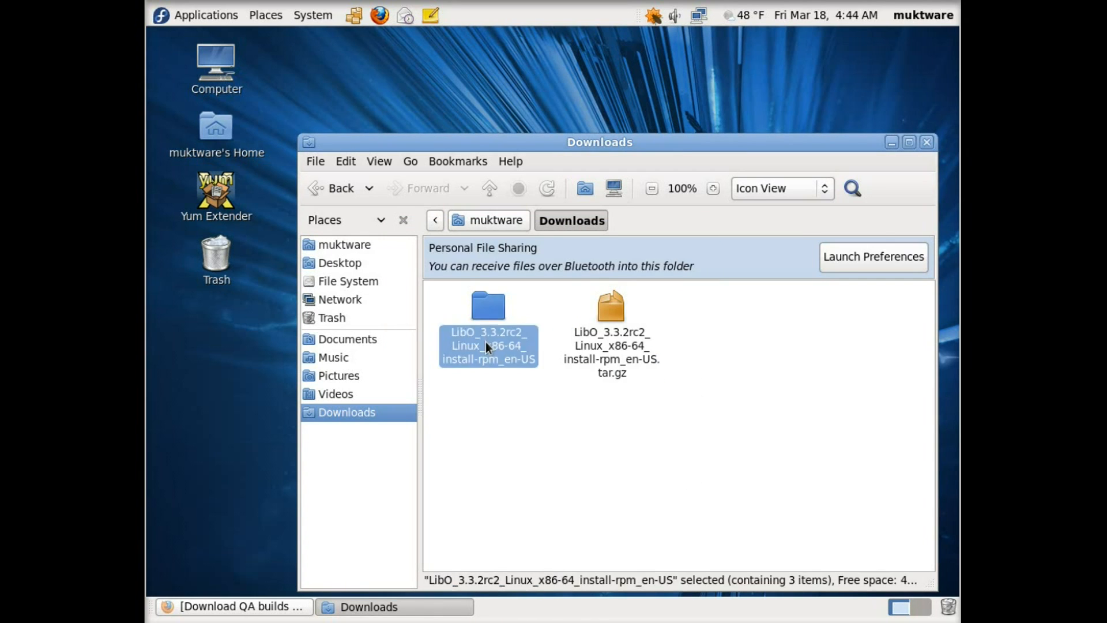
pyautogui.doubleClick(488, 306)
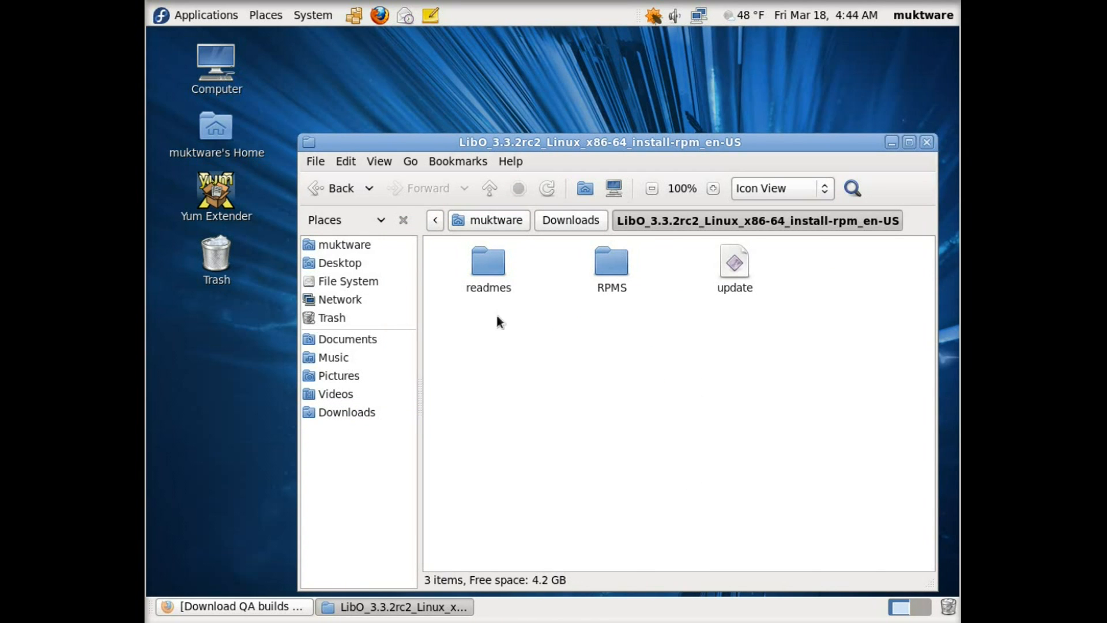
pyautogui.doubleClick(610, 269)
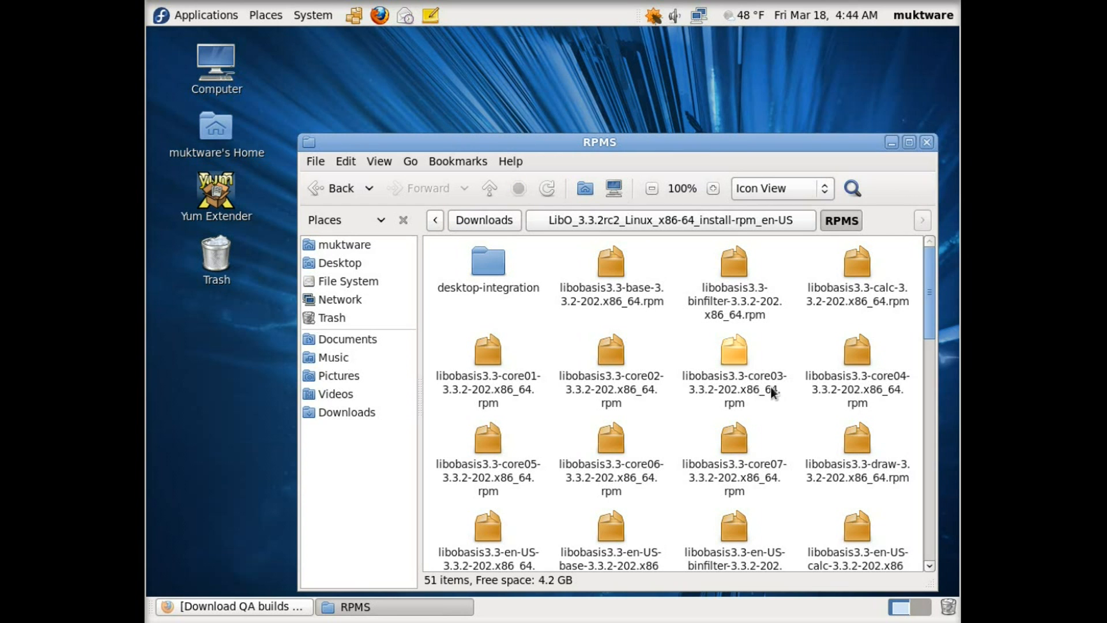
pyautogui.scroll(-3)
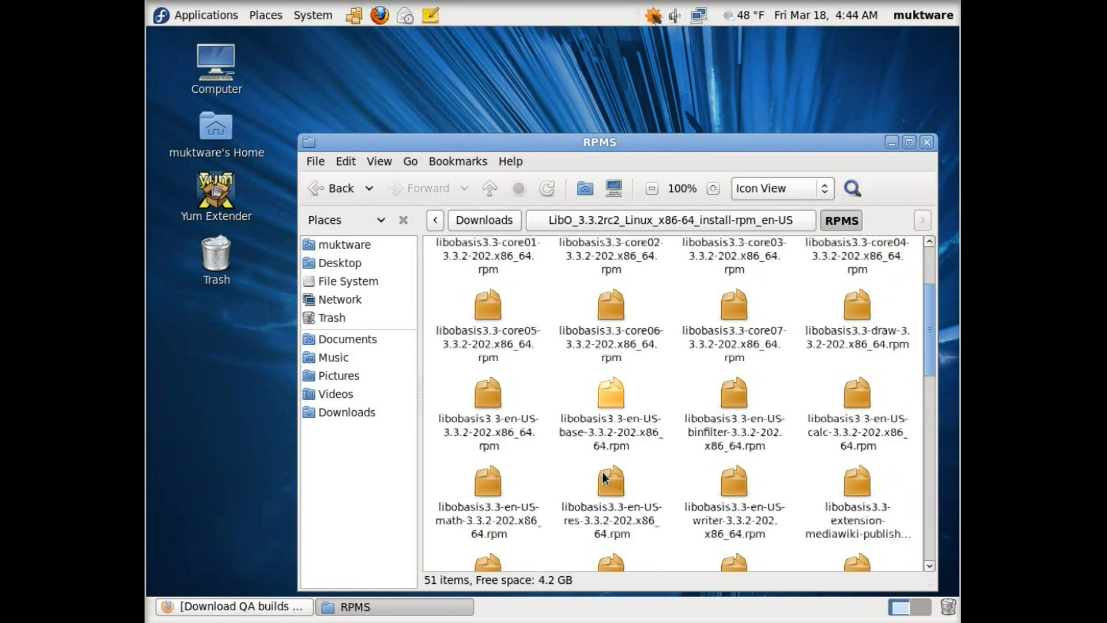
pyautogui.click(205, 15)
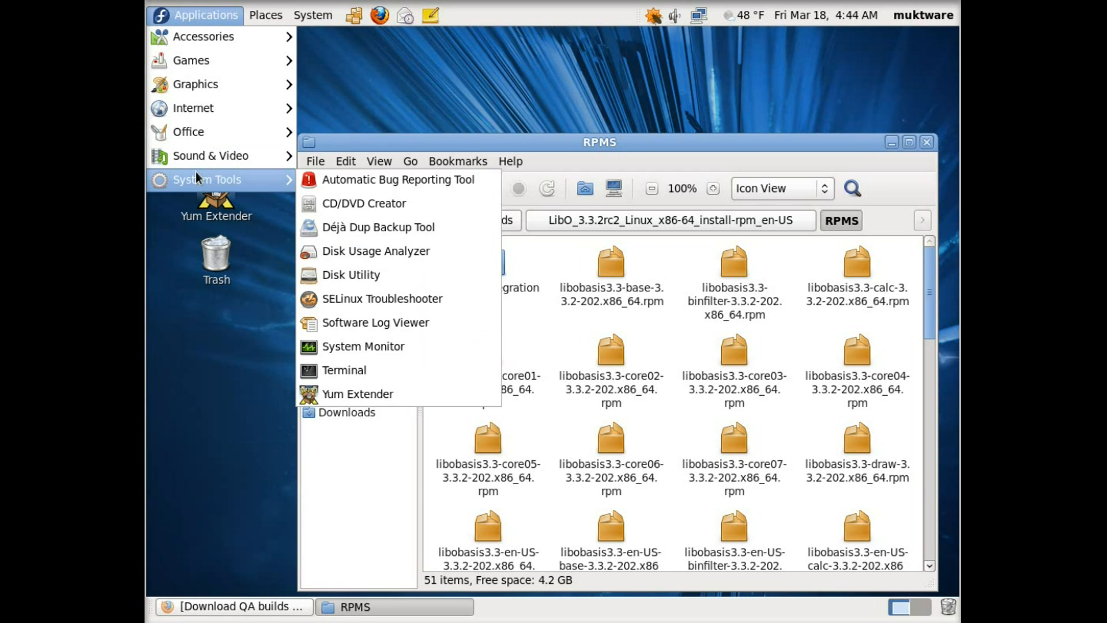
# Step: In a root terminal, change into LibO_3.3.2rc2_Linux_x86-64_install-rpm_en-US/RPMS in Downloads
pyautogui.click(344, 370)
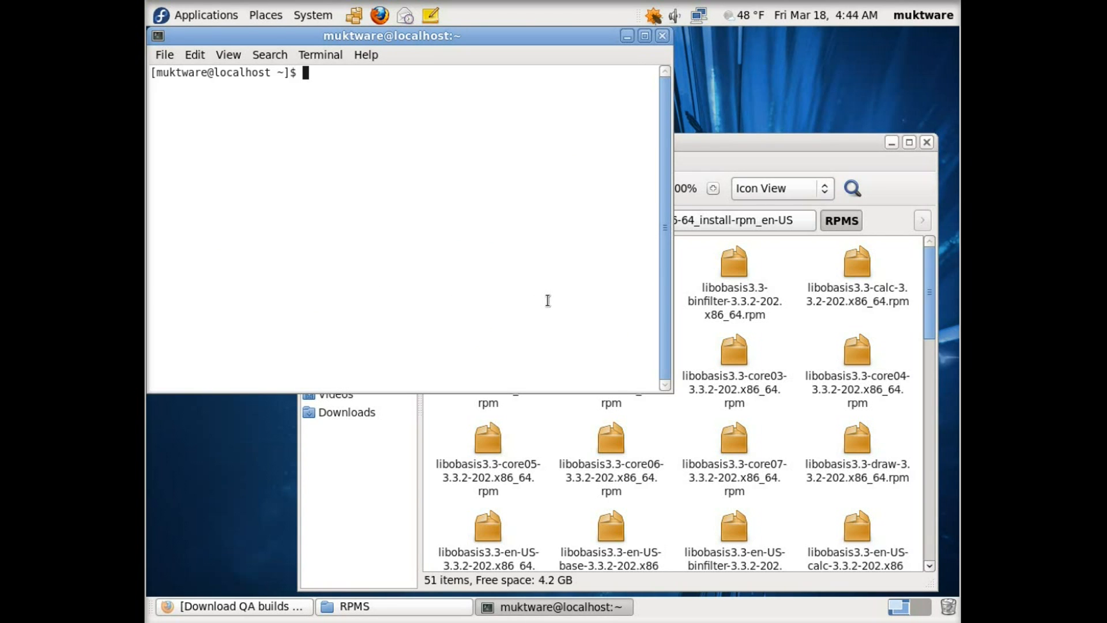
pyautogui.write('su')
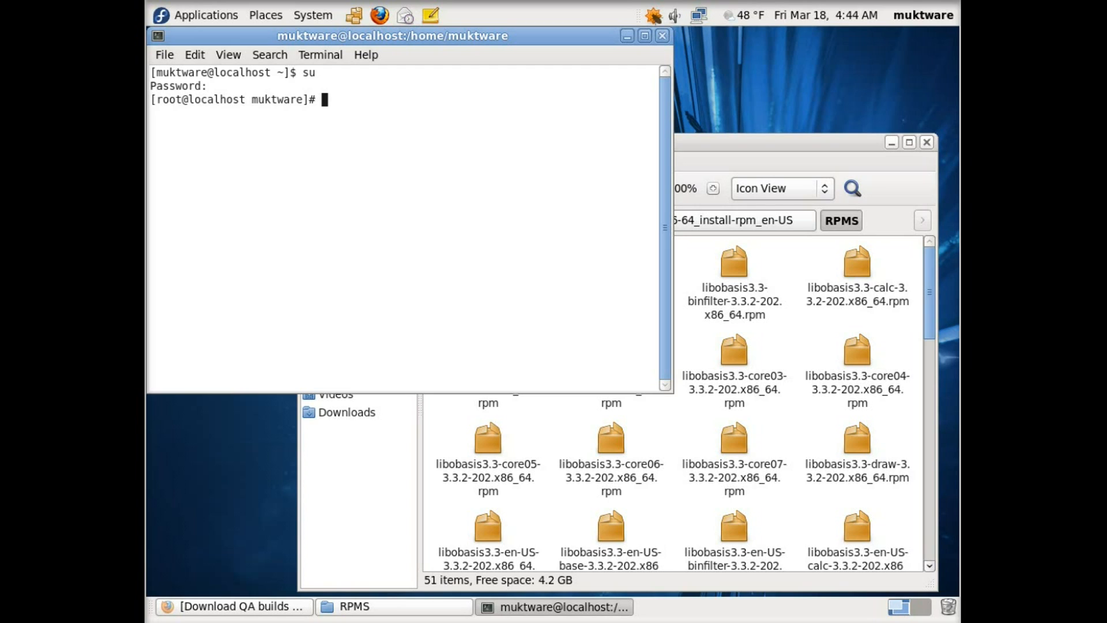
pyautogui.write('cd')
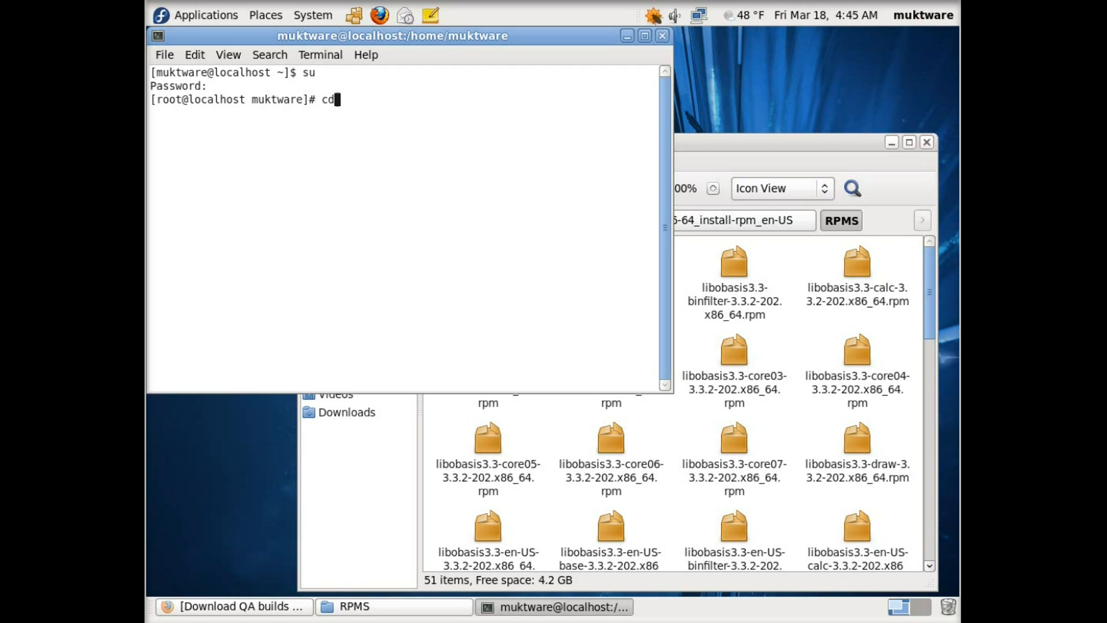
pyautogui.write('/home/')
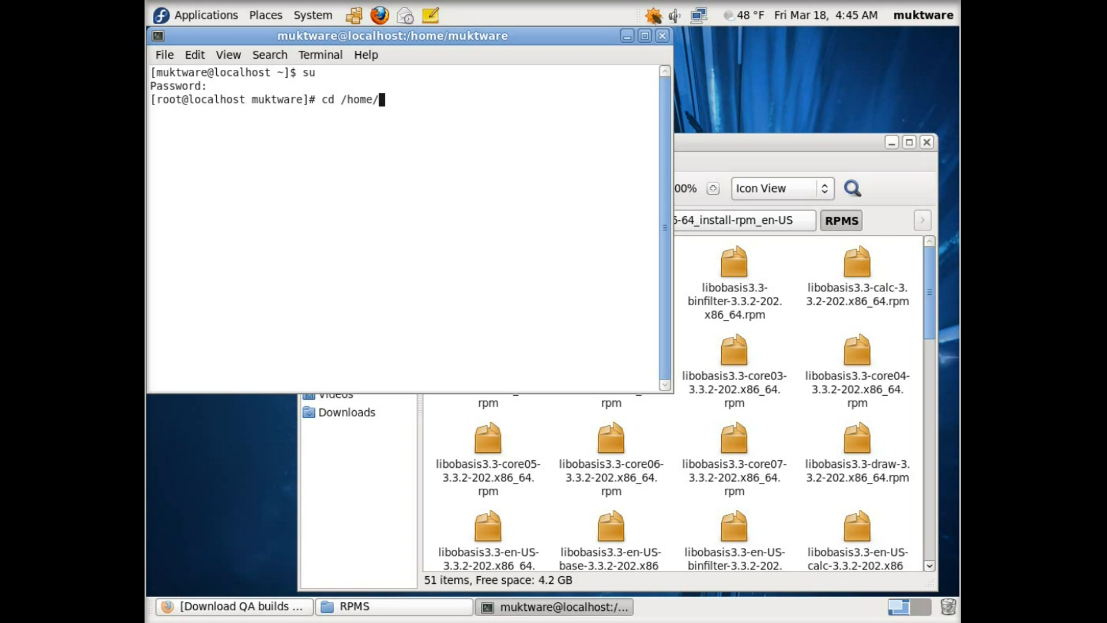
pyautogui.write('muktware/Downloads/')
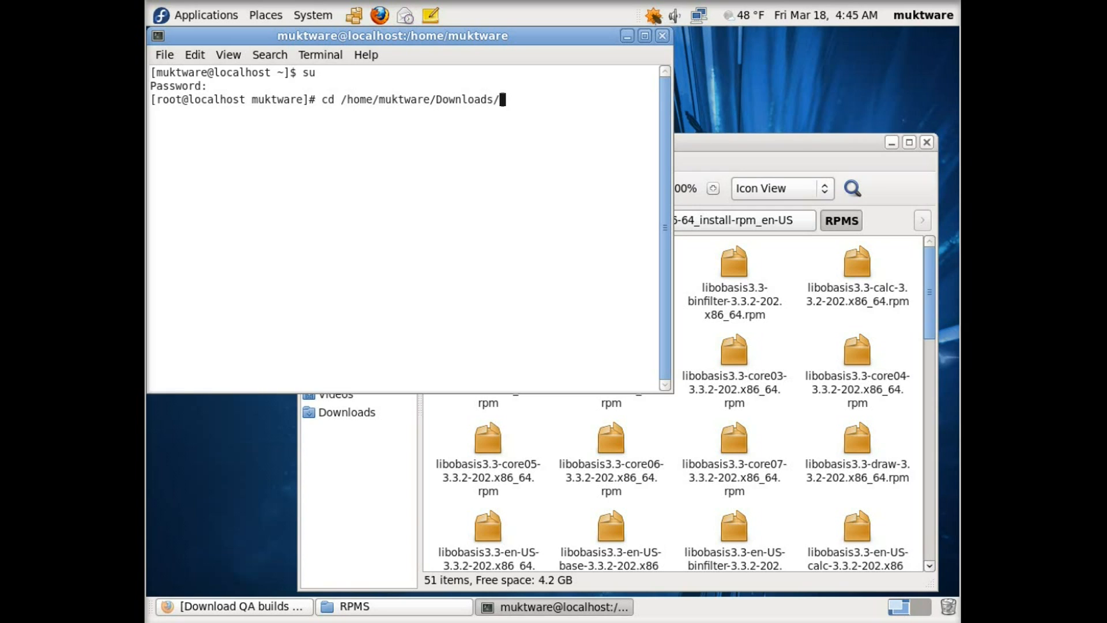
pyautogui.write('LibO_3.3.2rc2_Linux_x86-64_install-rpm_en-US')
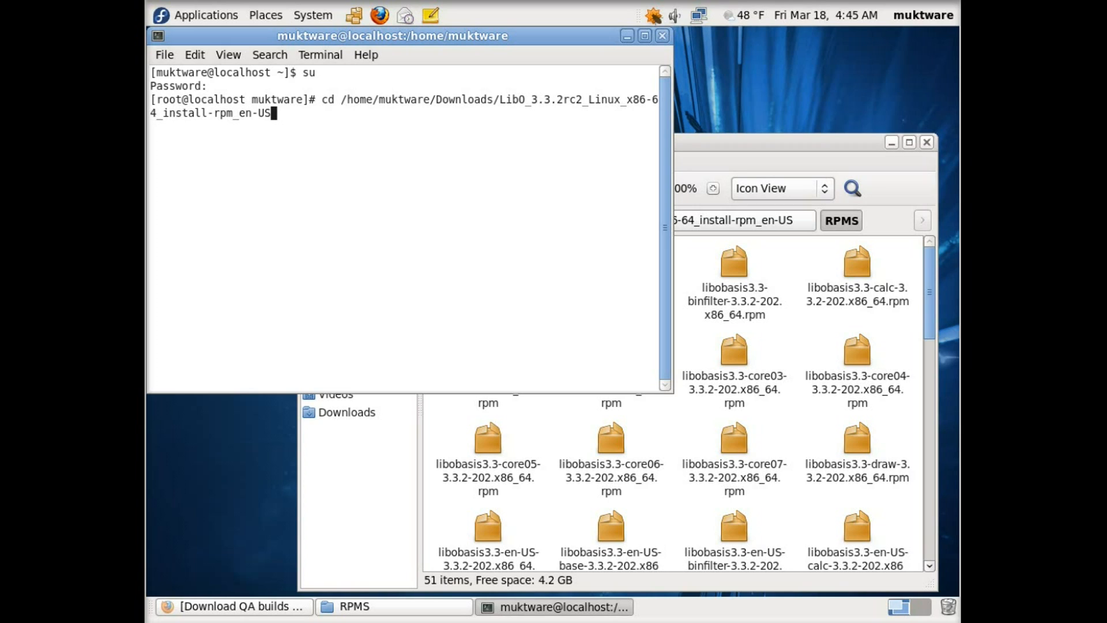
pyautogui.write('/R')
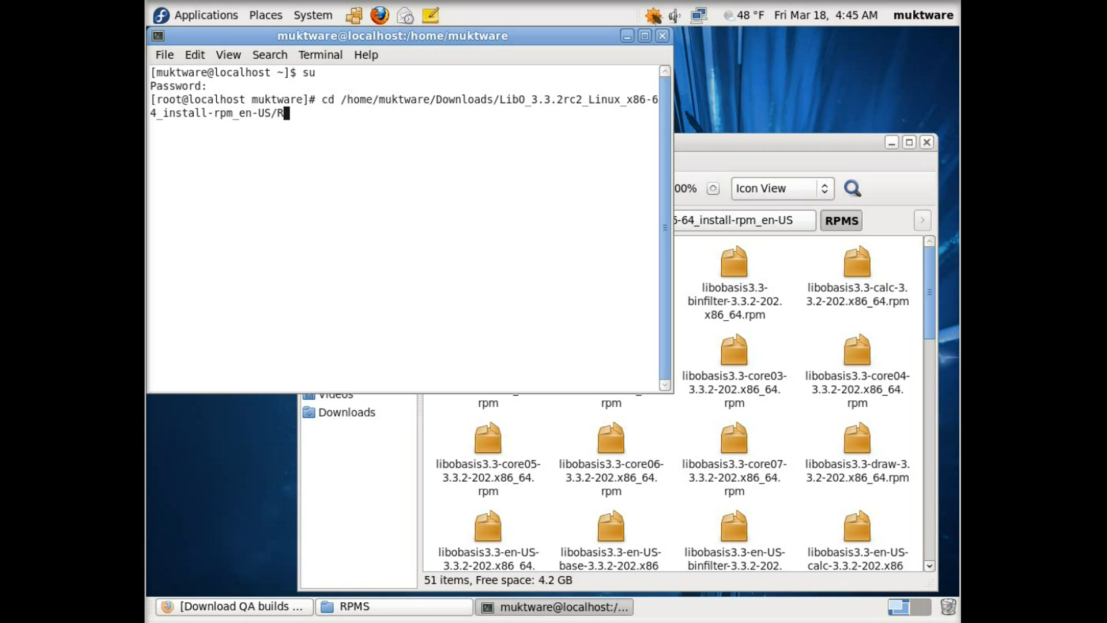
pyautogui.press('Return')
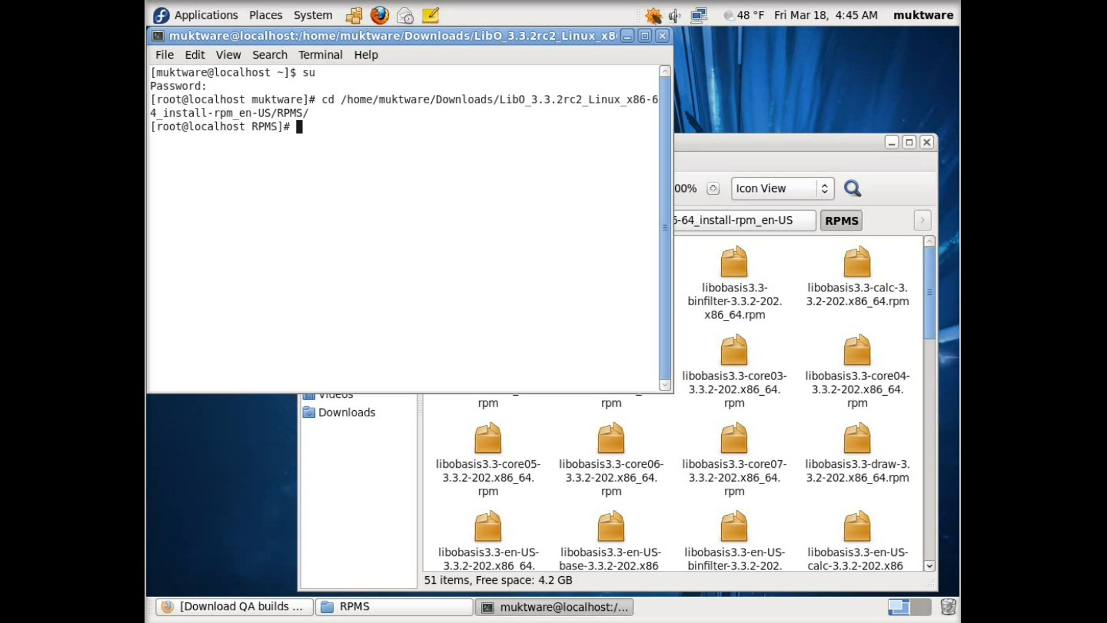
pyautogui.moveTo(346, 412)
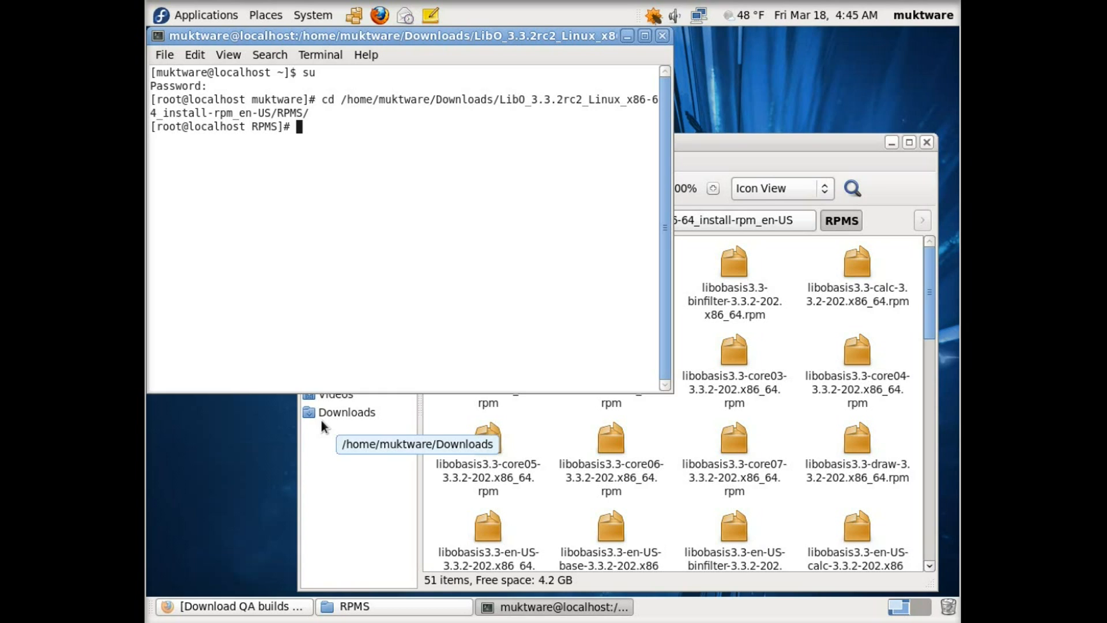
# Step: Install all the LibreOffice packages with rpm -ivh *rpm until reaching 100%
pyautogui.write('re')
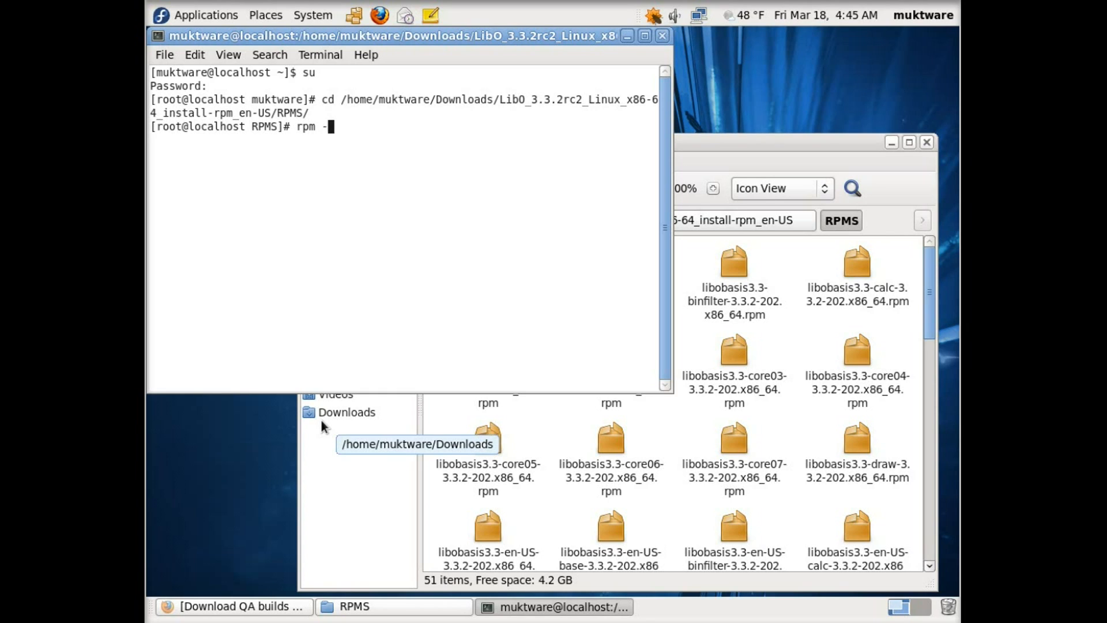
pyautogui.write('ivh')
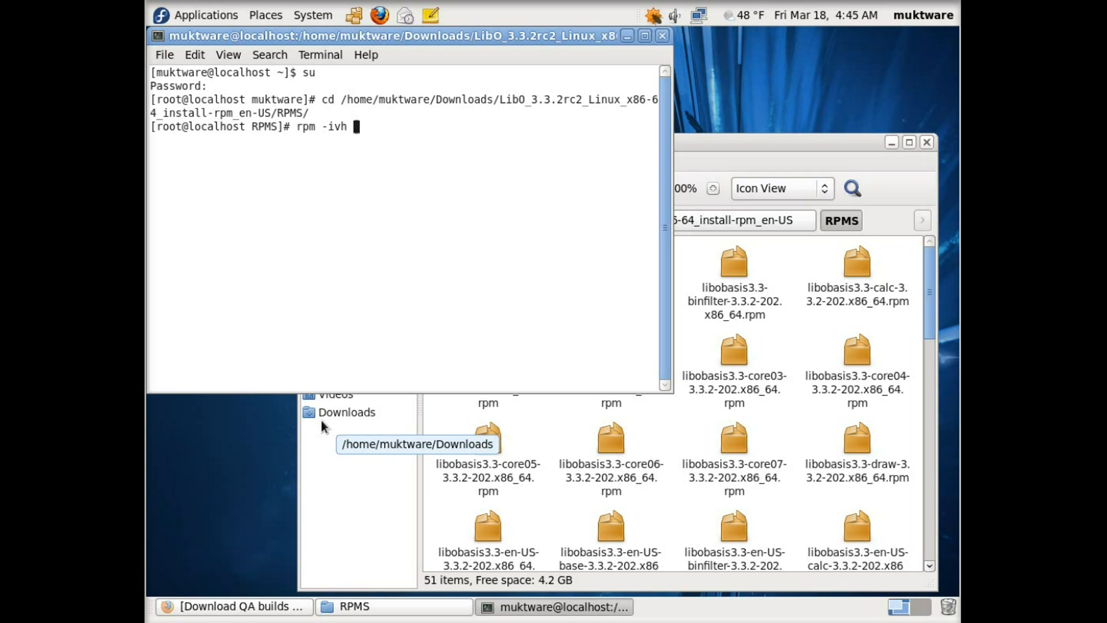
pyautogui.write('*rpm')
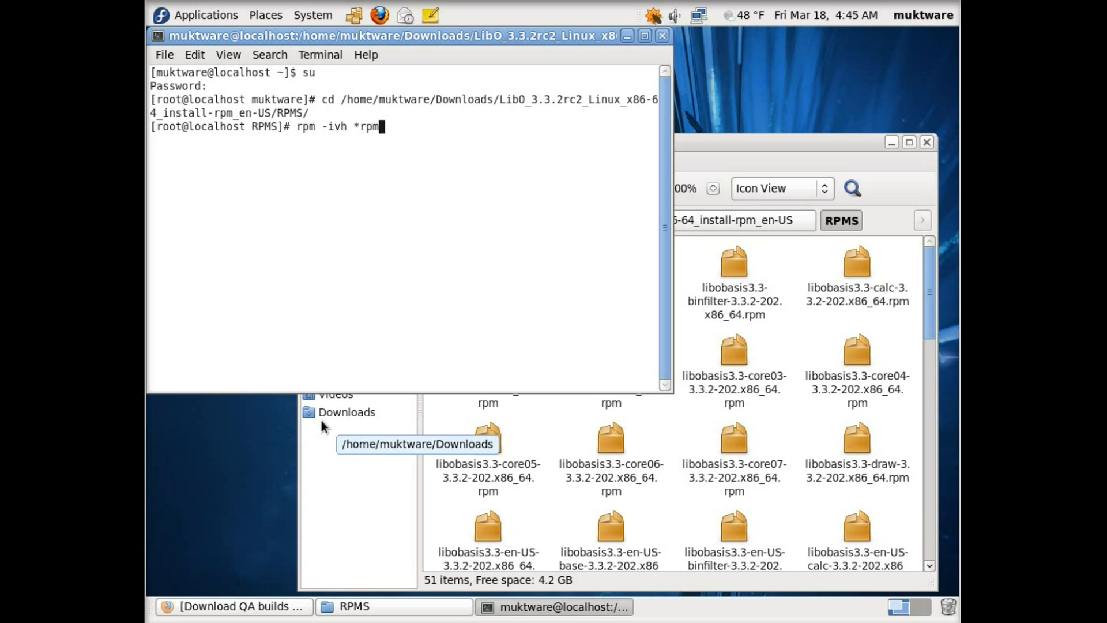
pyautogui.press('Return')
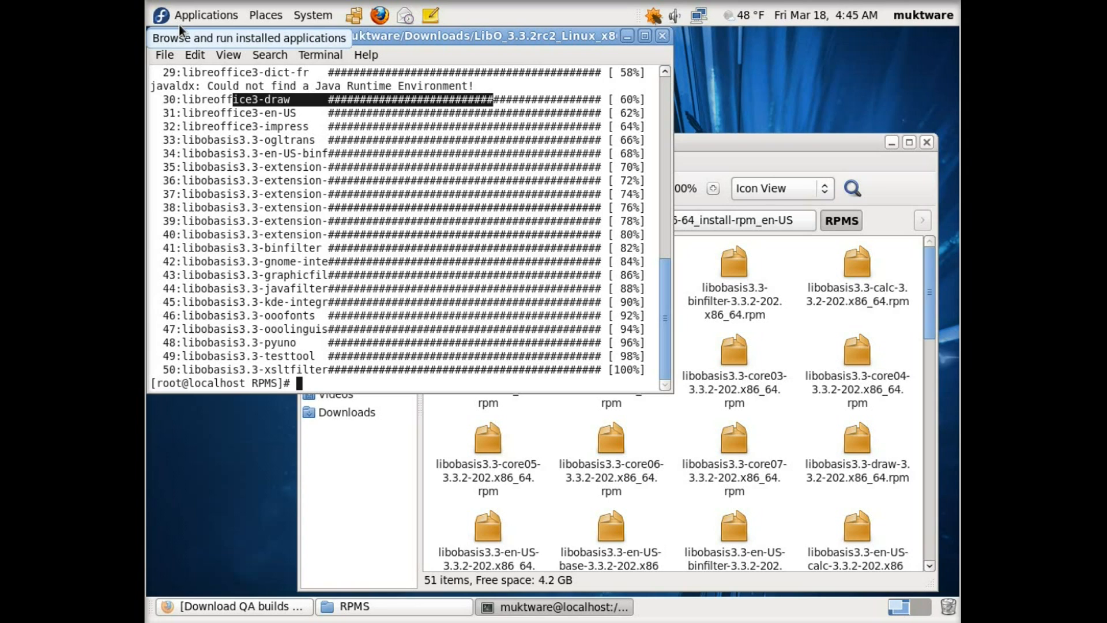
pyautogui.click(205, 14)
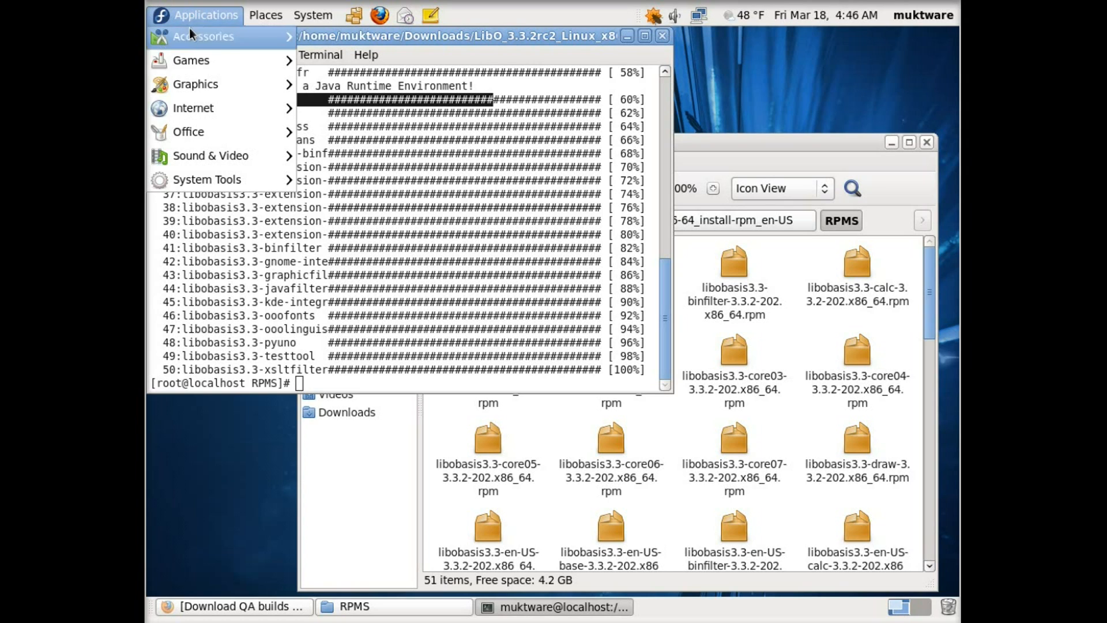
pyautogui.moveTo(188, 132)
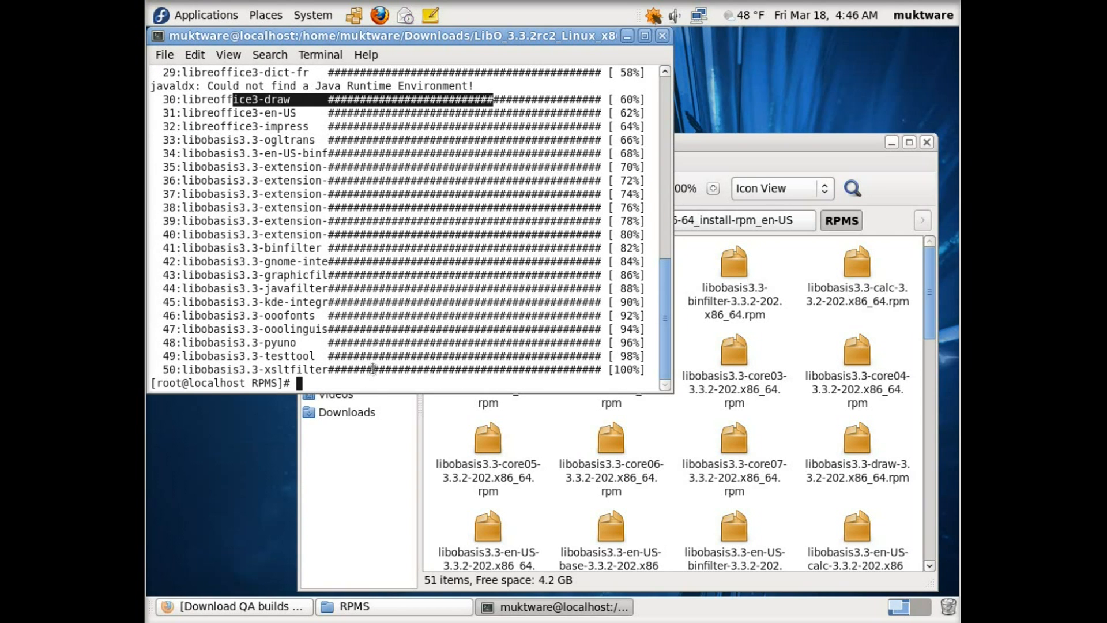
# Step: Run rpm -ivh *rpm on the desktop-integration folder's packages, which fails with conflicts
pyautogui.write('rpm -ivh *rpm')
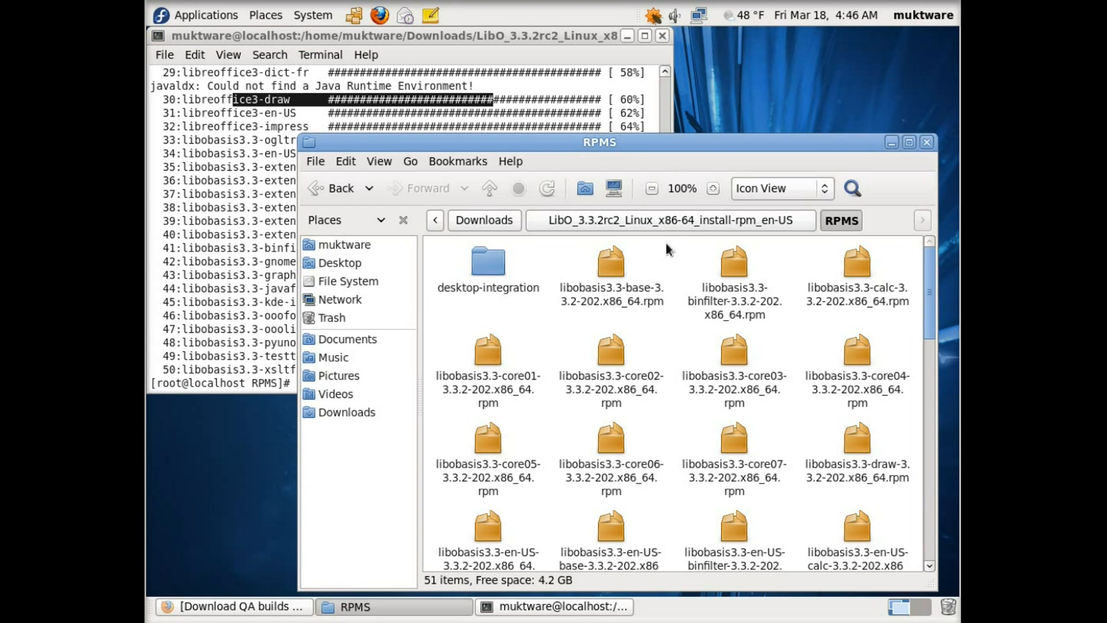
pyautogui.moveTo(466, 277)
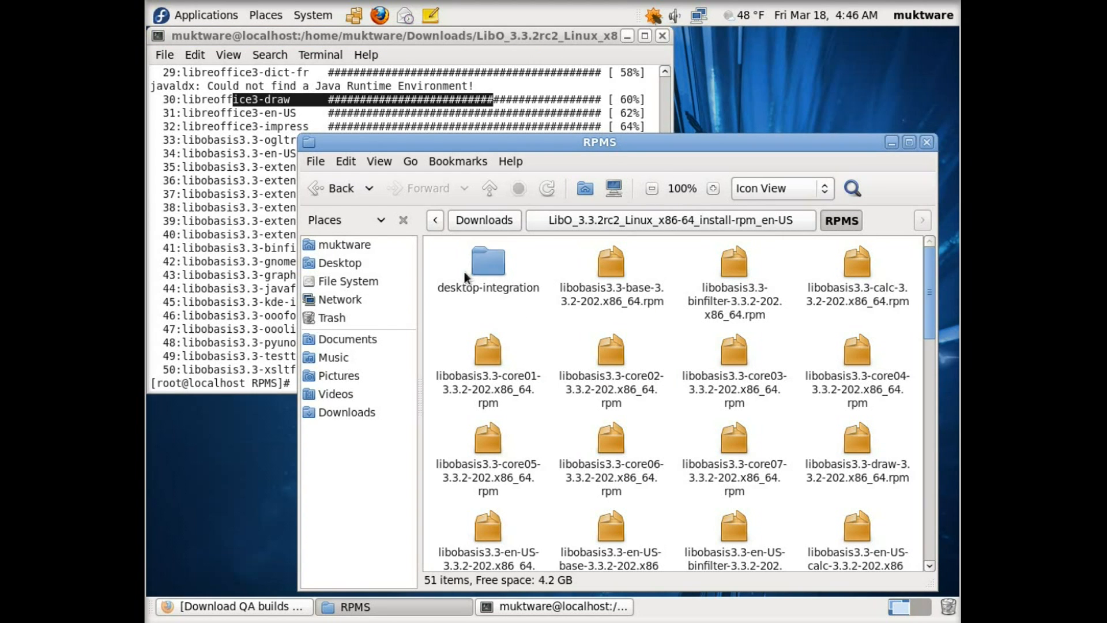
pyautogui.doubleClick(487, 262)
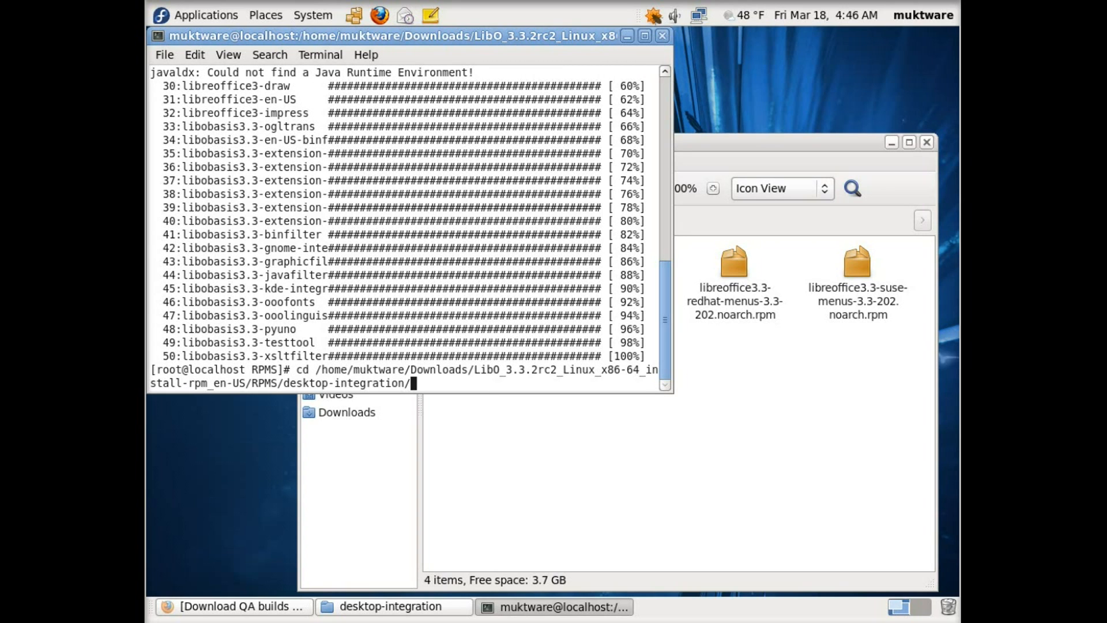
pyautogui.write('rpm -ivh *rpm')
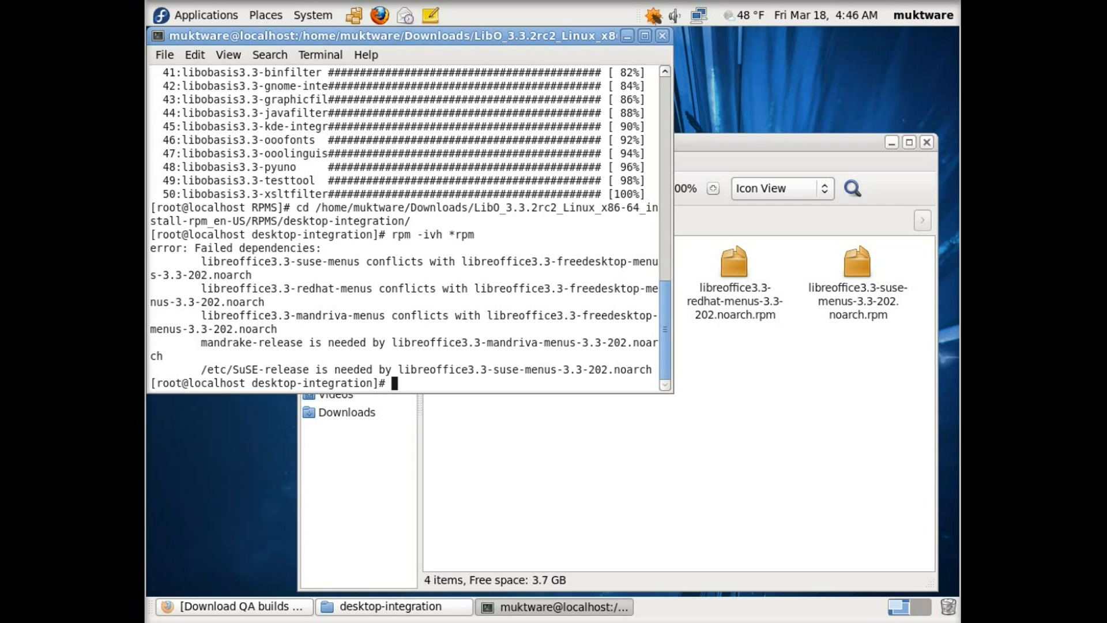
pyautogui.moveTo(207, 261)
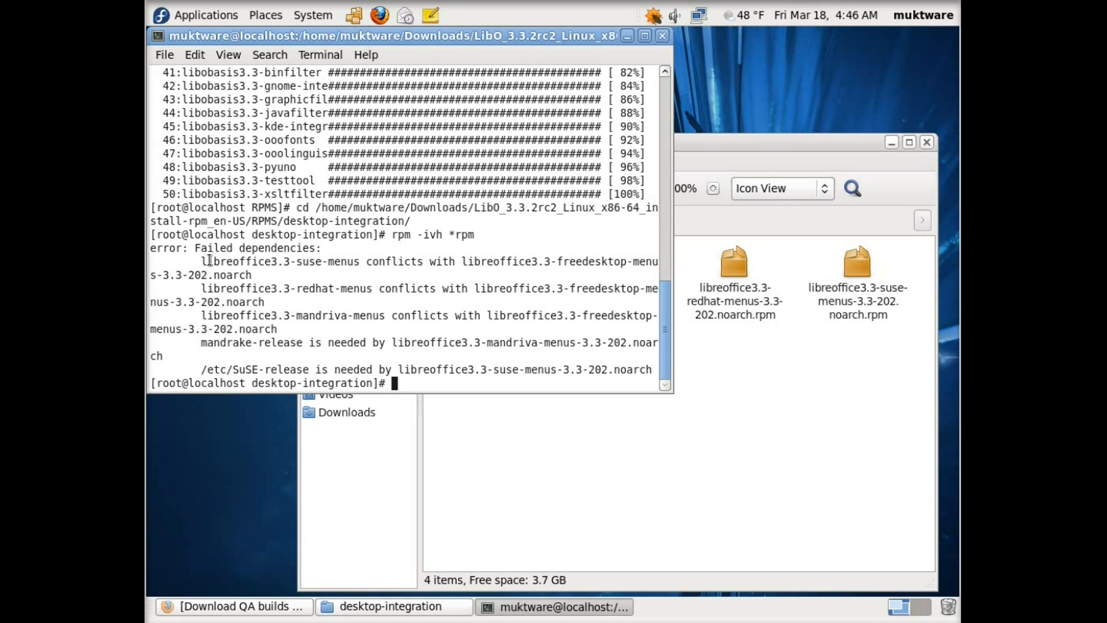
pyautogui.moveTo(531, 346)
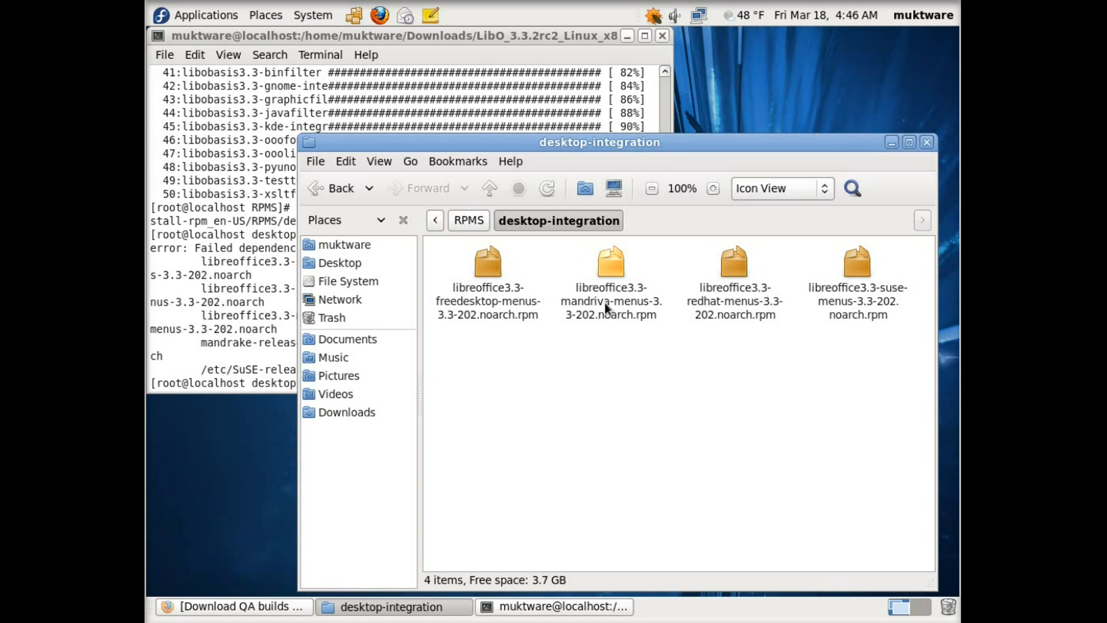
pyautogui.moveTo(819, 330)
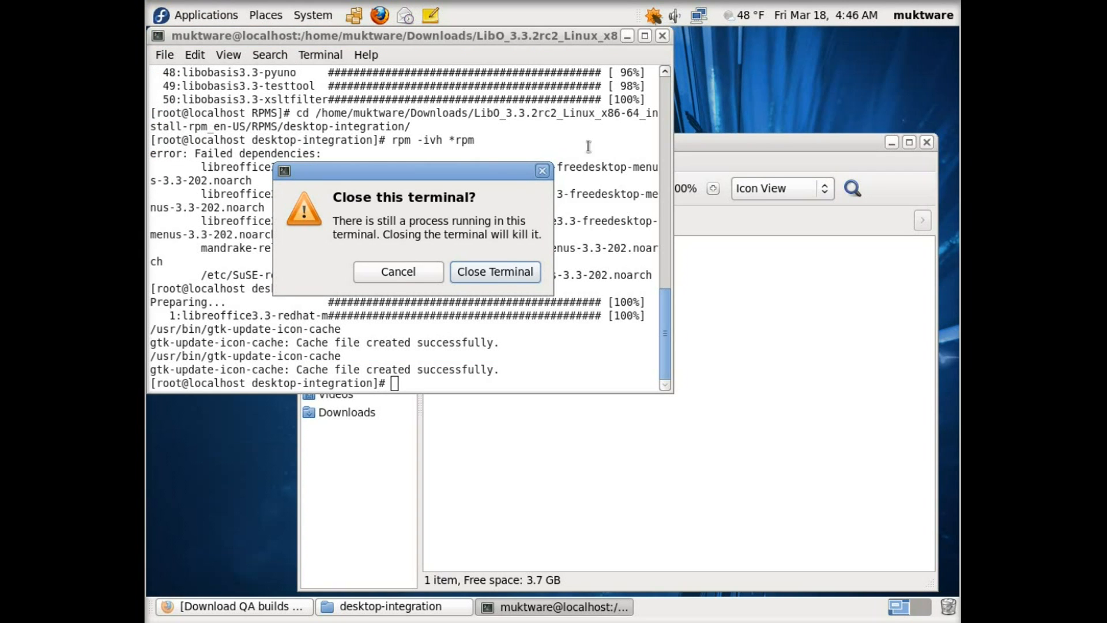
# Step: Close the terminal, launch LibreOffice 3.3 Writer, and bring up the System administration tools
pyautogui.click(494, 272)
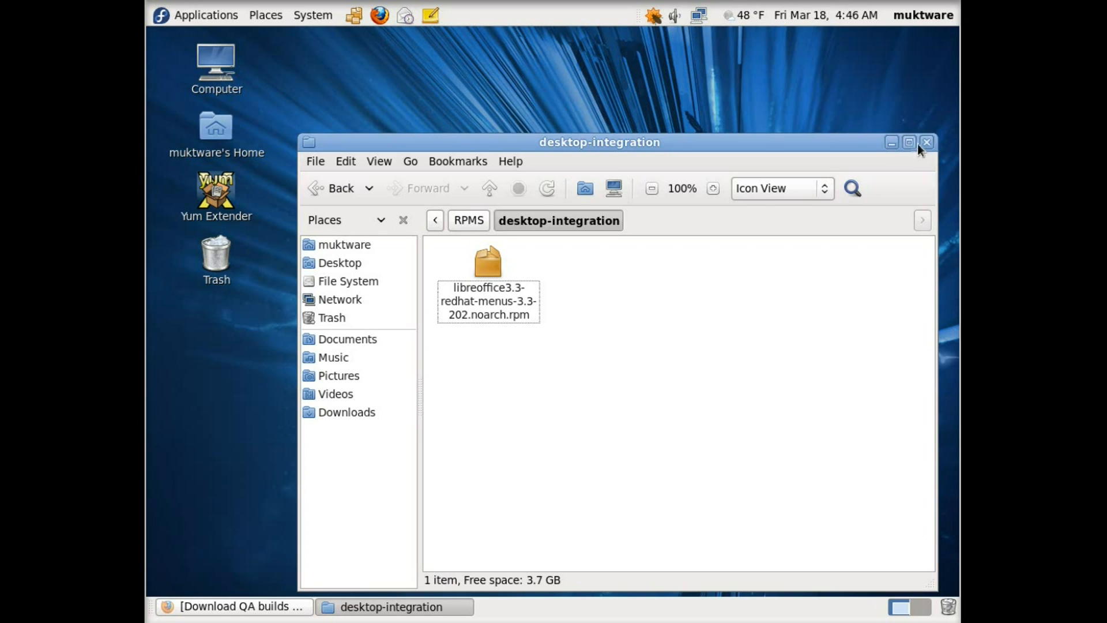
pyautogui.click(205, 15)
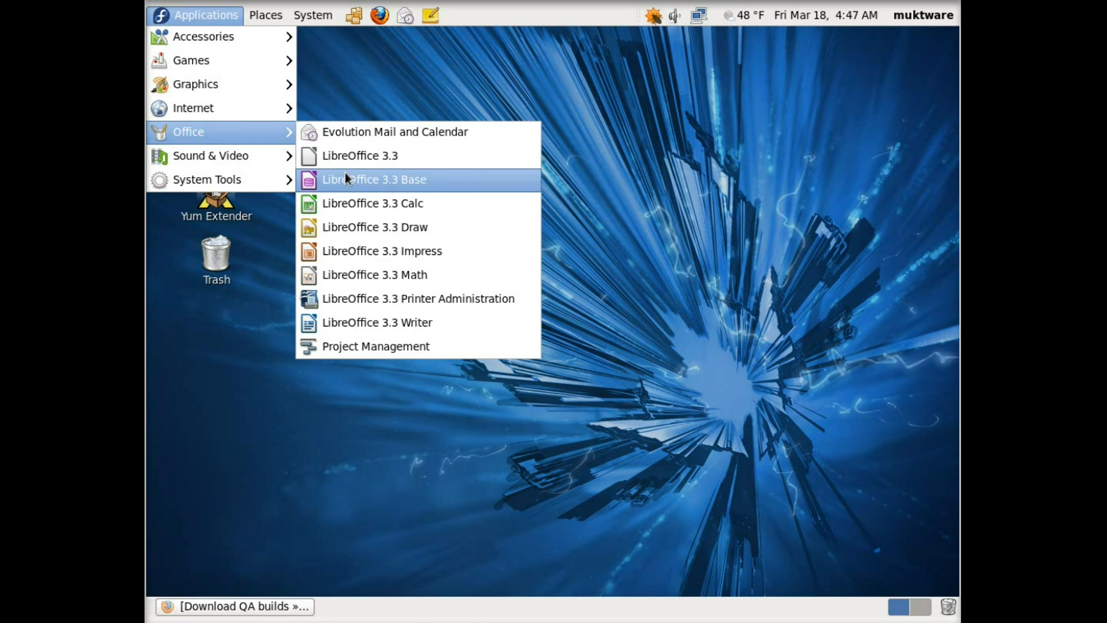
pyautogui.moveTo(377, 322)
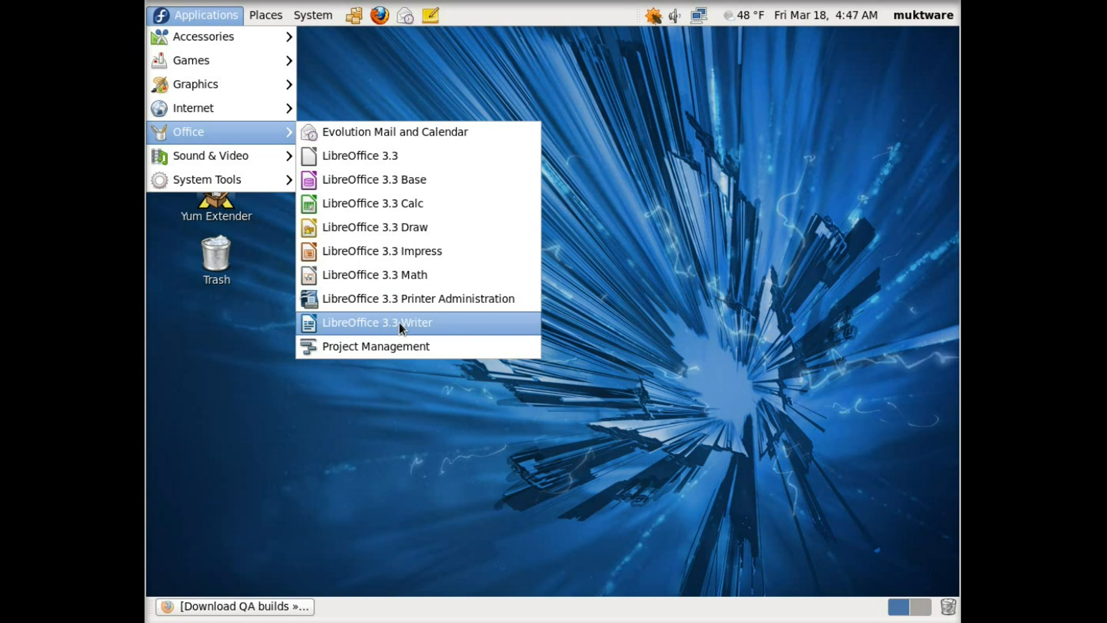
pyautogui.click(377, 322)
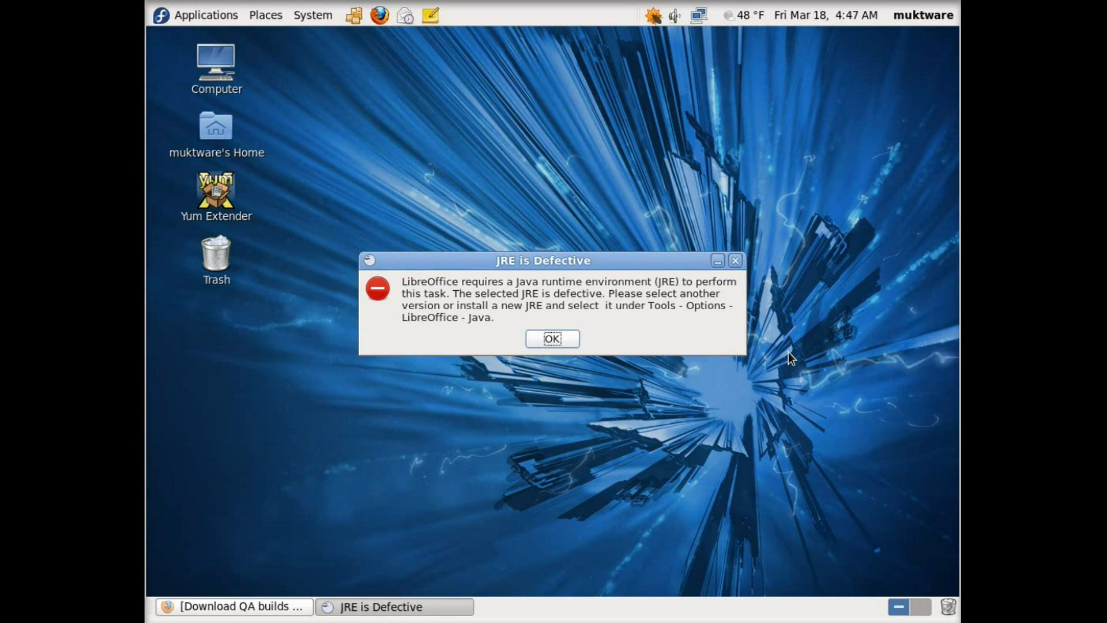
pyautogui.moveTo(501, 296)
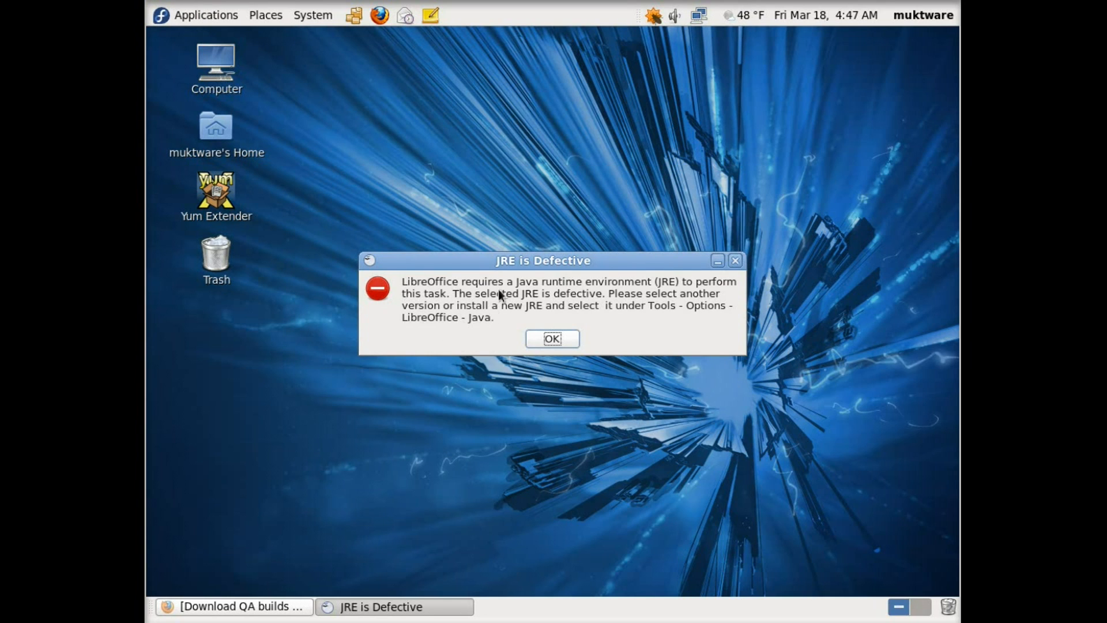
pyautogui.moveTo(390, 134)
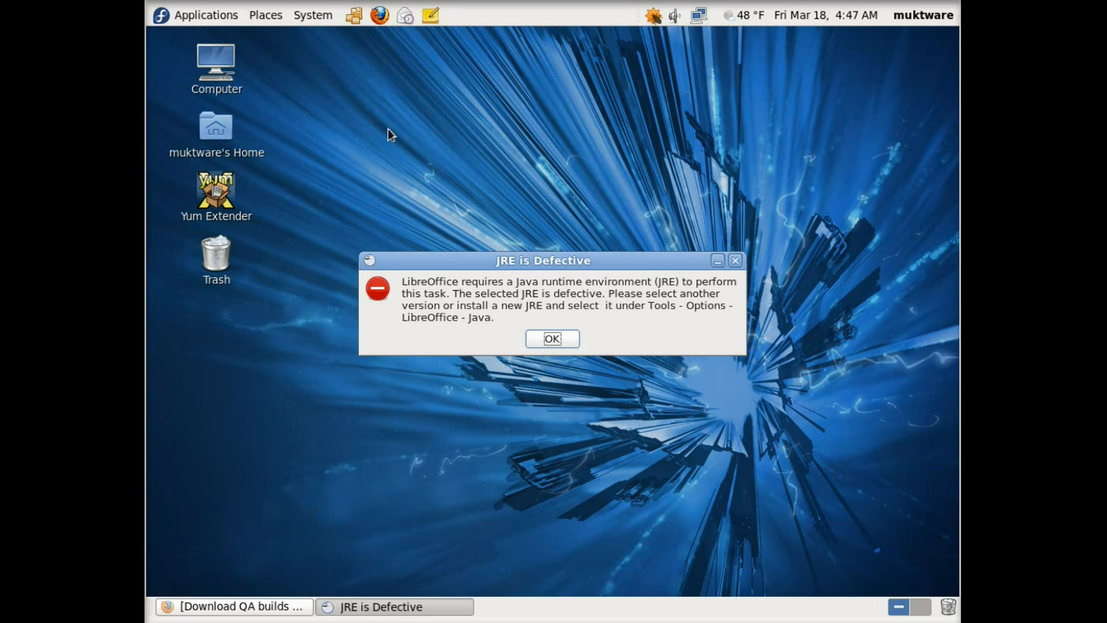
pyautogui.moveTo(735, 267)
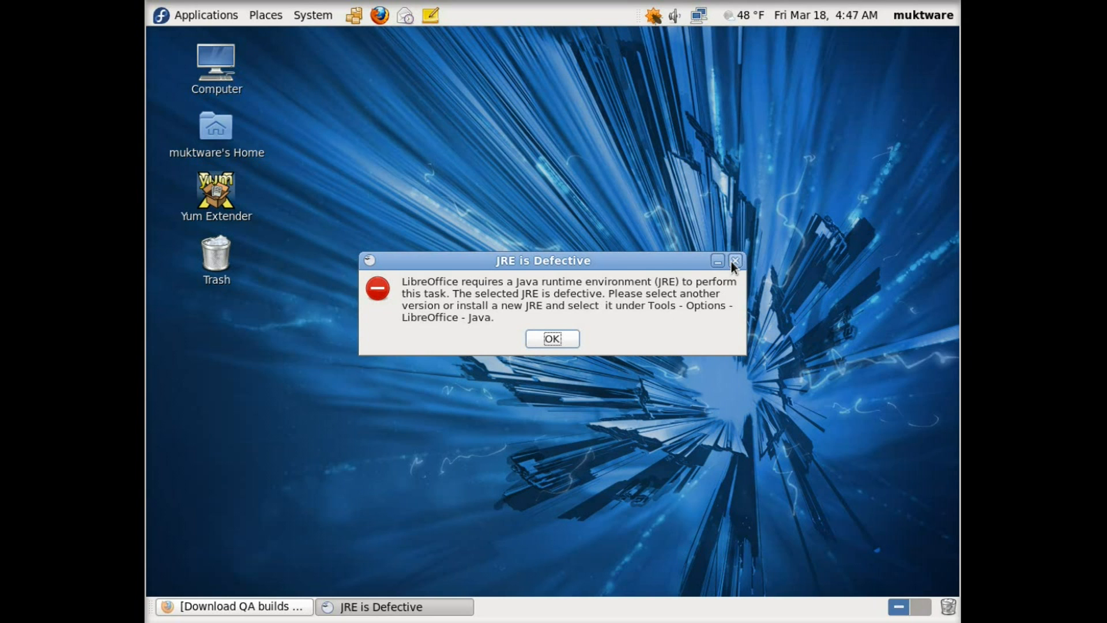
pyautogui.click(313, 15)
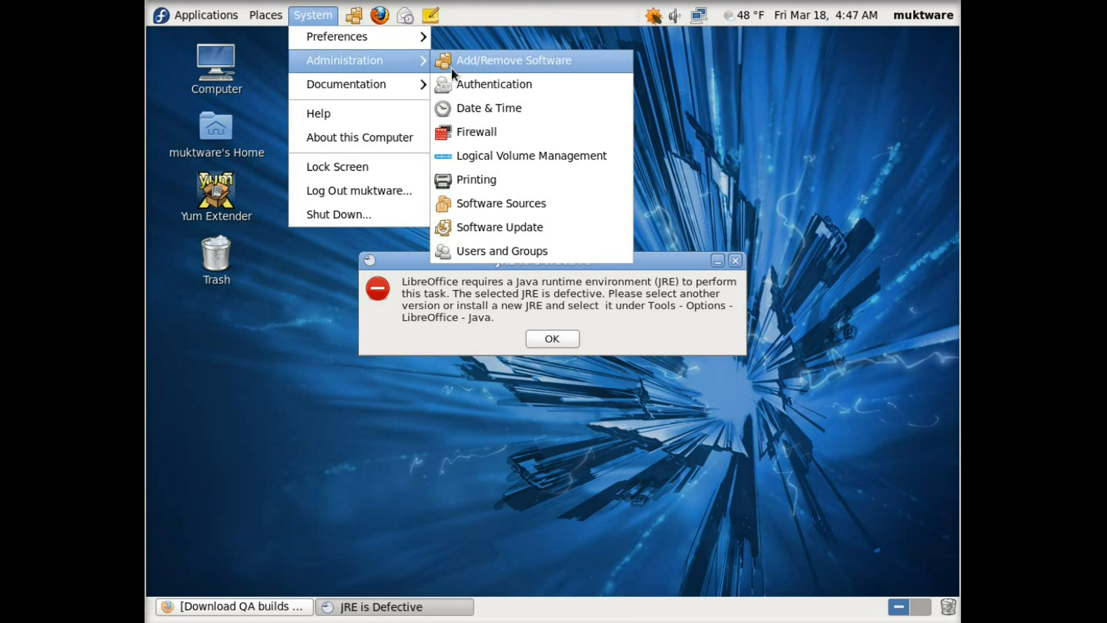
# Step: Search Add/Remove Software for openJDK and install OpenJDK Runtime Environment, authenticating as root
pyautogui.click(514, 60)
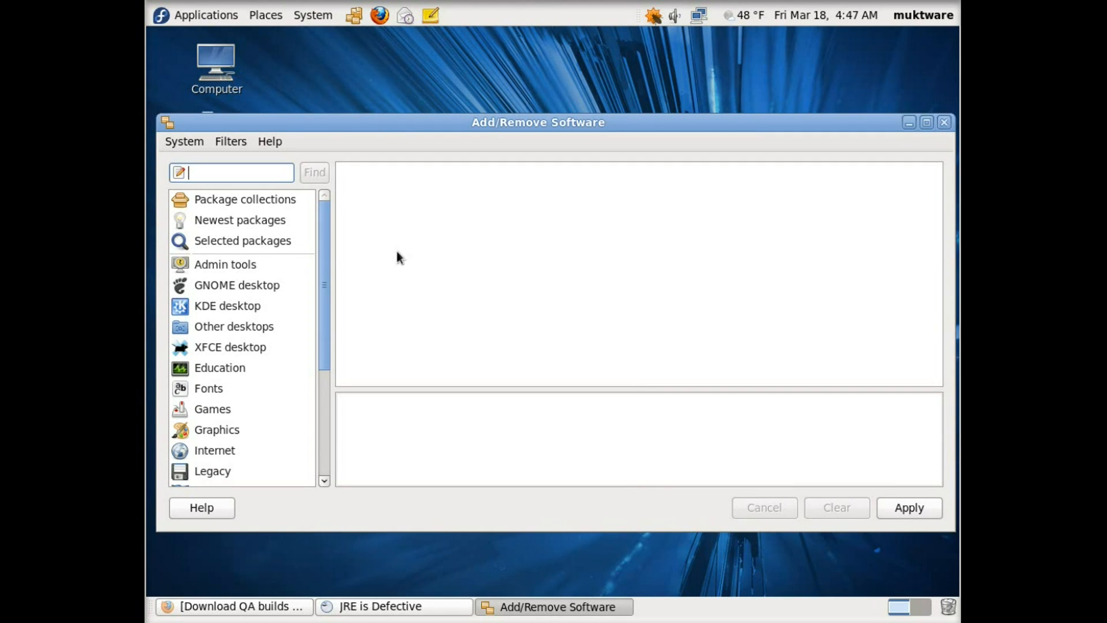
pyautogui.write('o')
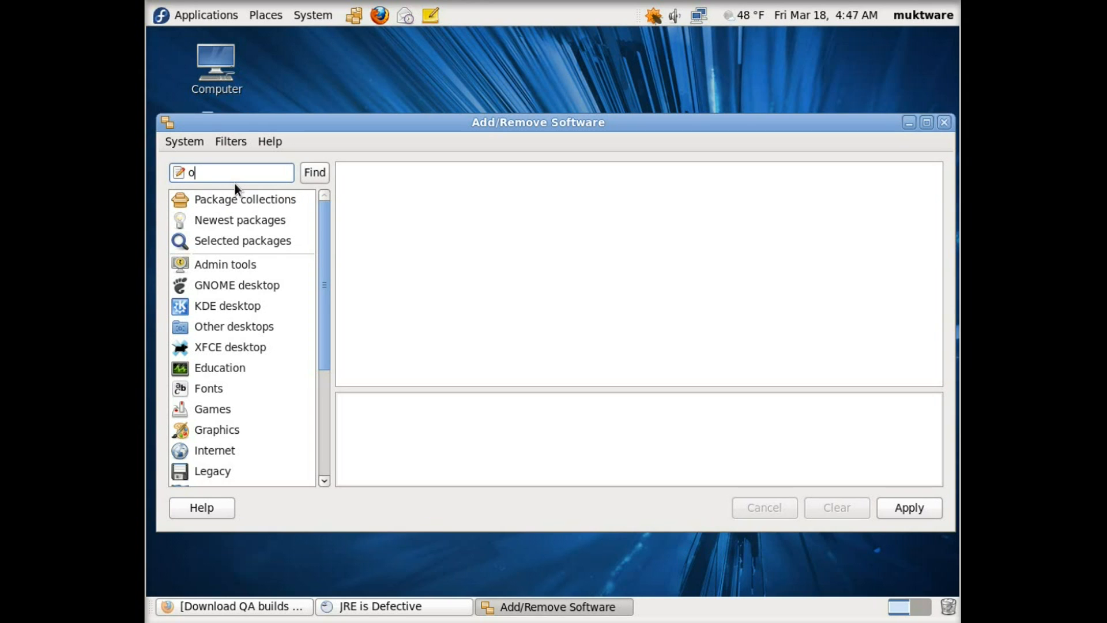
pyautogui.write('penj')
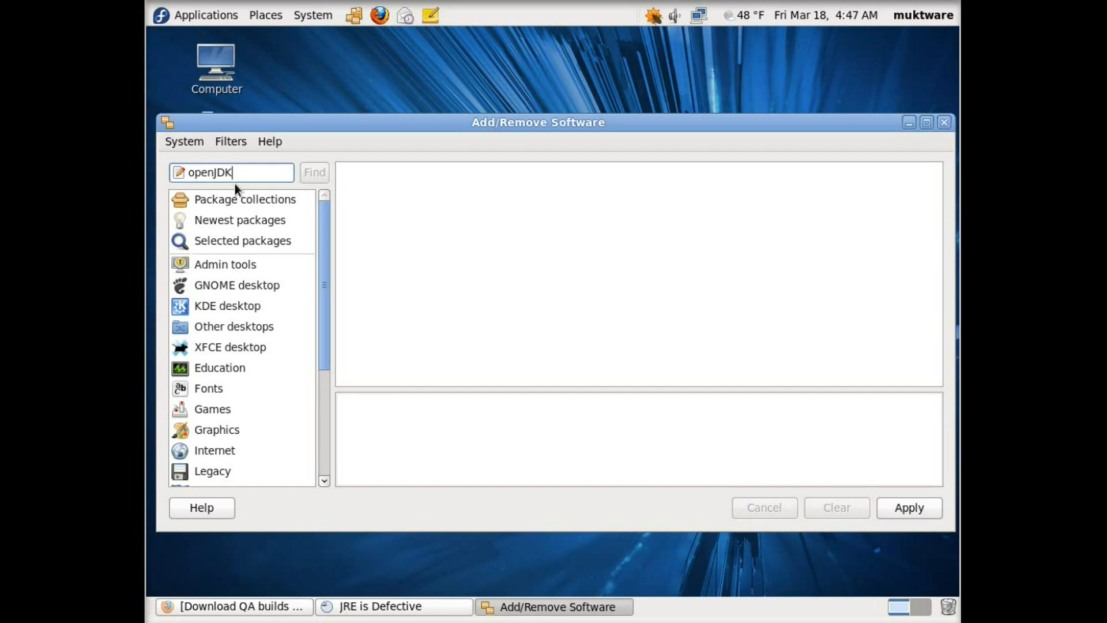
pyautogui.click(314, 172)
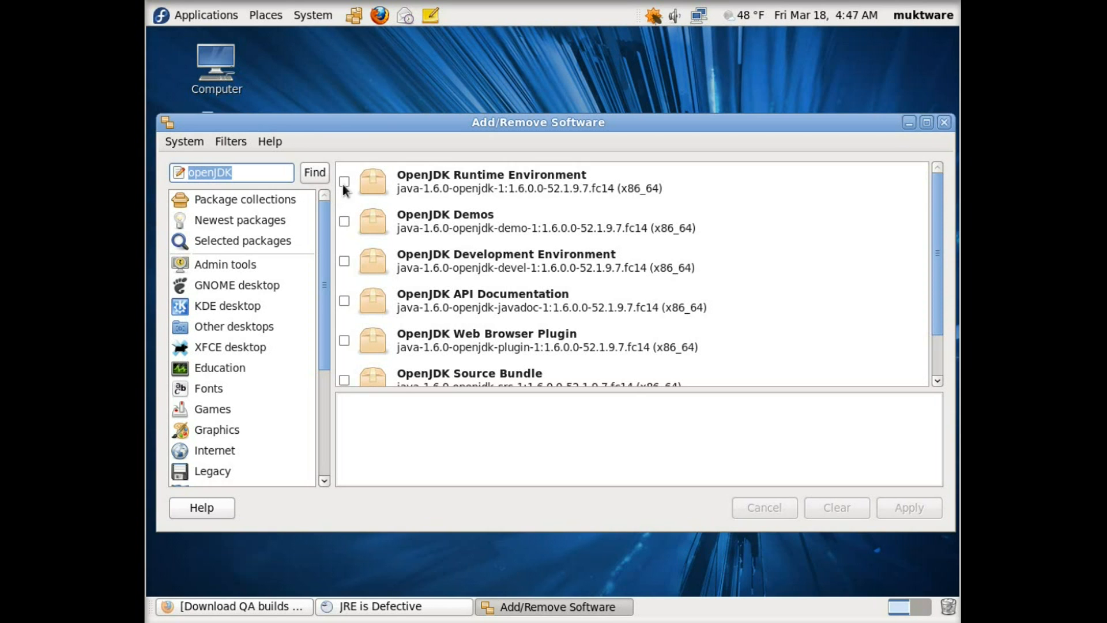
pyautogui.click(345, 181)
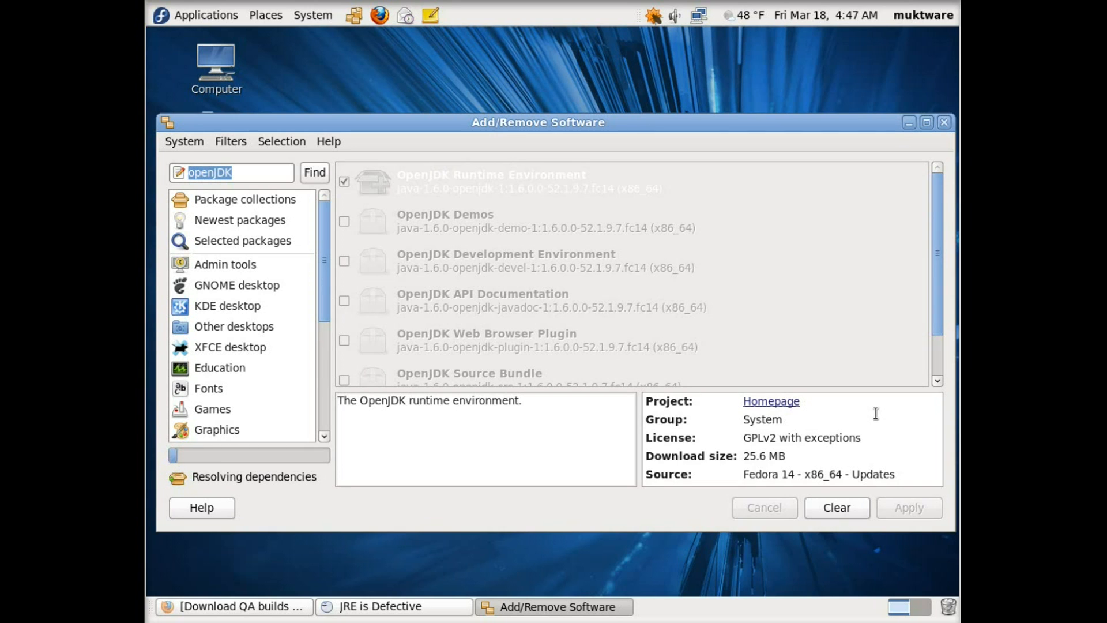
pyautogui.click(909, 507)
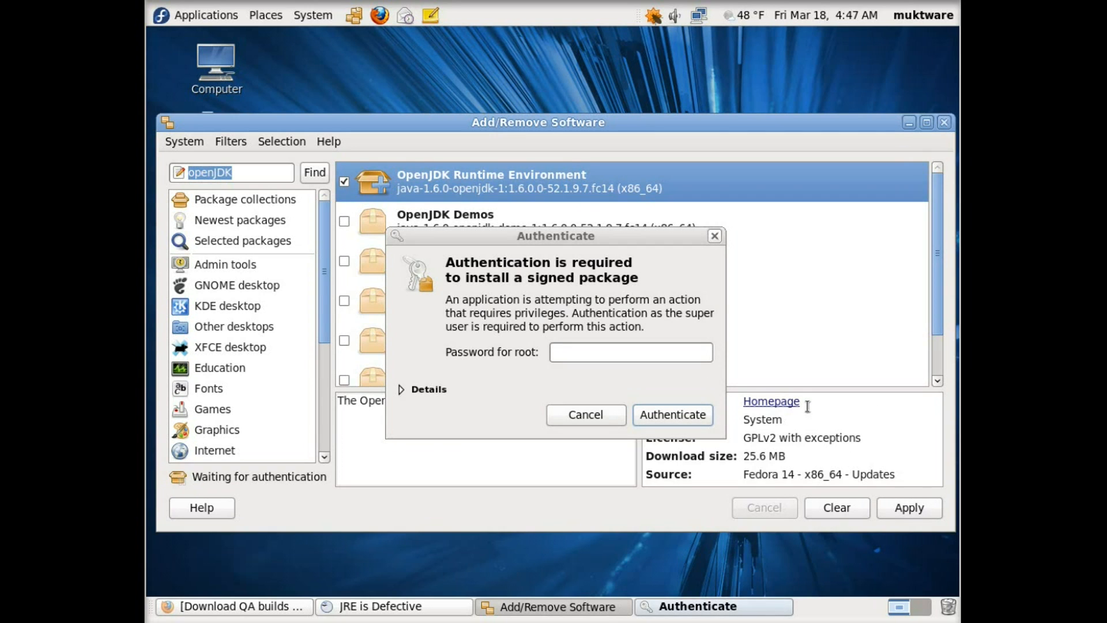
pyautogui.write('•')
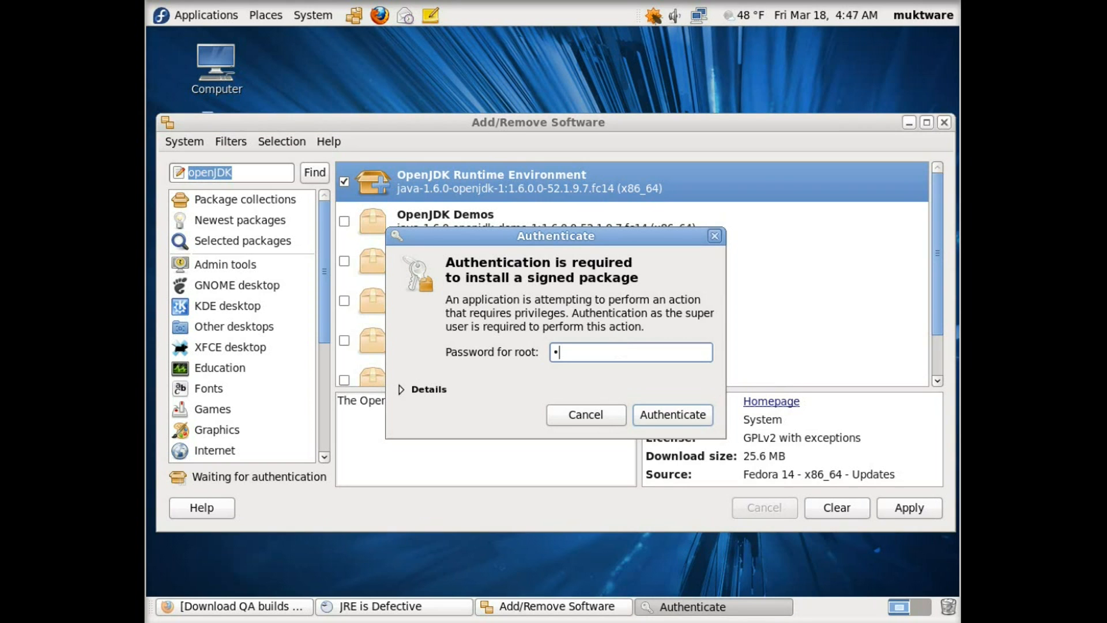
pyautogui.click(671, 415)
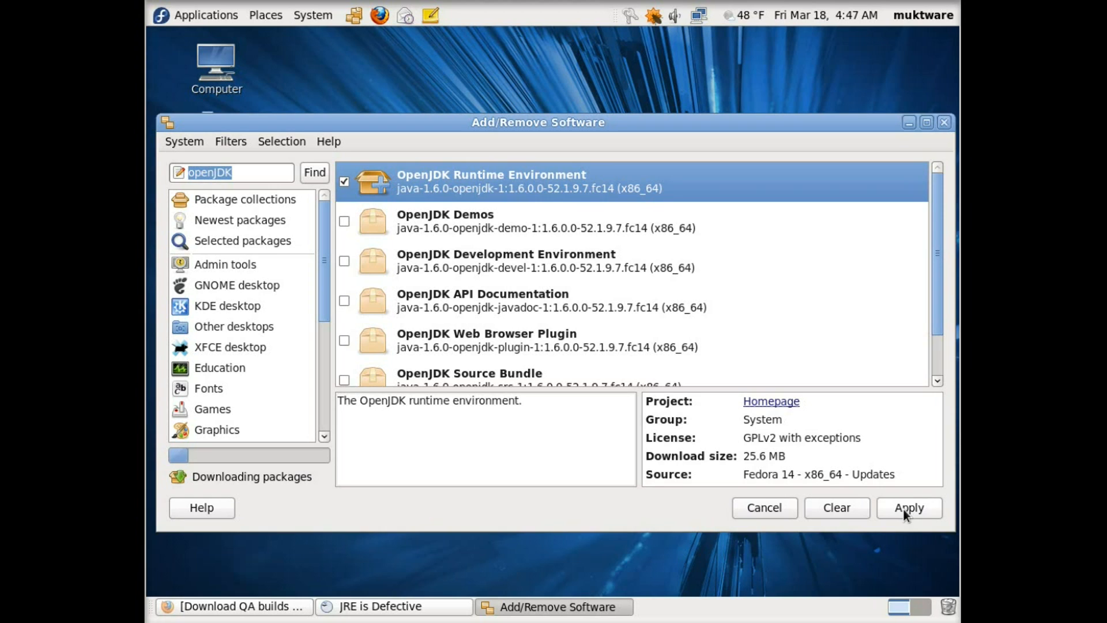
pyautogui.moveTo(480, 516)
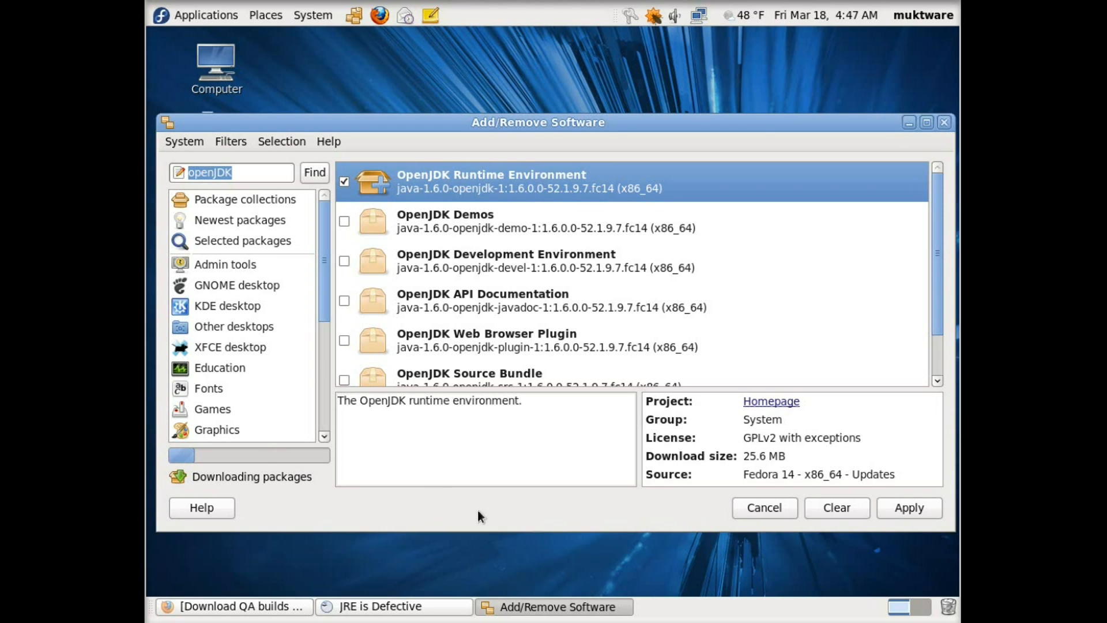
pyautogui.moveTo(618, 547)
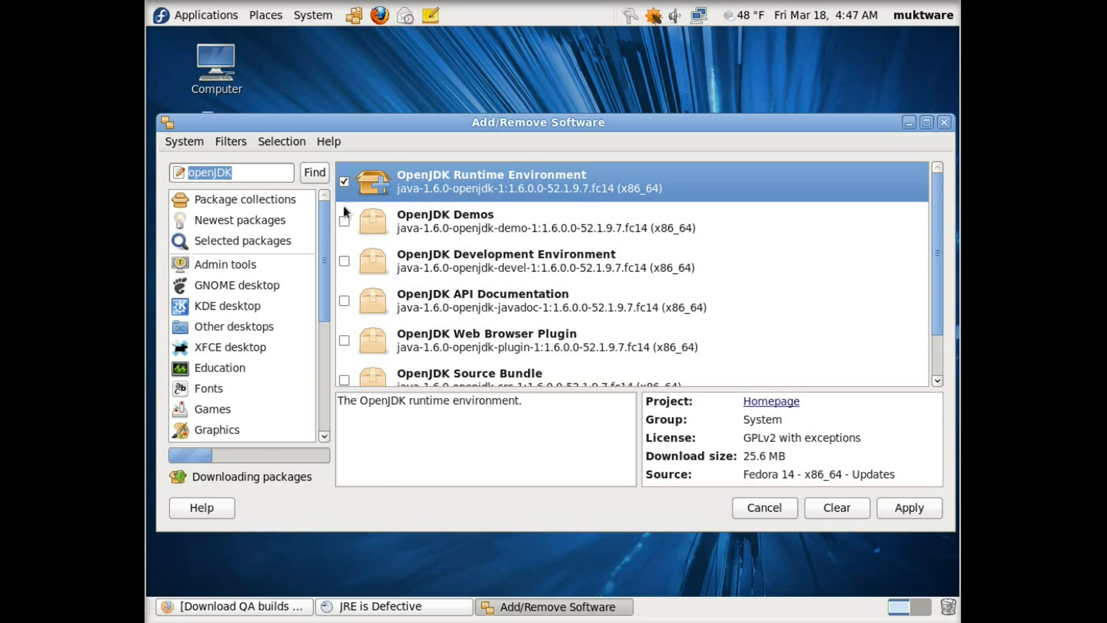
# Step: Bring Firefox forward on the Muktware 'How To Install LibreOffice' guide tab
pyautogui.click(233, 607)
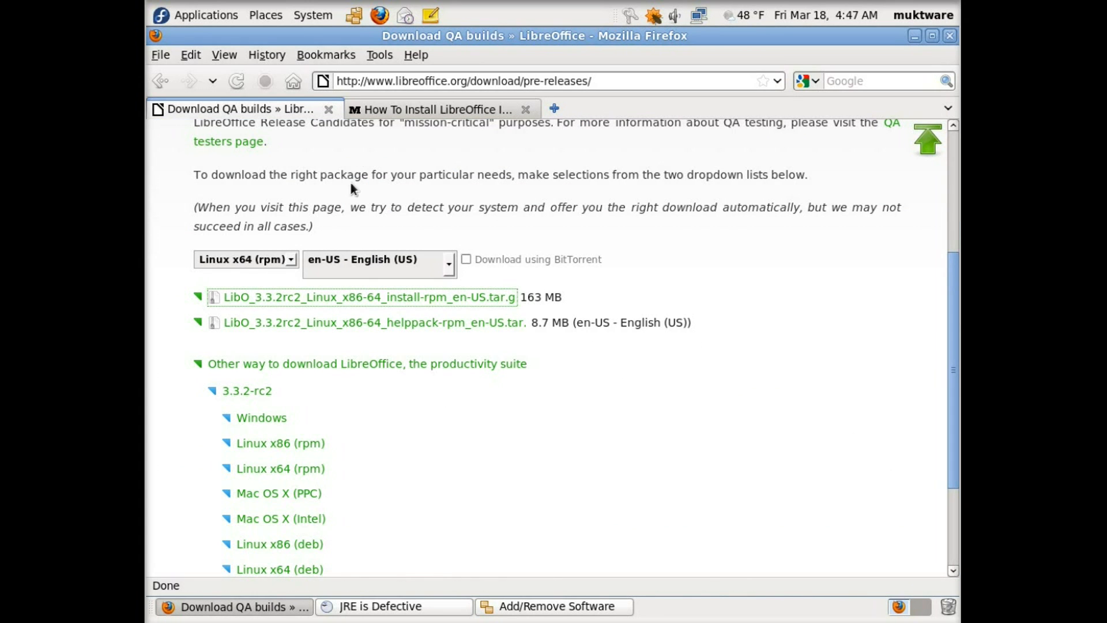
pyautogui.click(438, 109)
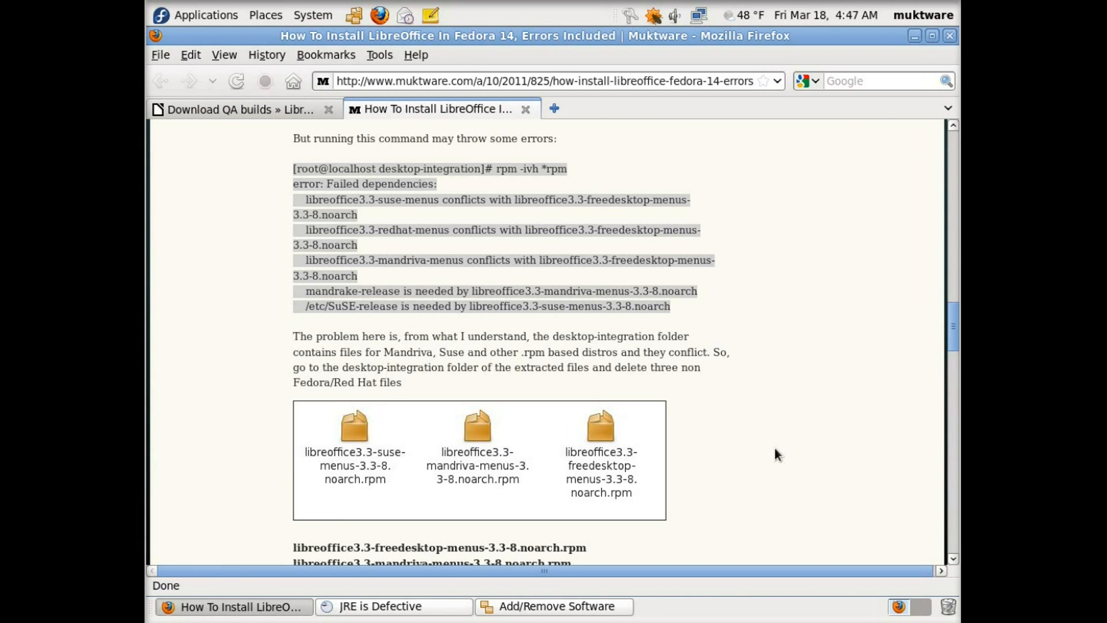
pyautogui.moveTo(787, 441)
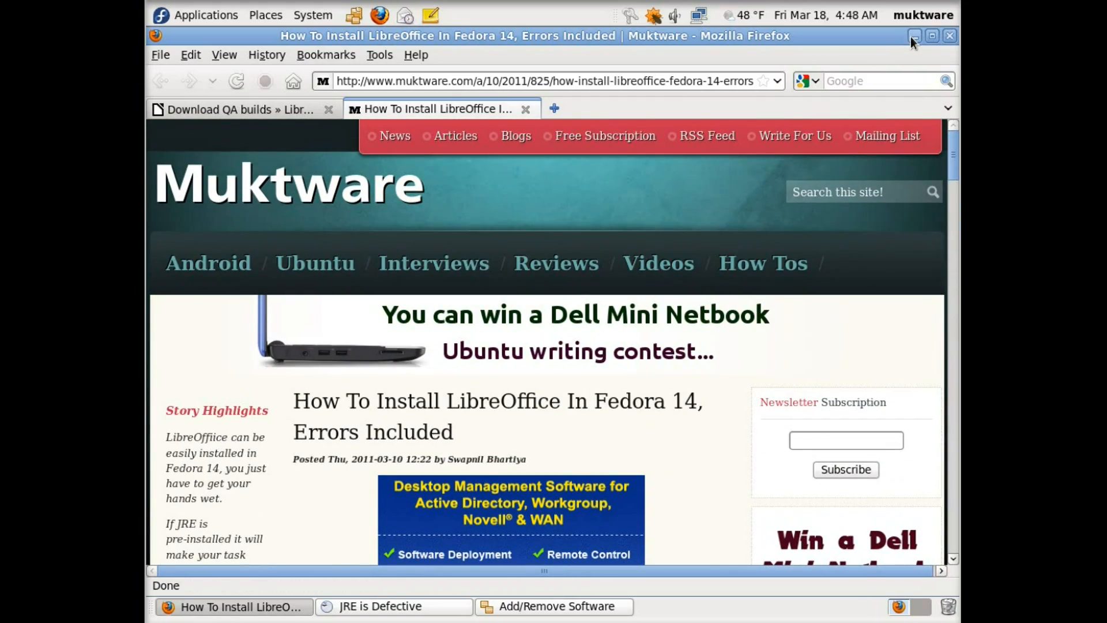
pyautogui.scroll(-3)
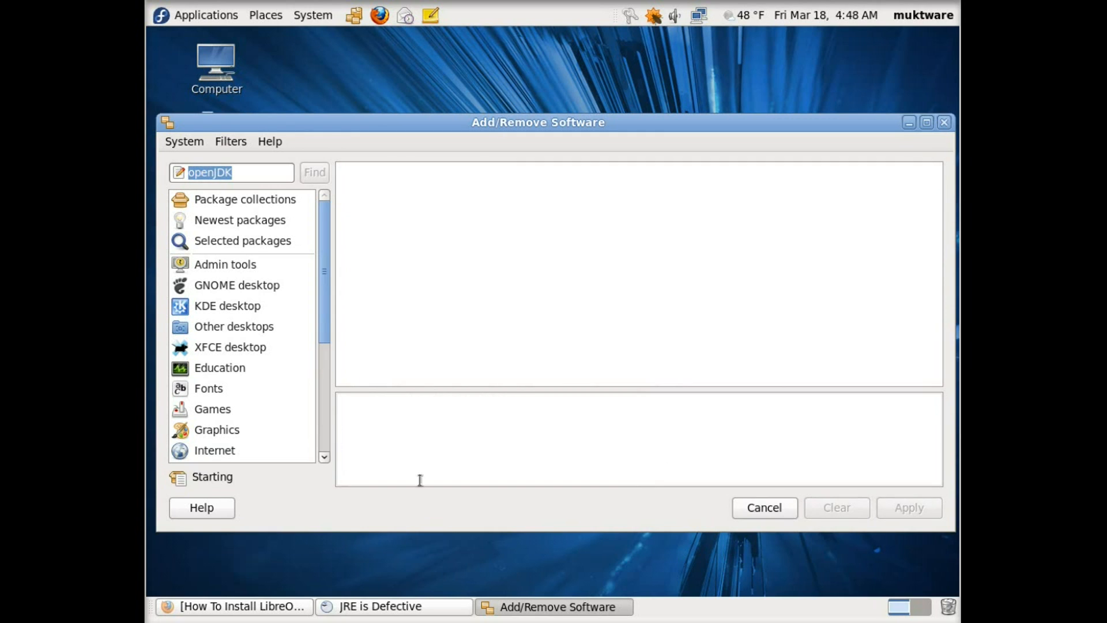
# Step: Close Add/Remove Software and dismiss the 'JRE is Defective' error dialog
pyautogui.click(314, 173)
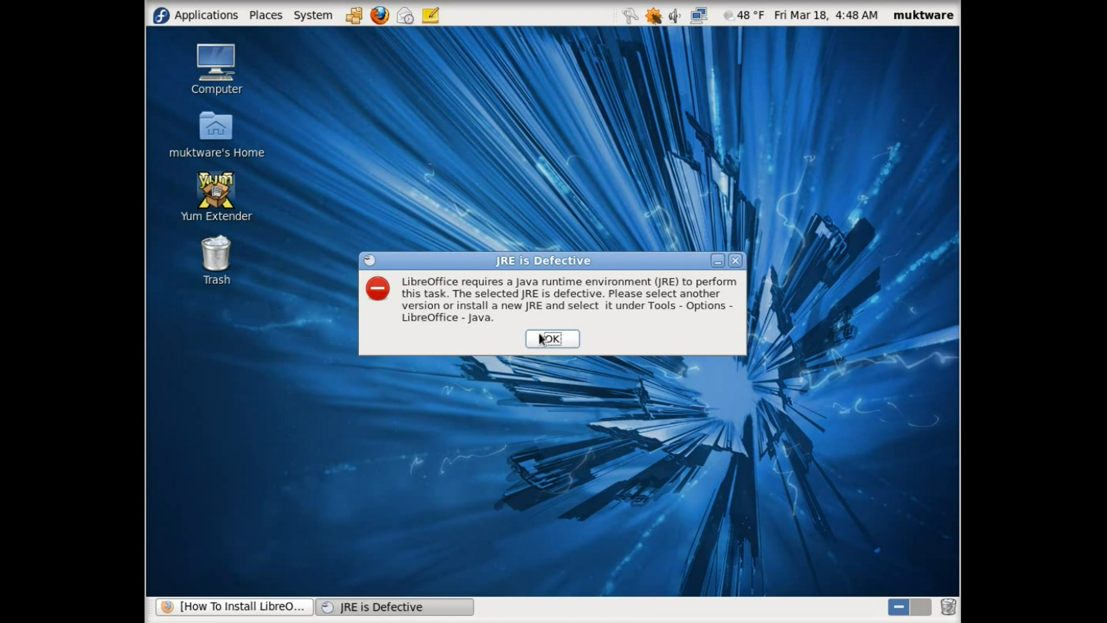
pyautogui.click(551, 339)
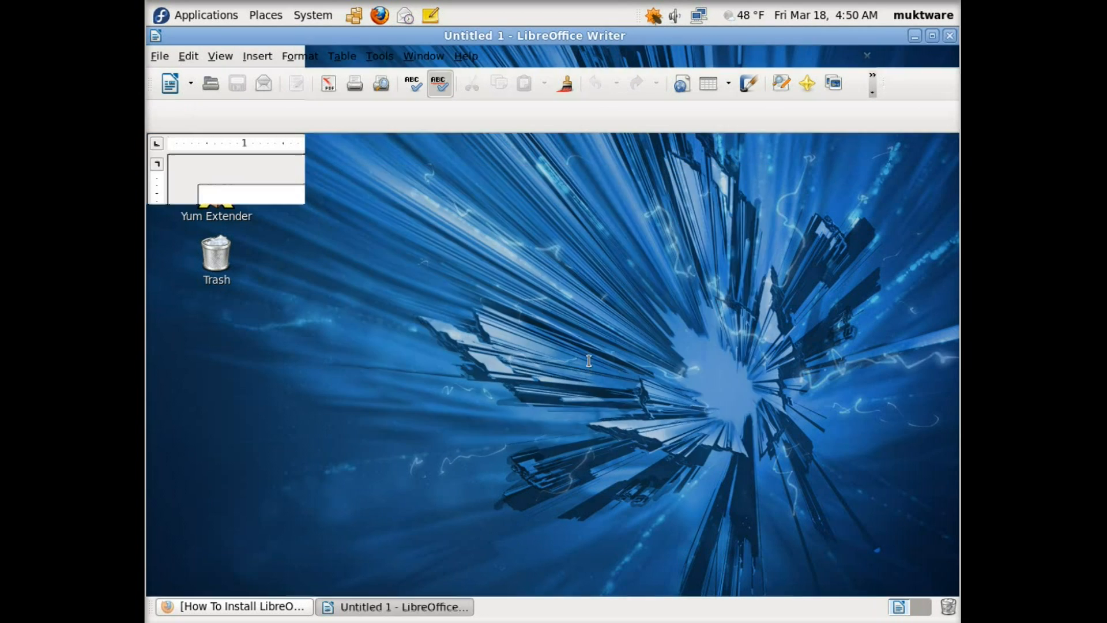
# Step: Check in Help > About that LibreOffice is version 3.3.2, then close the box
pyautogui.click(465, 56)
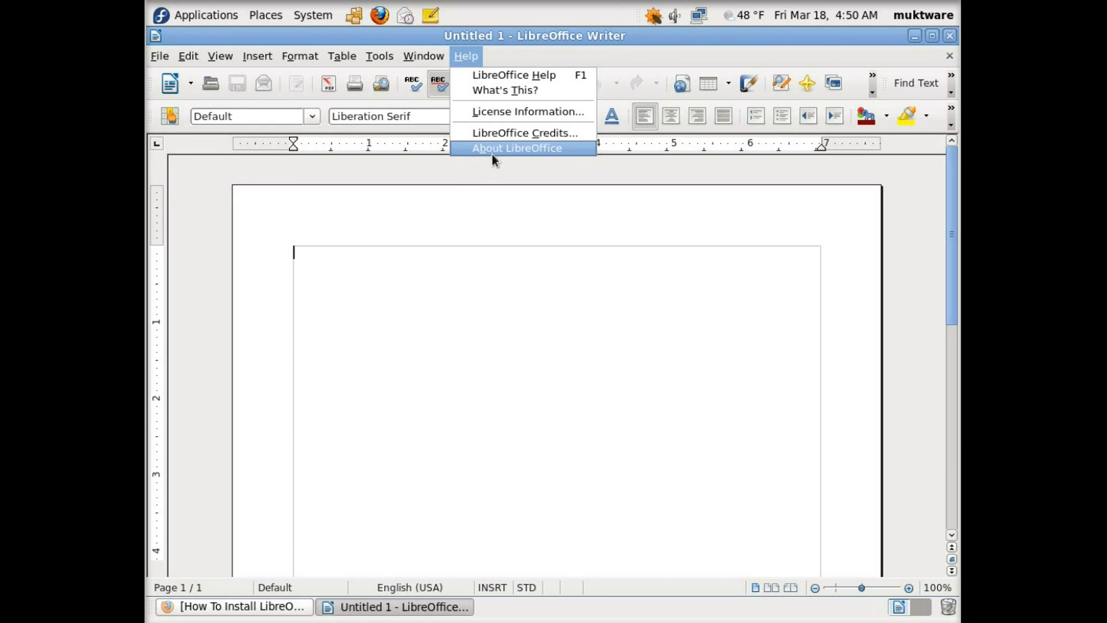
pyautogui.click(517, 147)
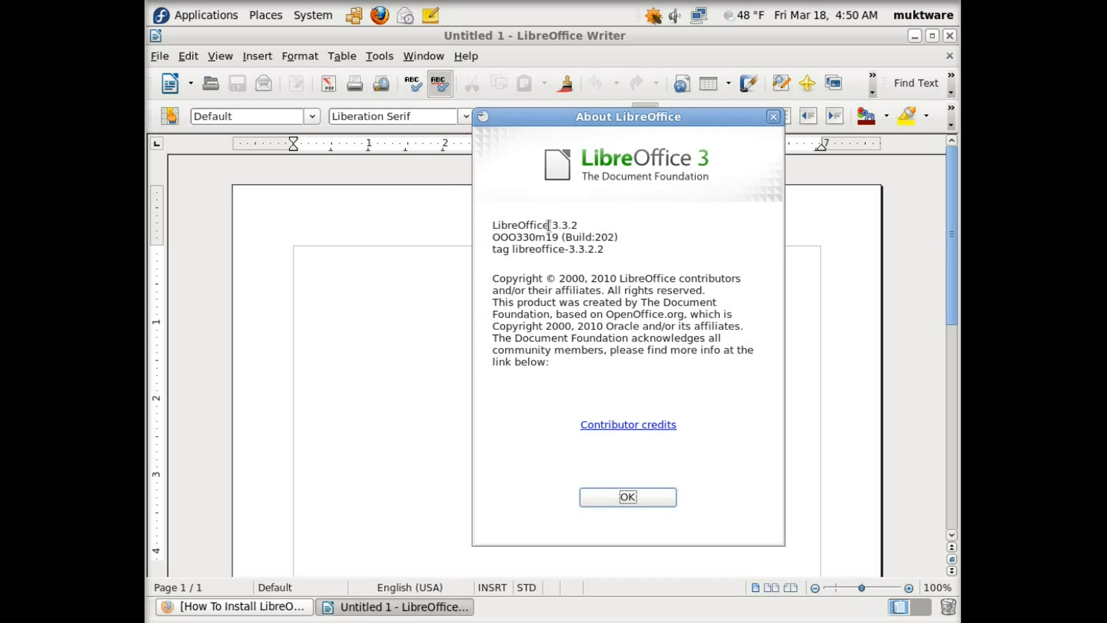
pyautogui.click(627, 497)
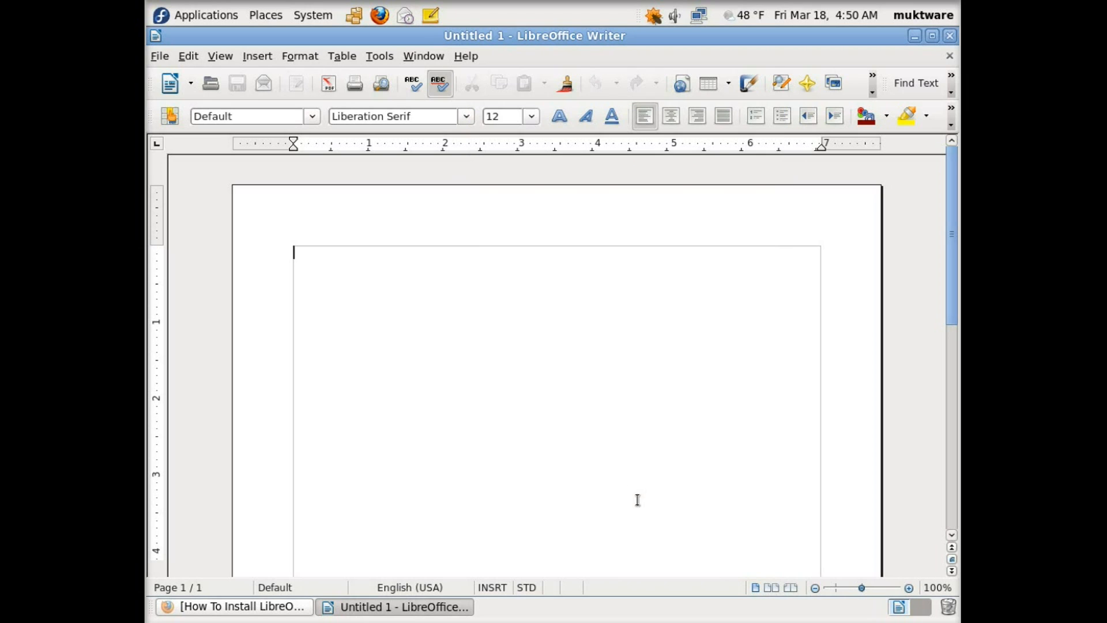
pyautogui.moveTo(351, 390)
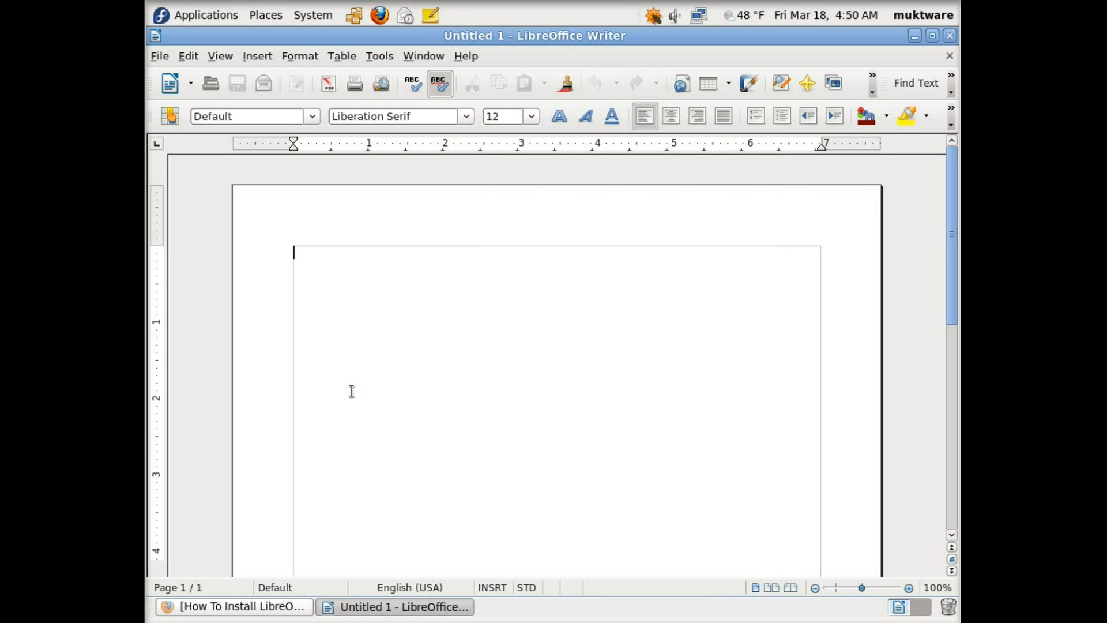
pyautogui.moveTo(191, 29)
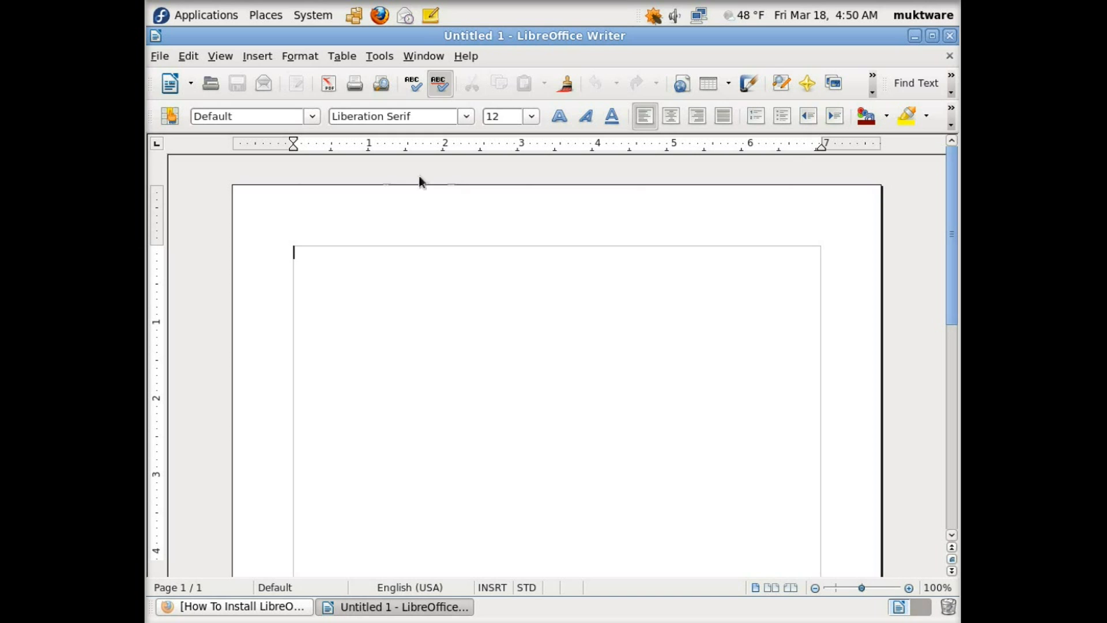
pyautogui.moveTo(325, 78)
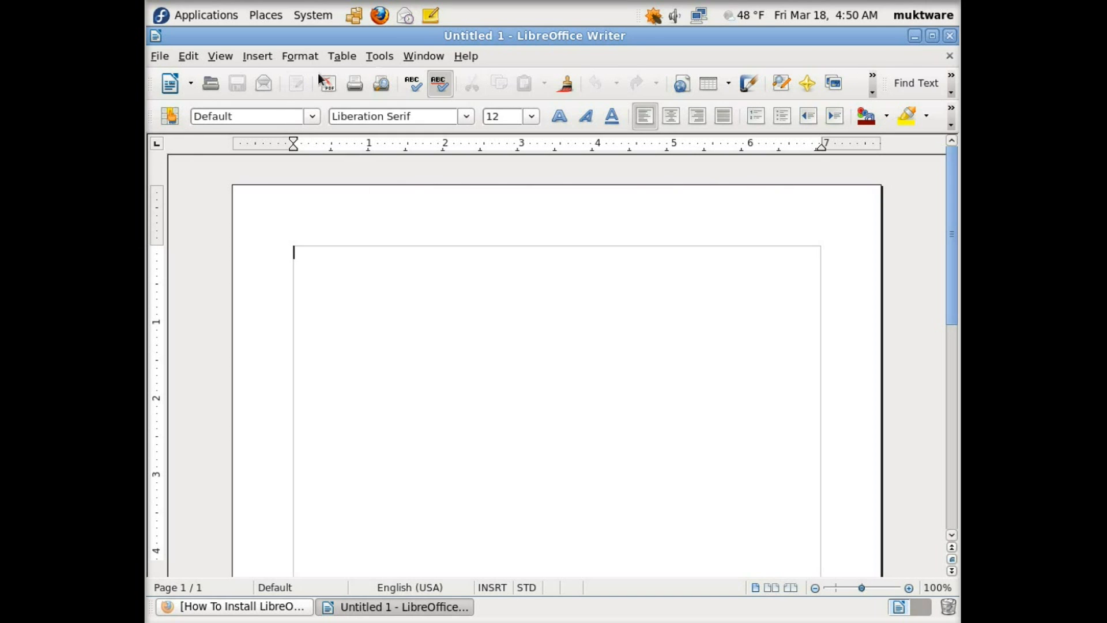
pyautogui.moveTo(883, 145)
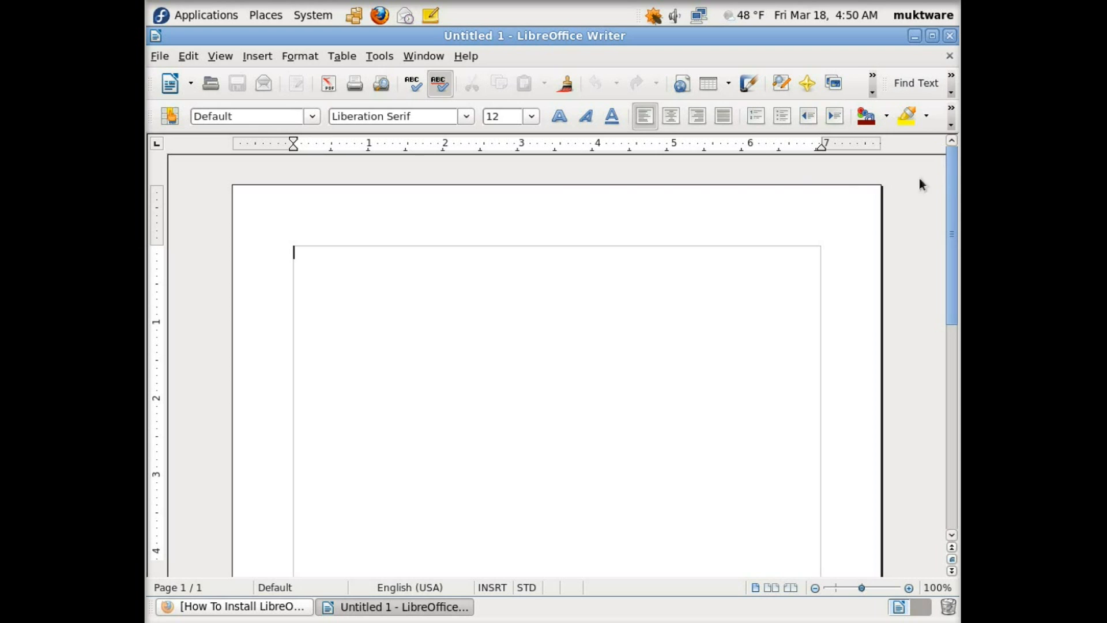
pyautogui.moveTo(510, 198)
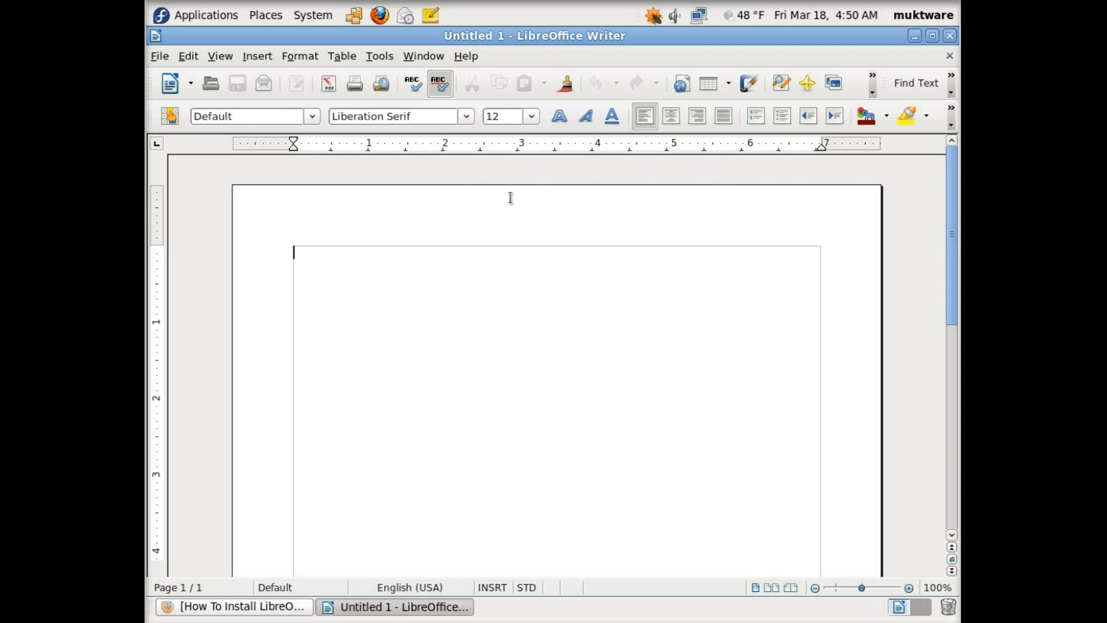
pyautogui.moveTo(645, 226)
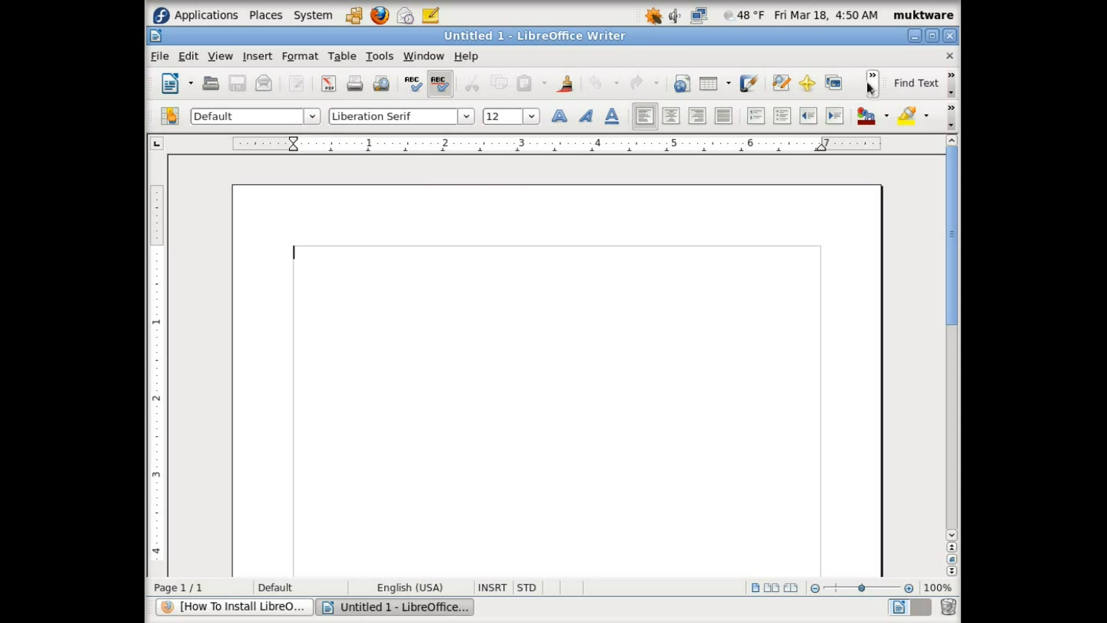
pyautogui.moveTo(357, 187)
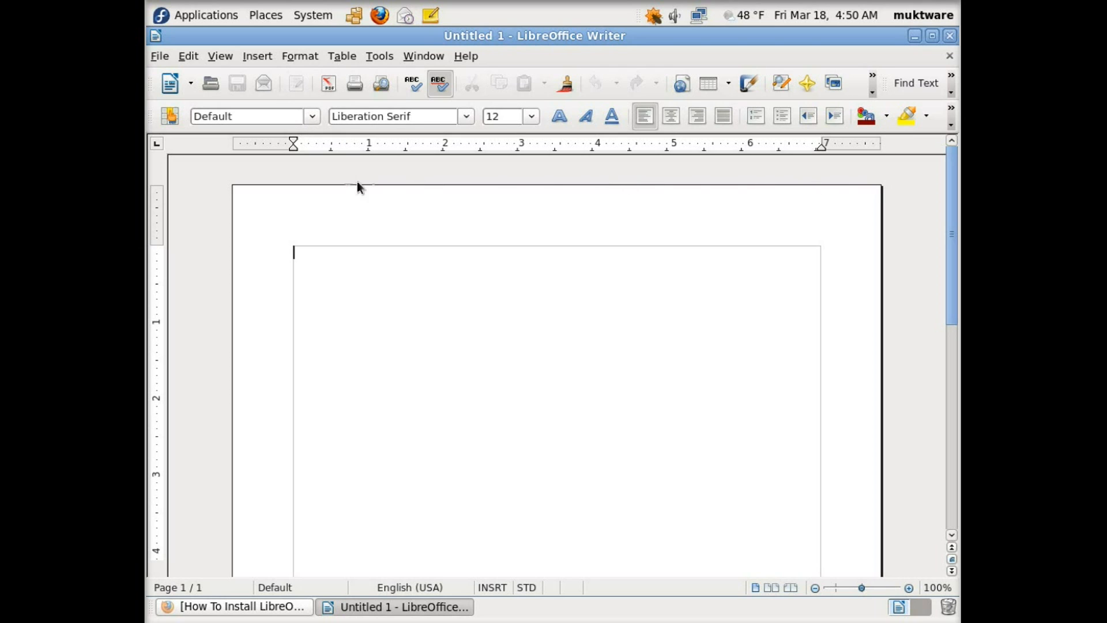
# Step: Turn off the status bar, ruler and text boundaries from the View menu
pyautogui.click(220, 56)
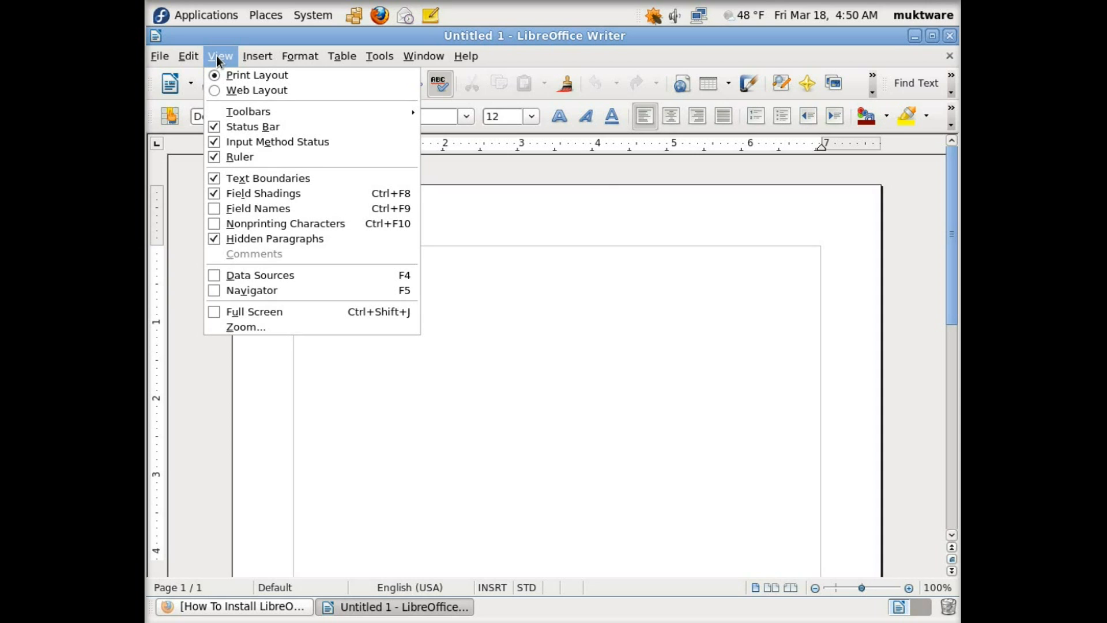
pyautogui.moveTo(252, 127)
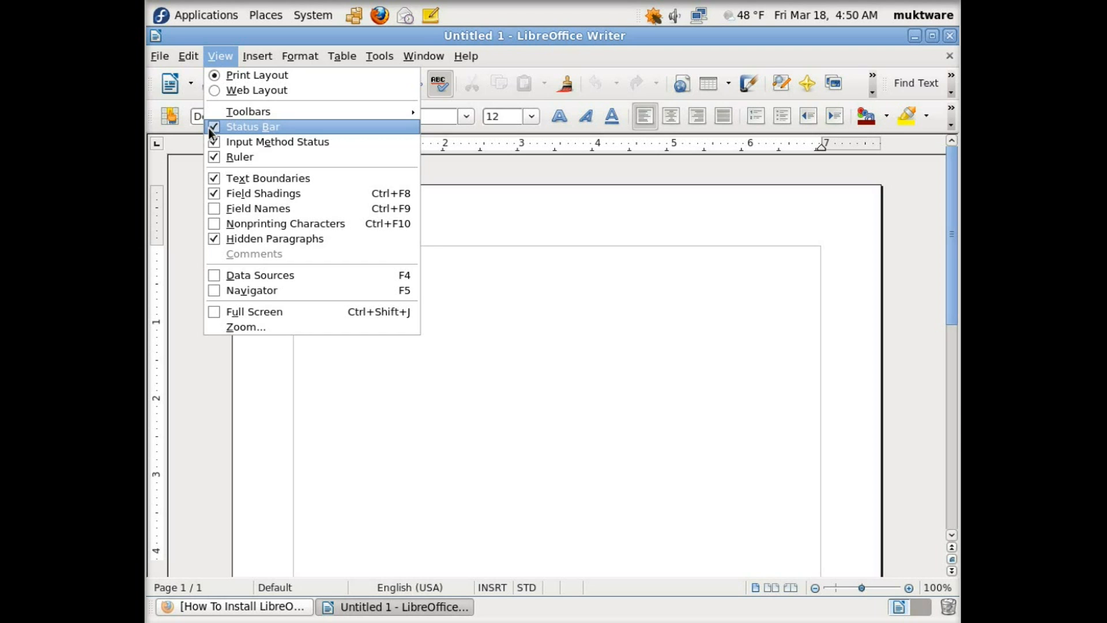
pyautogui.moveTo(453, 374)
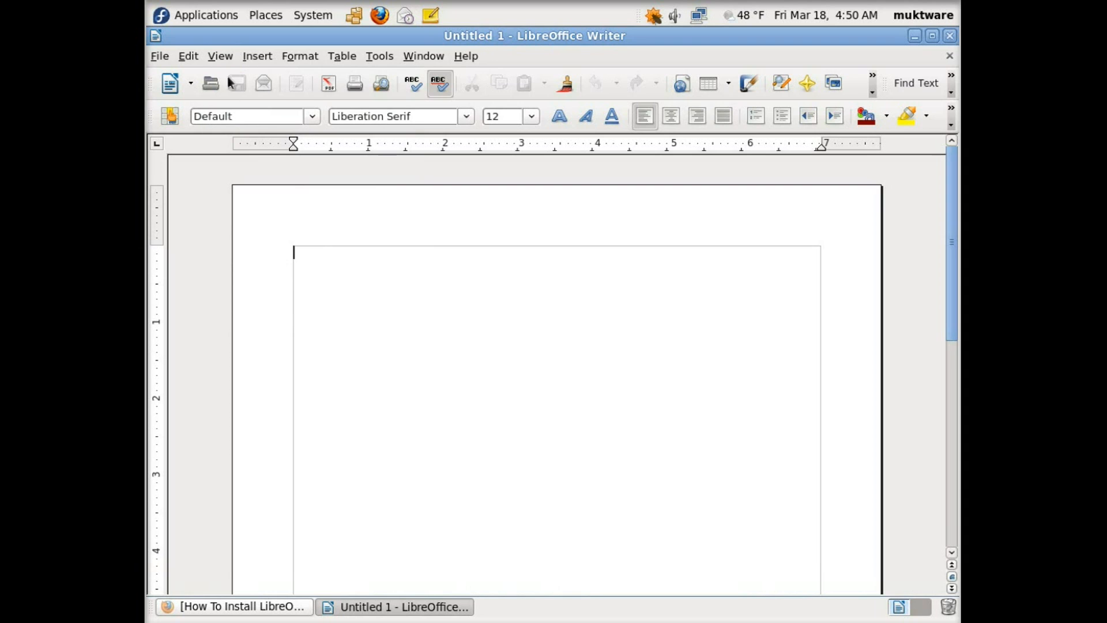
pyautogui.click(220, 56)
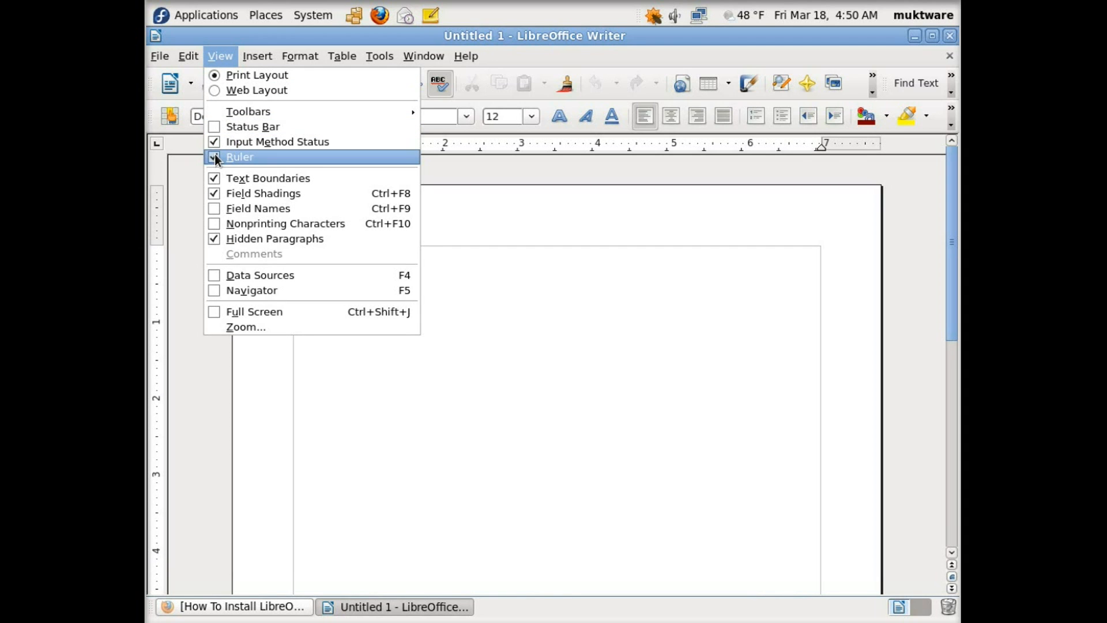
pyautogui.click(240, 157)
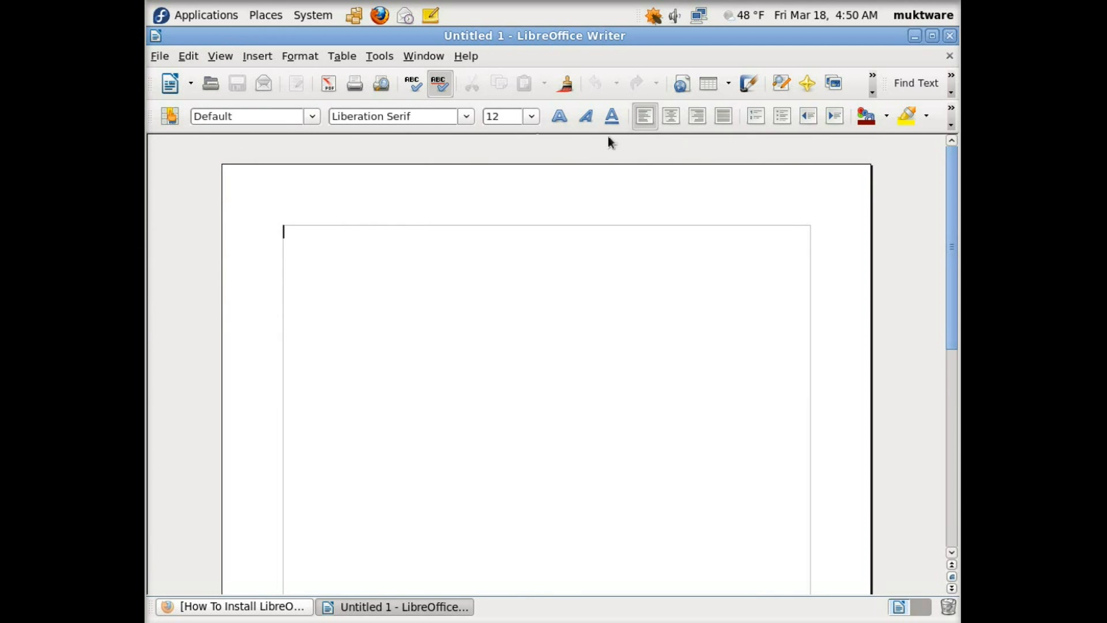
pyautogui.click(220, 56)
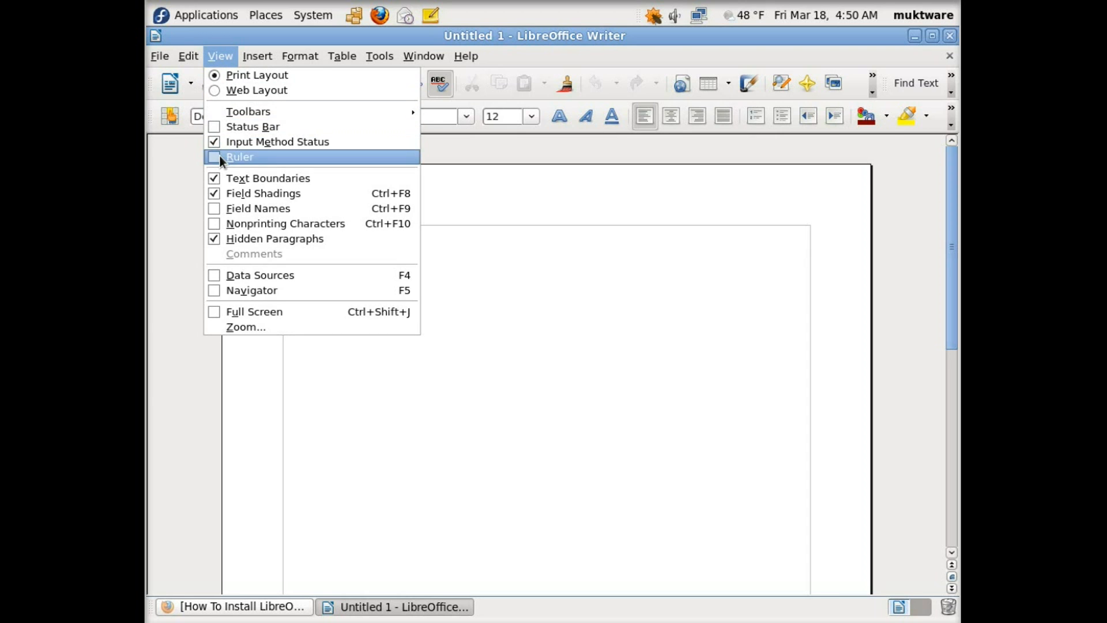
pyautogui.click(239, 157)
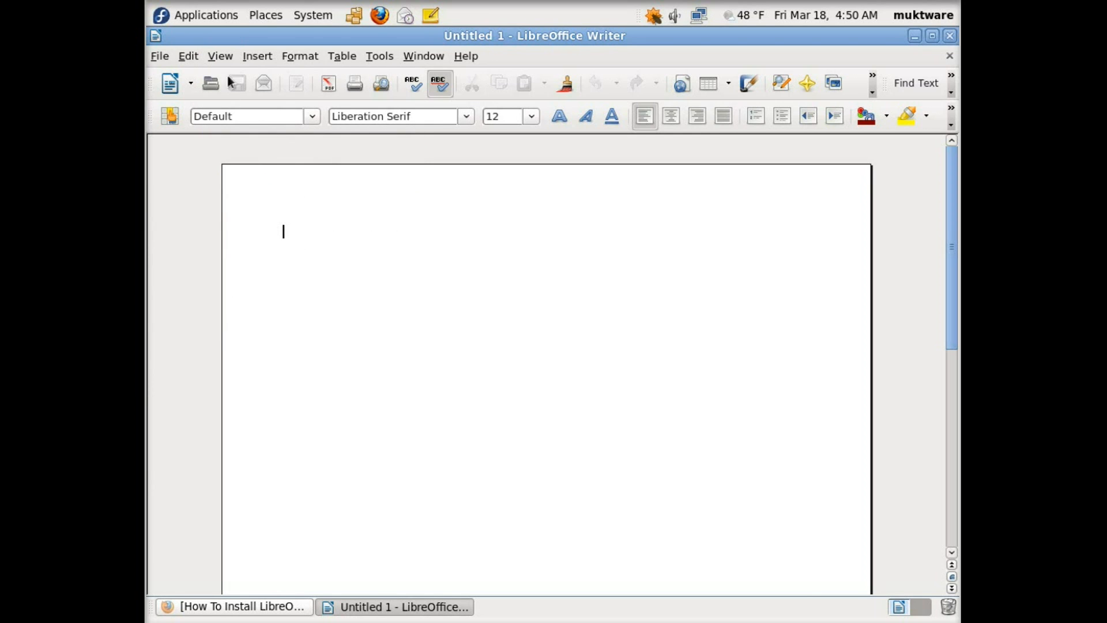
pyautogui.moveTo(398, 168)
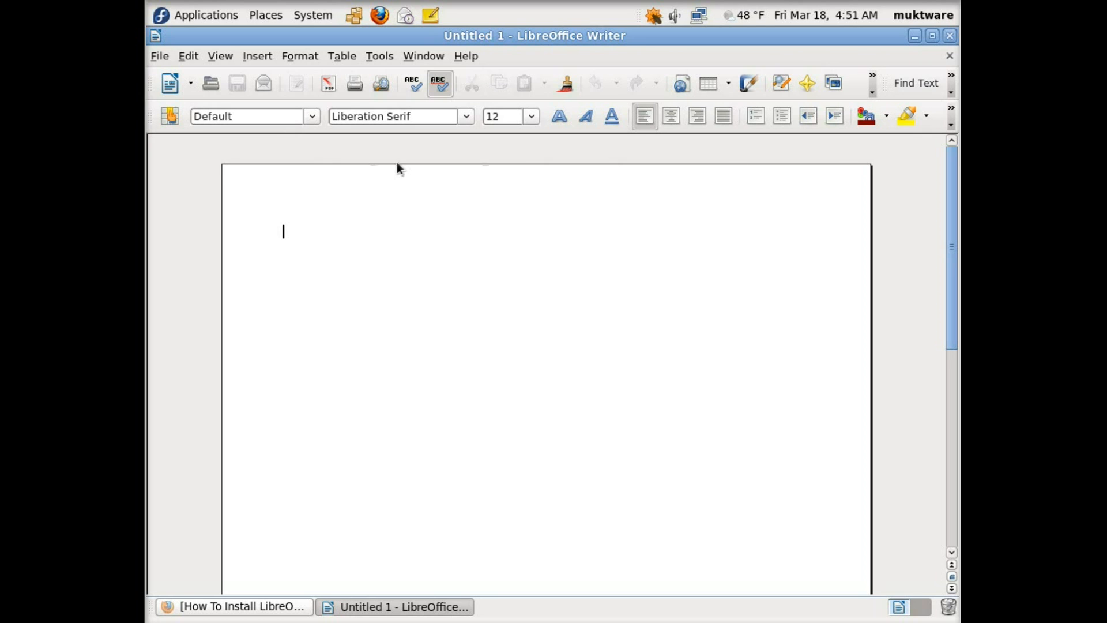
# Step: Hide the Find, Formatting and Standard toolbars via View > Toolbars
pyautogui.click(220, 55)
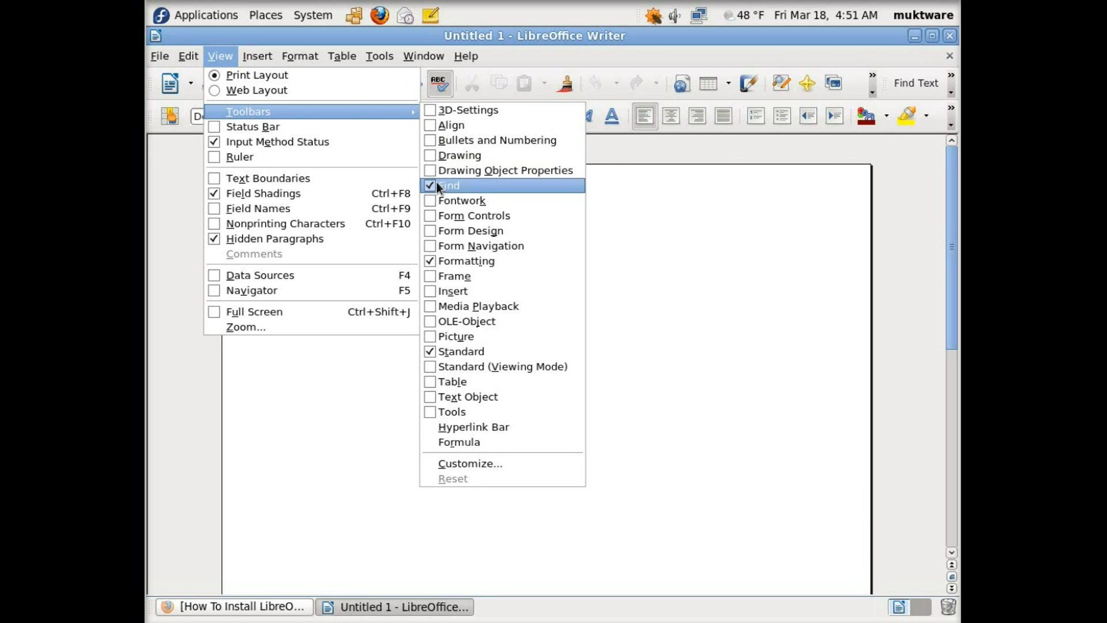
pyautogui.click(450, 185)
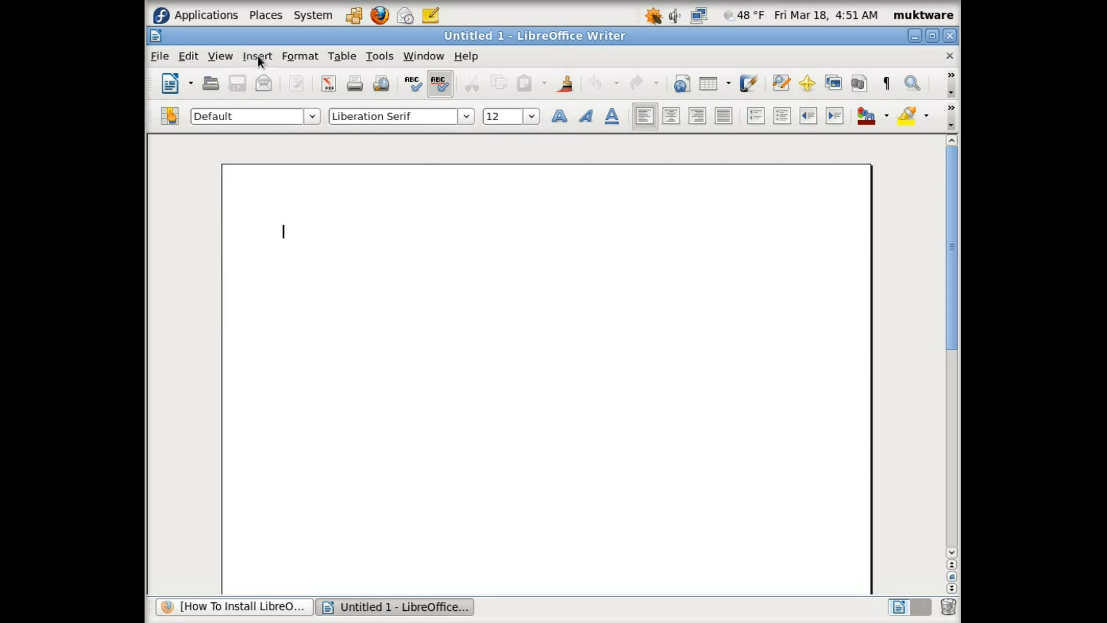
pyautogui.click(257, 56)
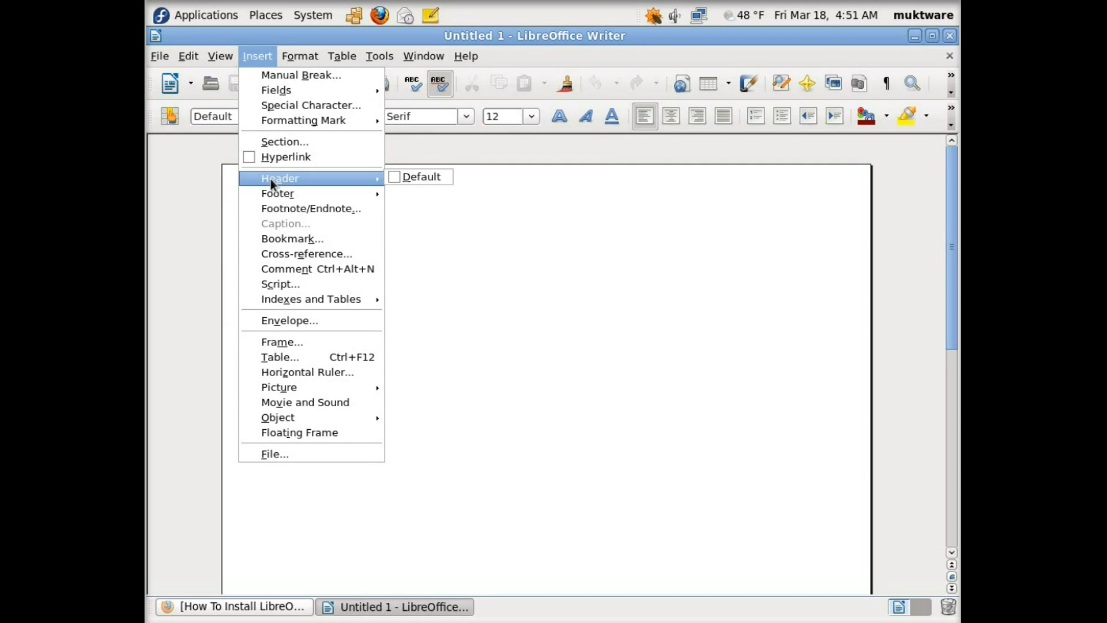
pyautogui.click(219, 56)
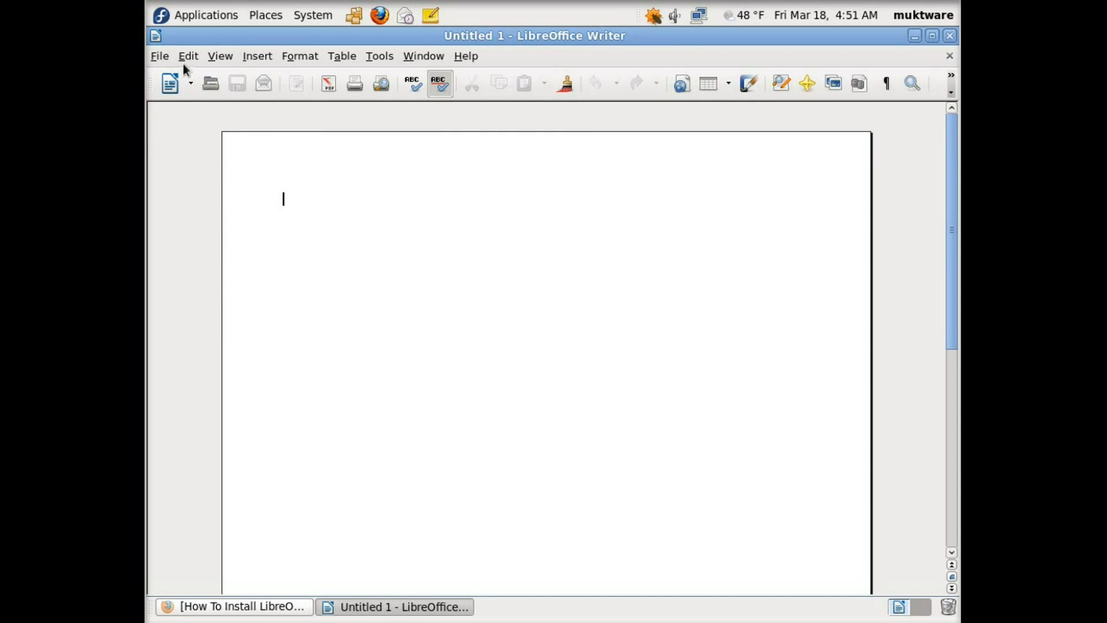
pyautogui.click(220, 56)
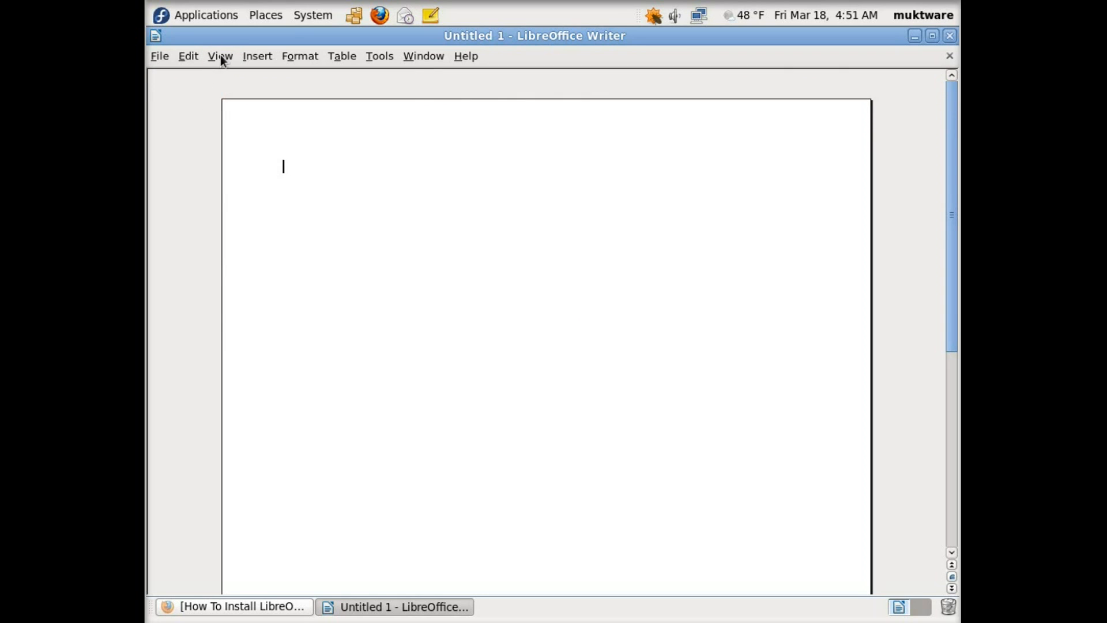
pyautogui.moveTo(249, 71)
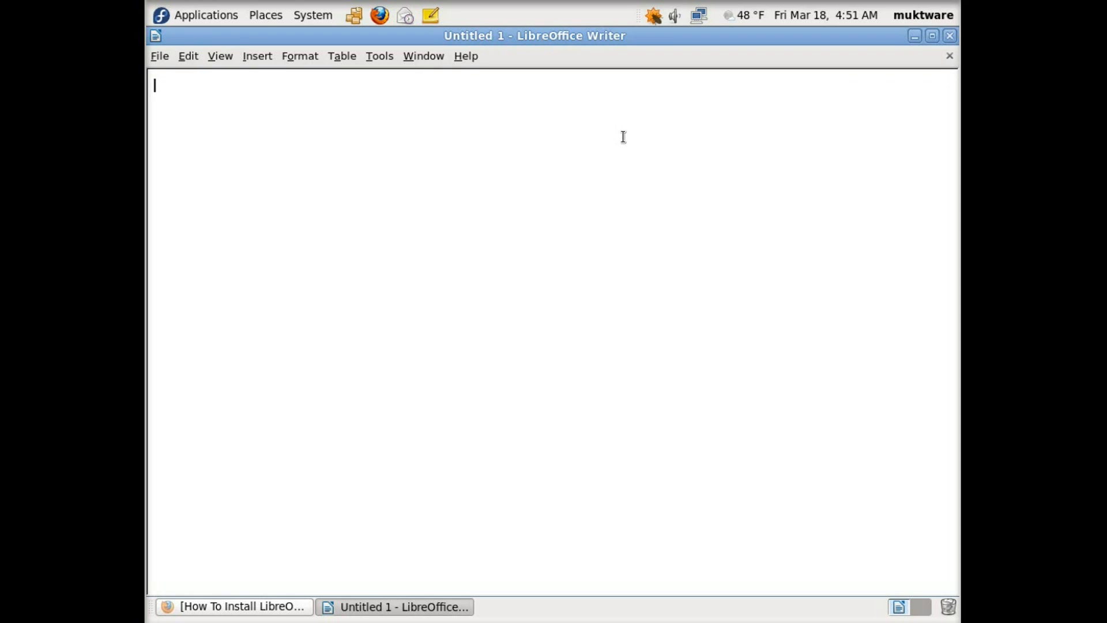
pyautogui.moveTo(691, 164)
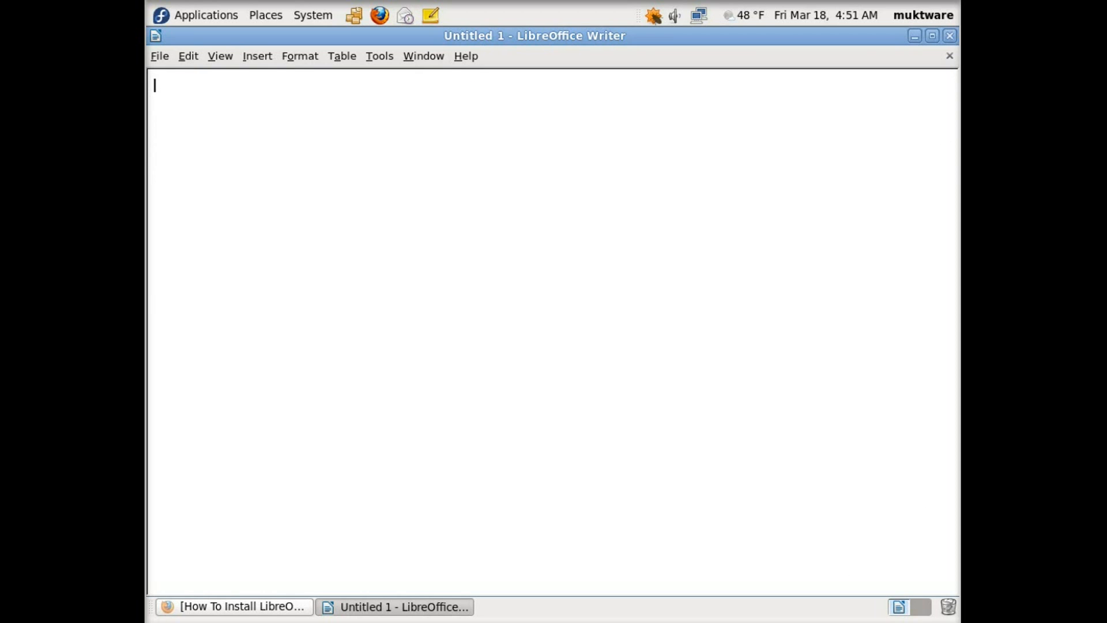
pyautogui.moveTo(733, 249)
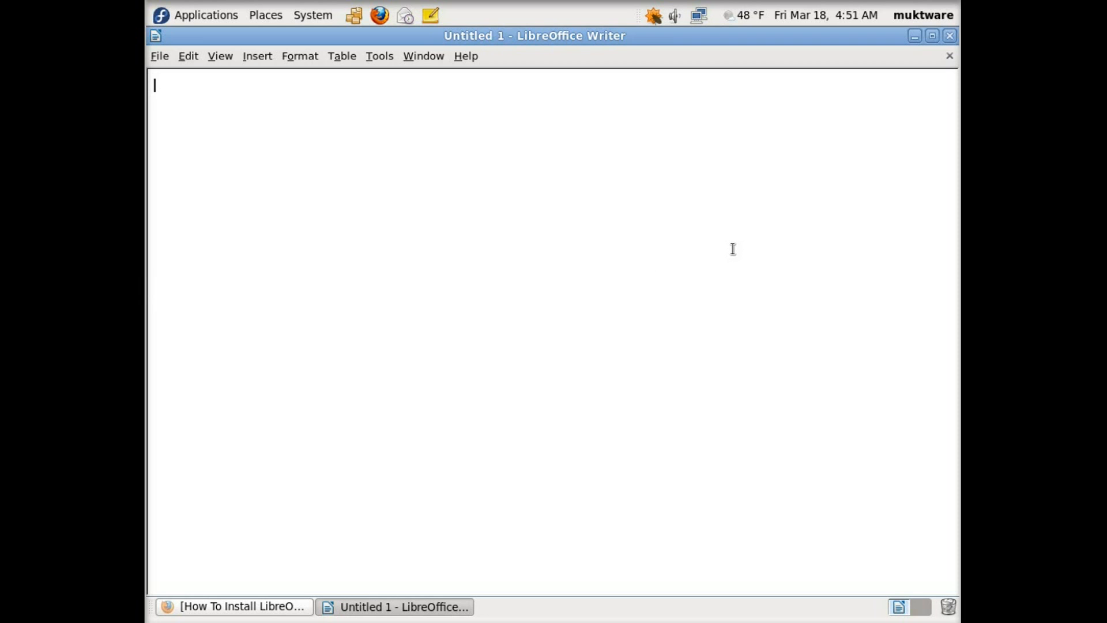
# Step: Type 'LibreOffice Rocks!' into the blank page
pyautogui.write('LibreOf')
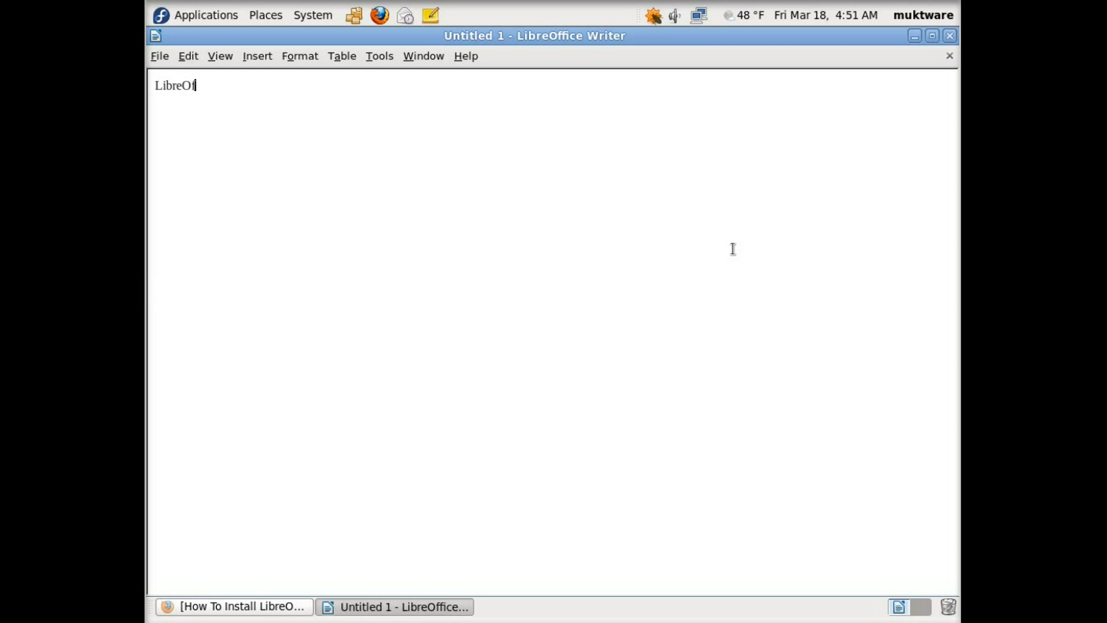
pyautogui.write('fice Ro')
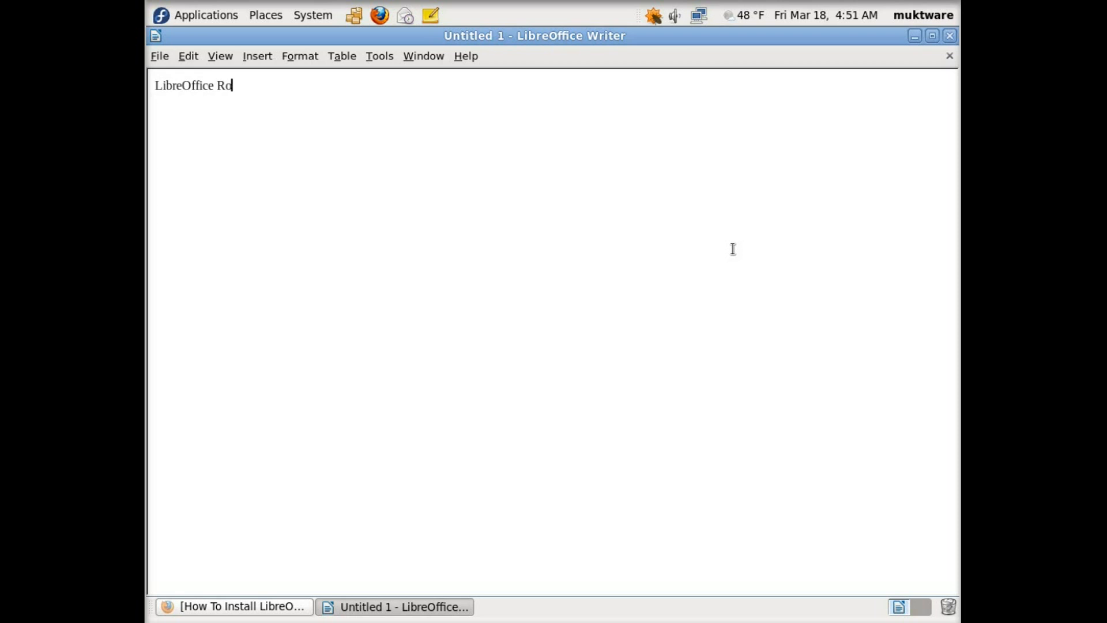
pyautogui.write('cks!!')
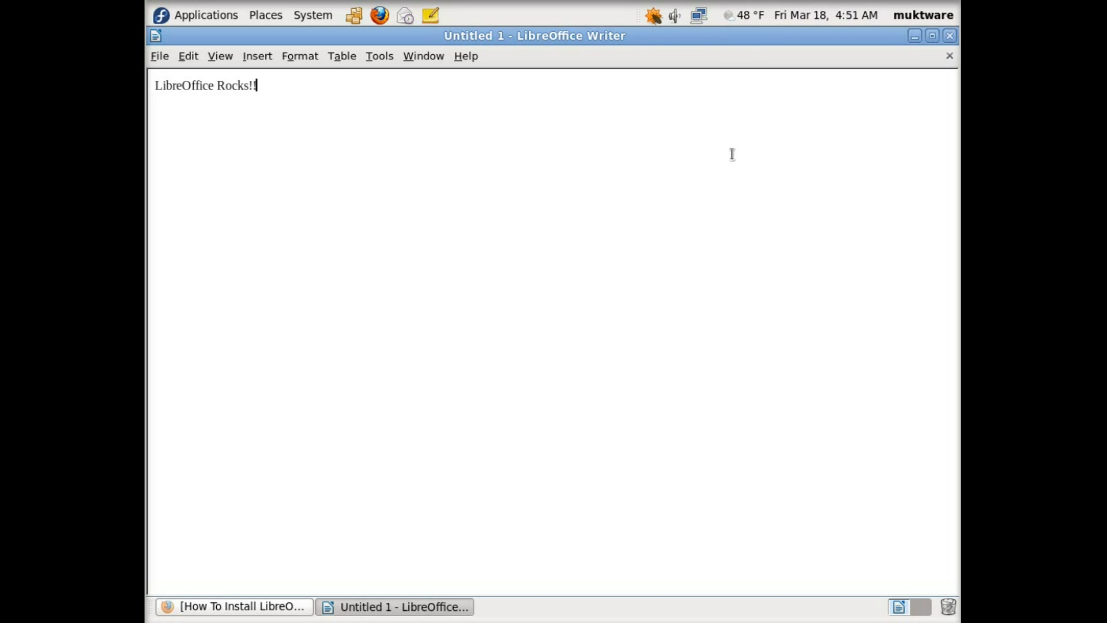
pyautogui.moveTo(880, 137)
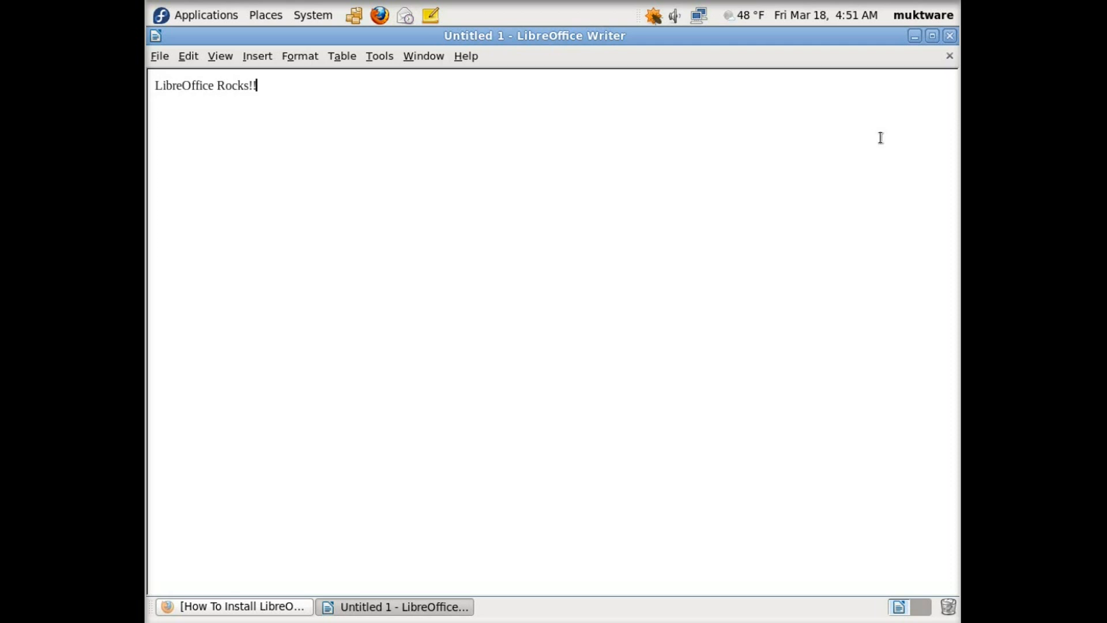